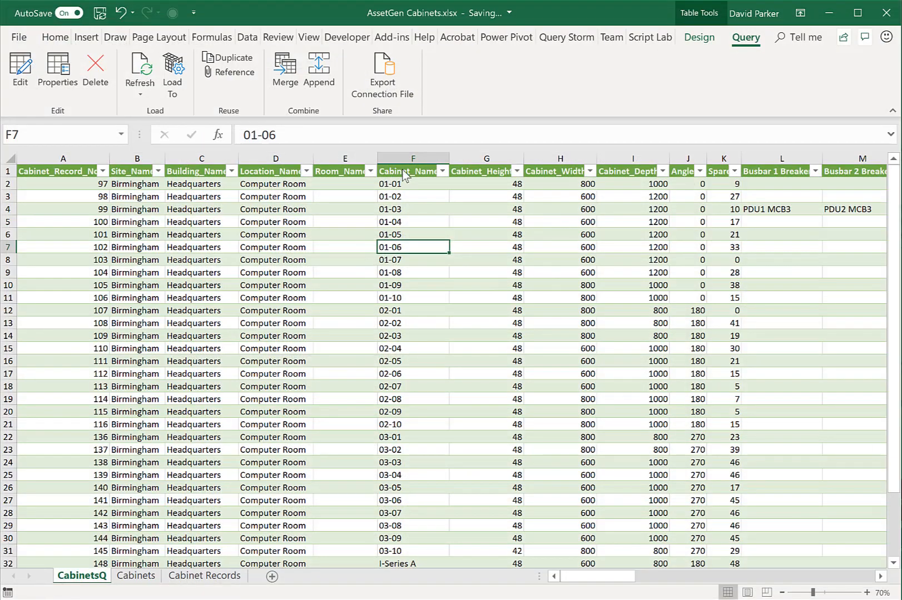
mouse_move(514, 177)
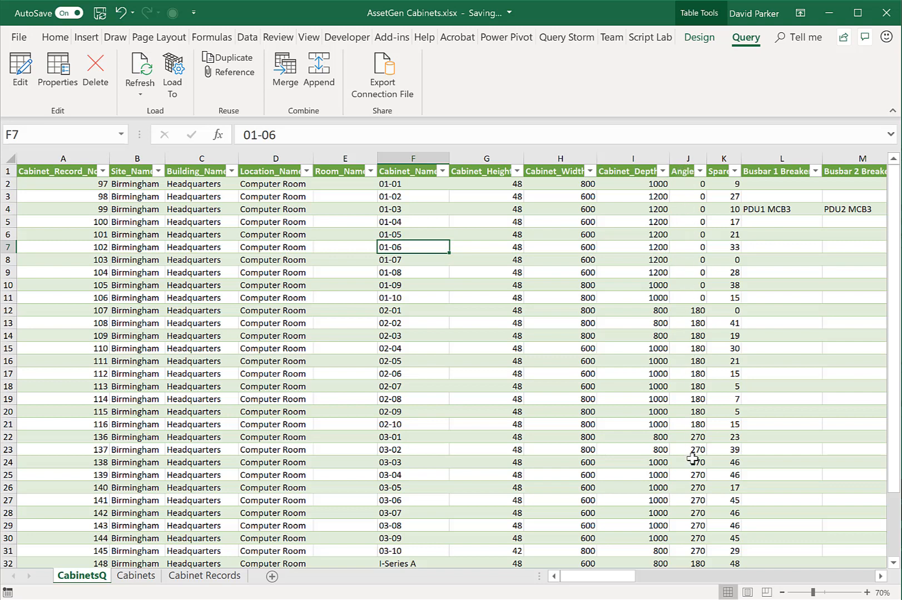
mouse_move(458, 580)
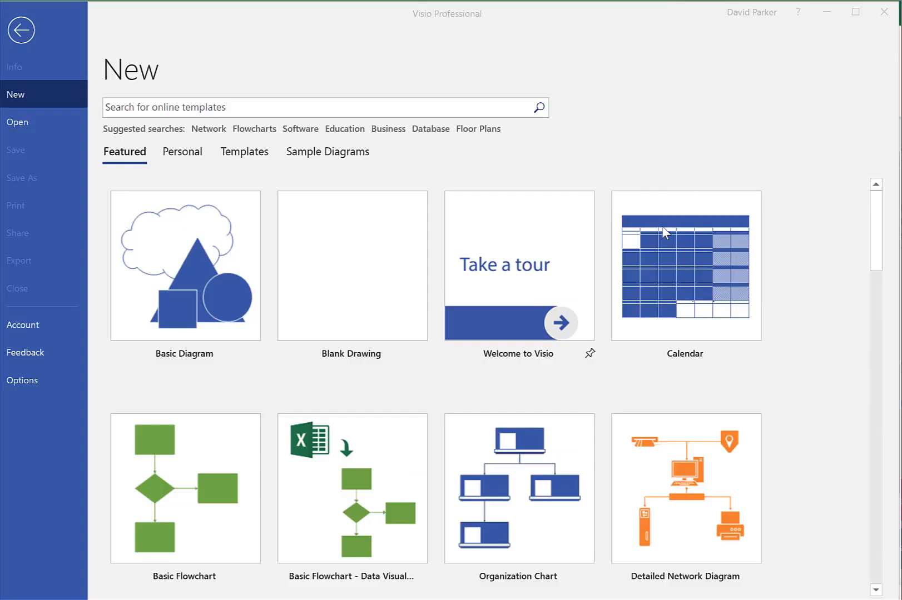
mouse_move(251, 358)
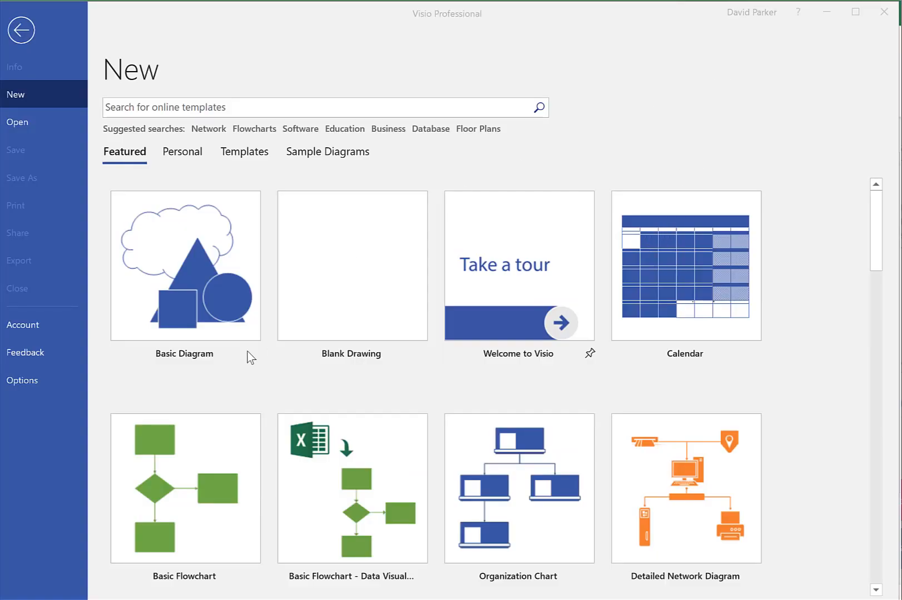
Create Drawing1 from the Blank Drawing template using Metric Units.
click(350, 265)
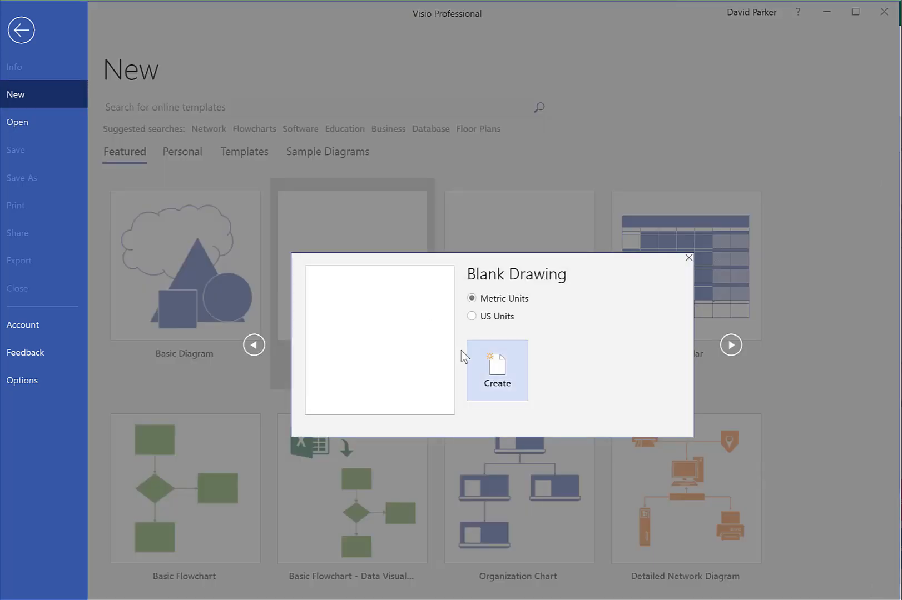
click(496, 370)
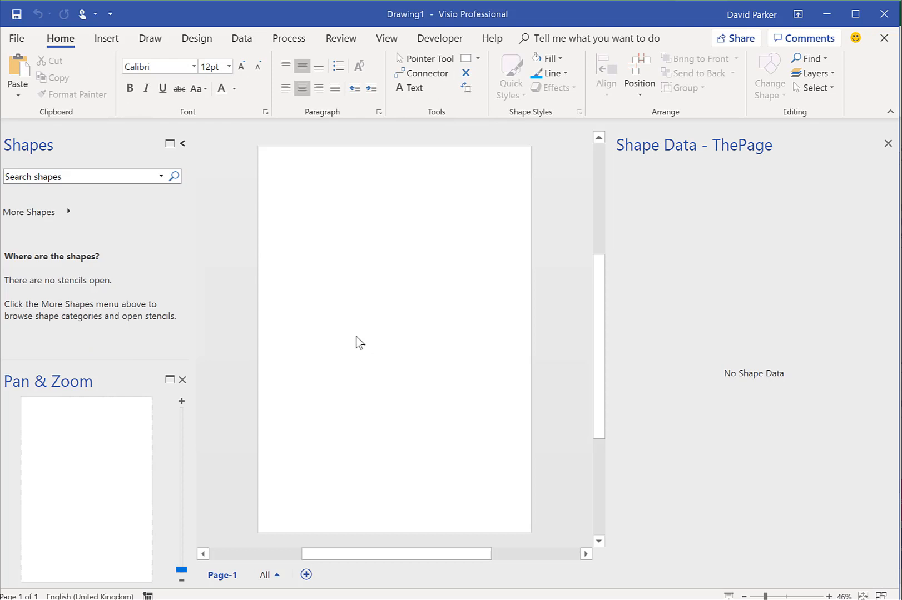
Give Page-1 a 1:50 metric drawing scale on landscape A4 paper in Page Setup.
right_click(222, 576)
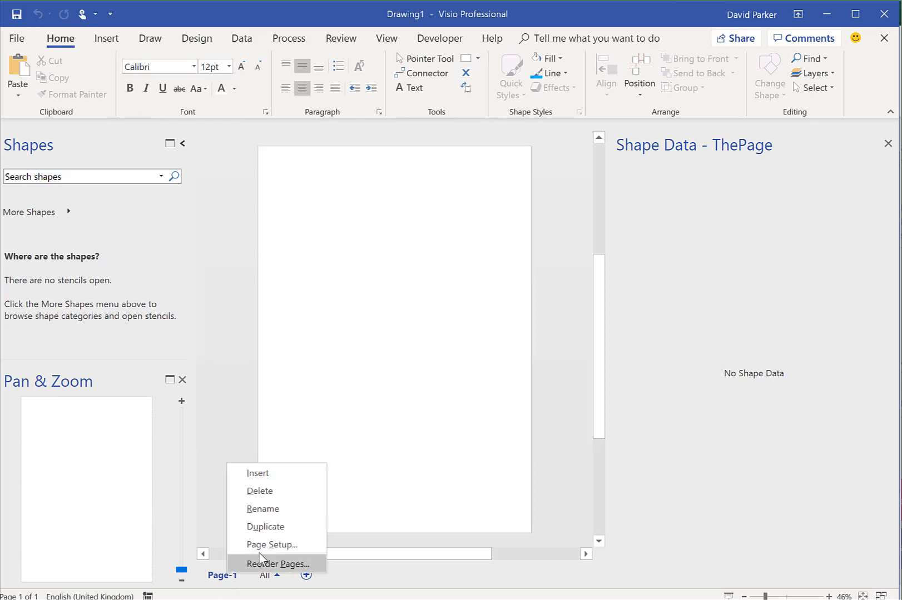
click(273, 545)
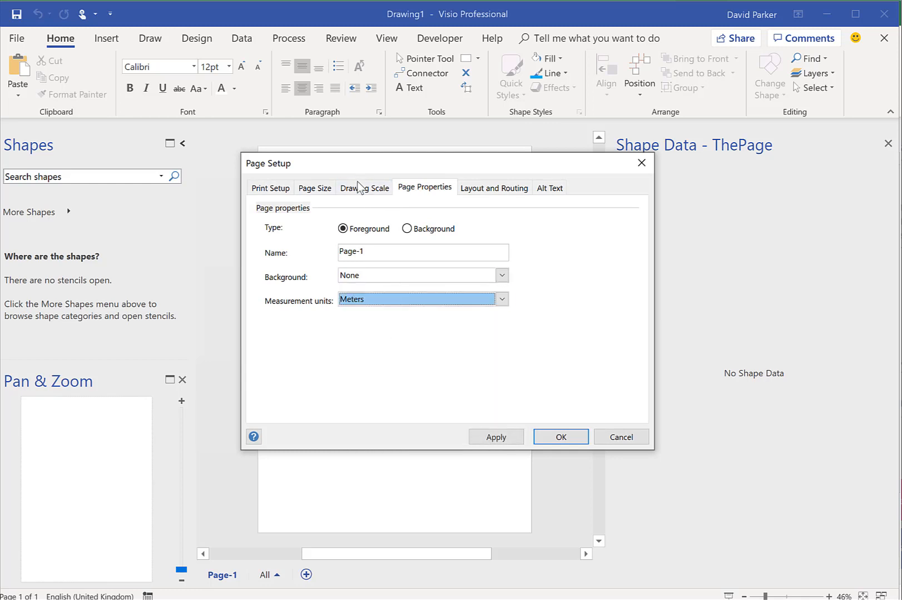
click(364, 187)
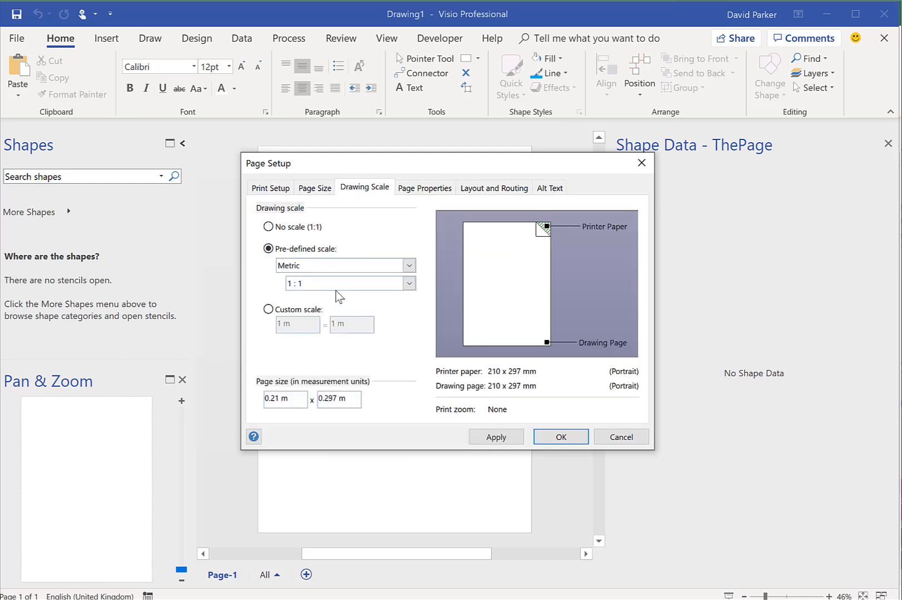
click(408, 283)
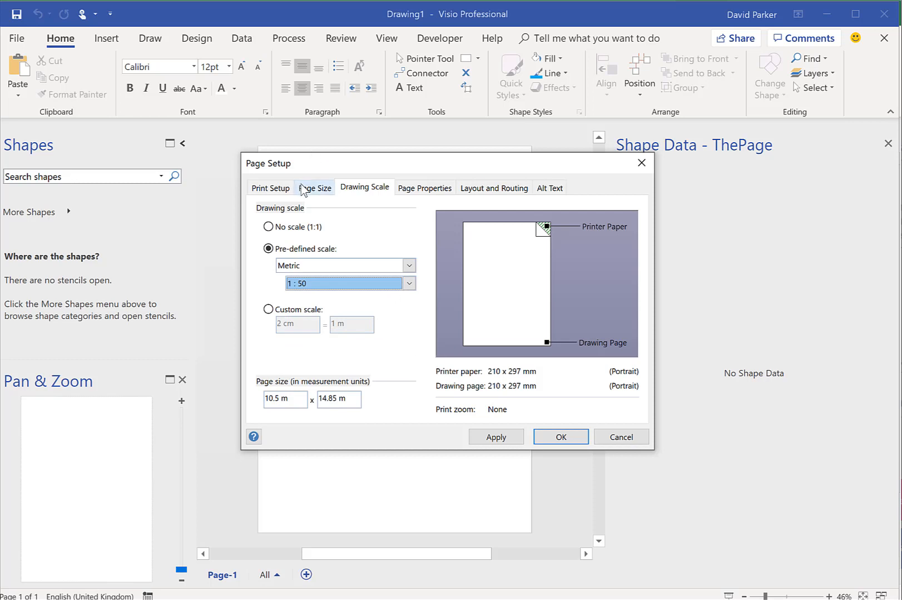
click(314, 187)
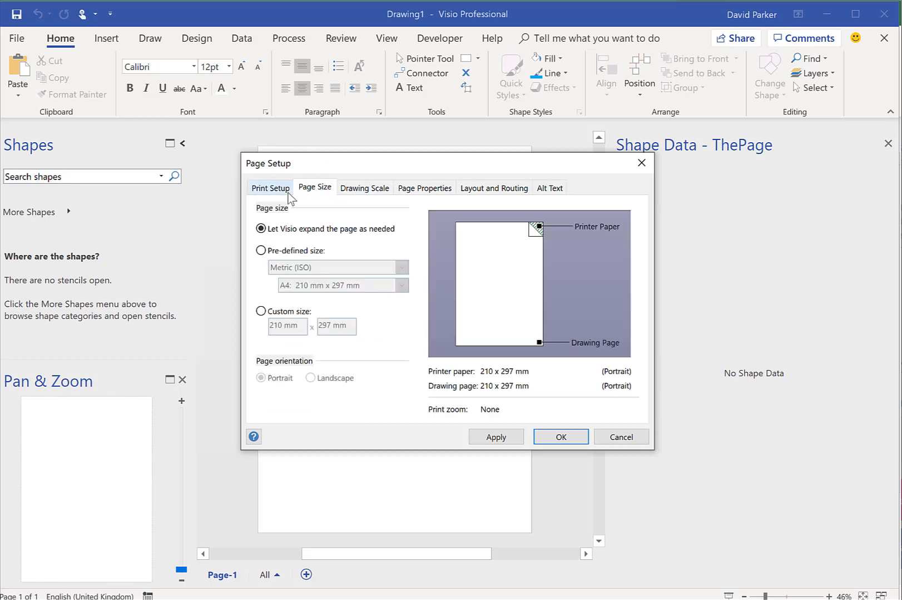
mouse_move(265, 196)
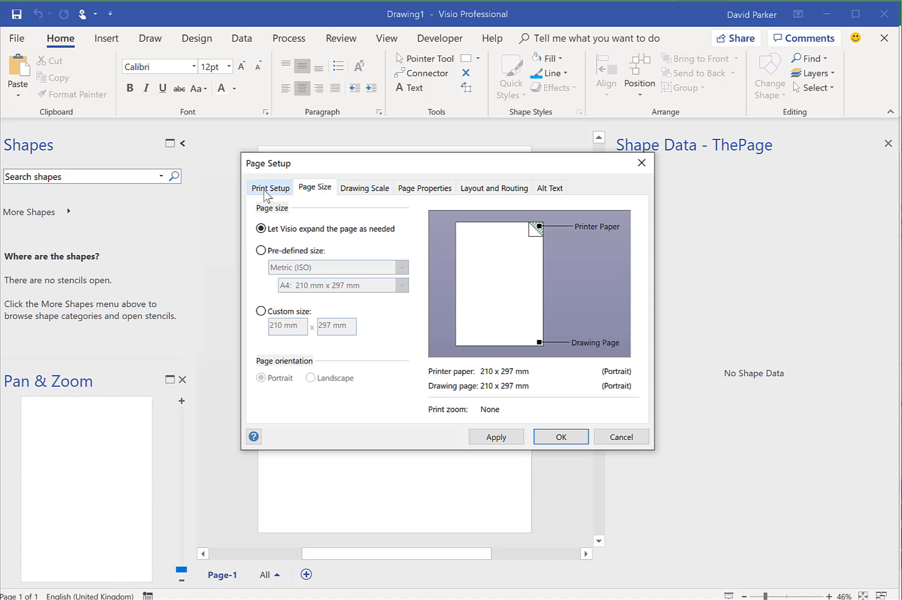
click(269, 187)
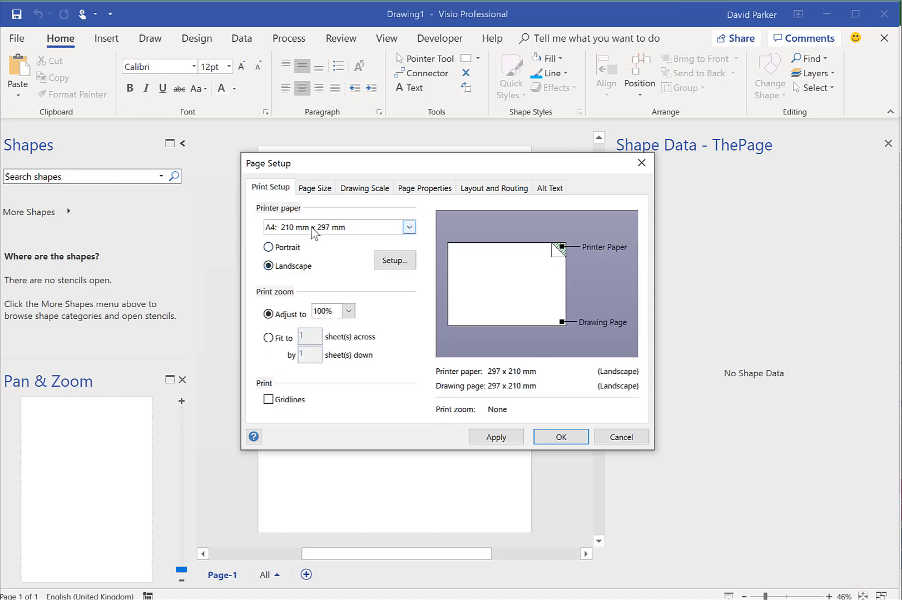
click(314, 187)
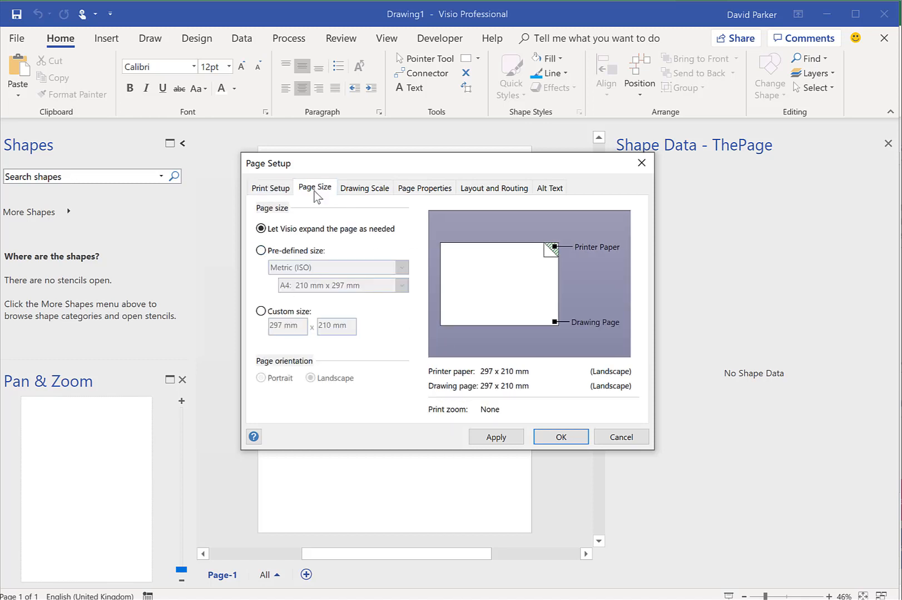
mouse_move(349, 353)
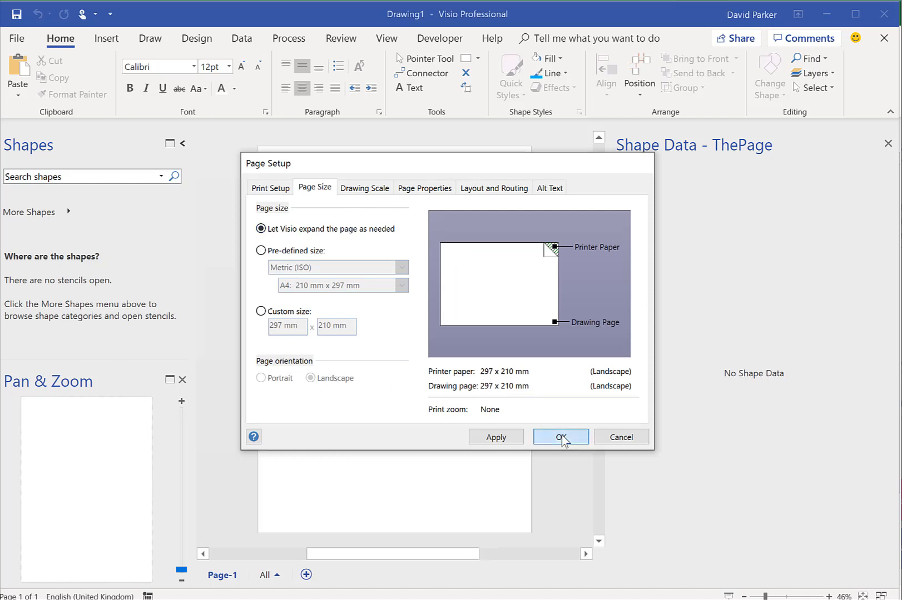
click(561, 437)
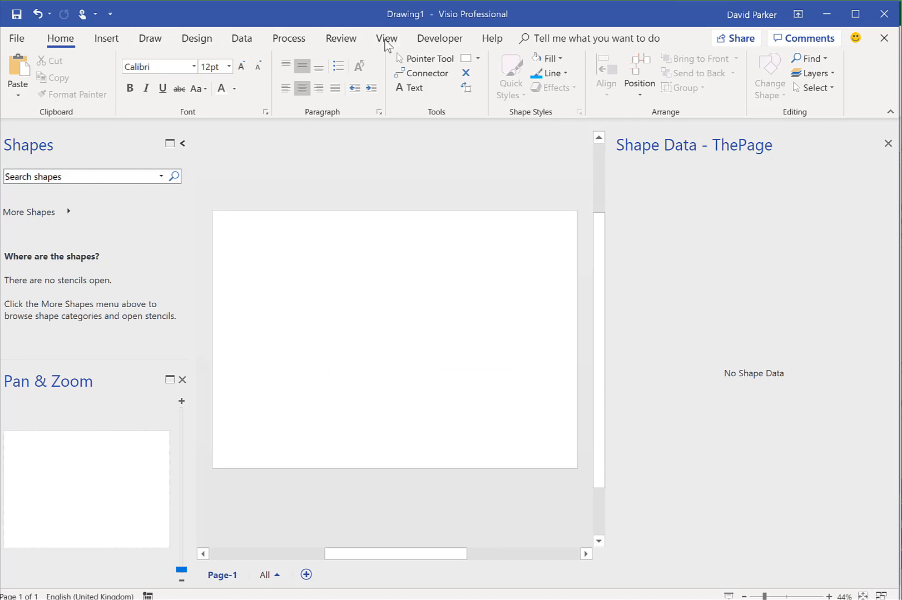
Hide the page rulers and switch to the Data ribbon.
click(386, 39)
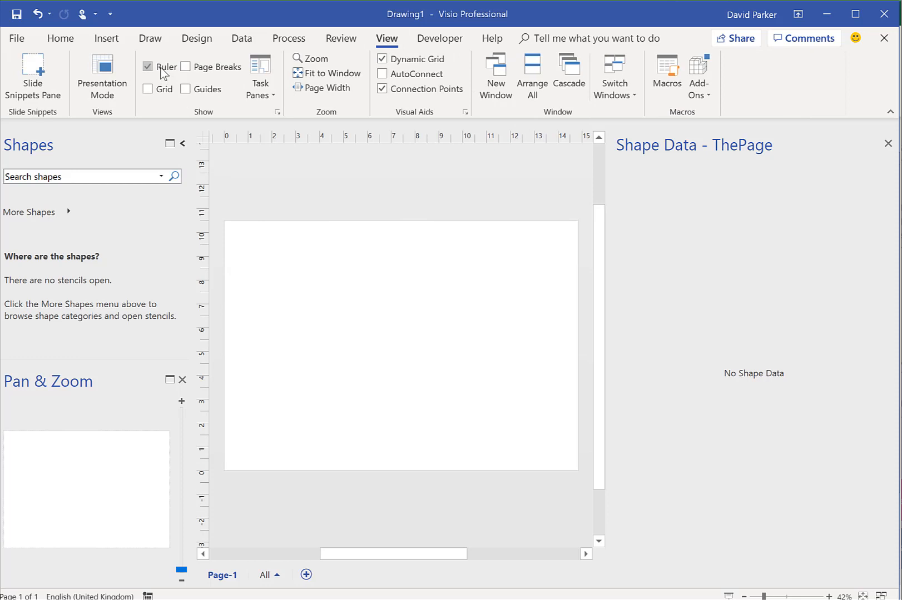
click(148, 67)
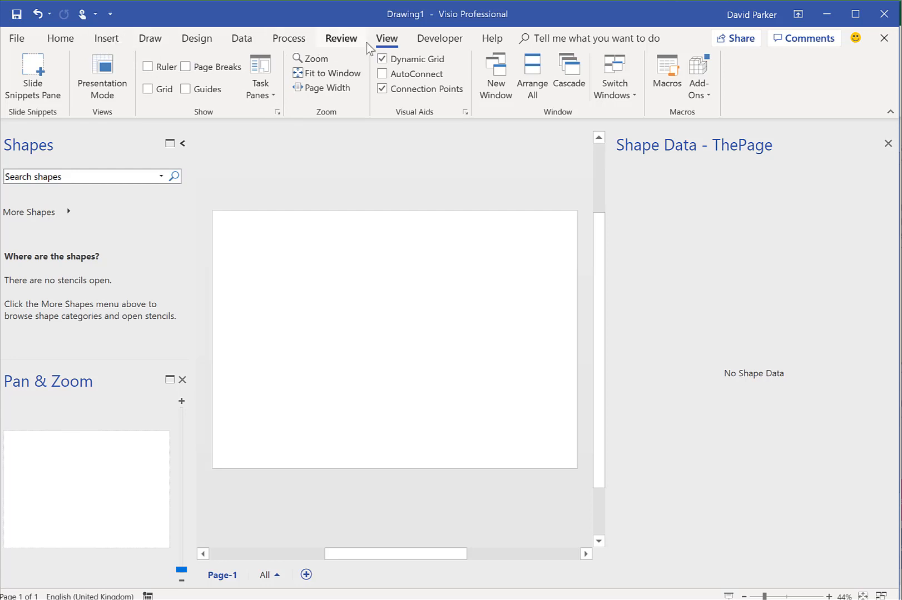
mouse_move(242, 38)
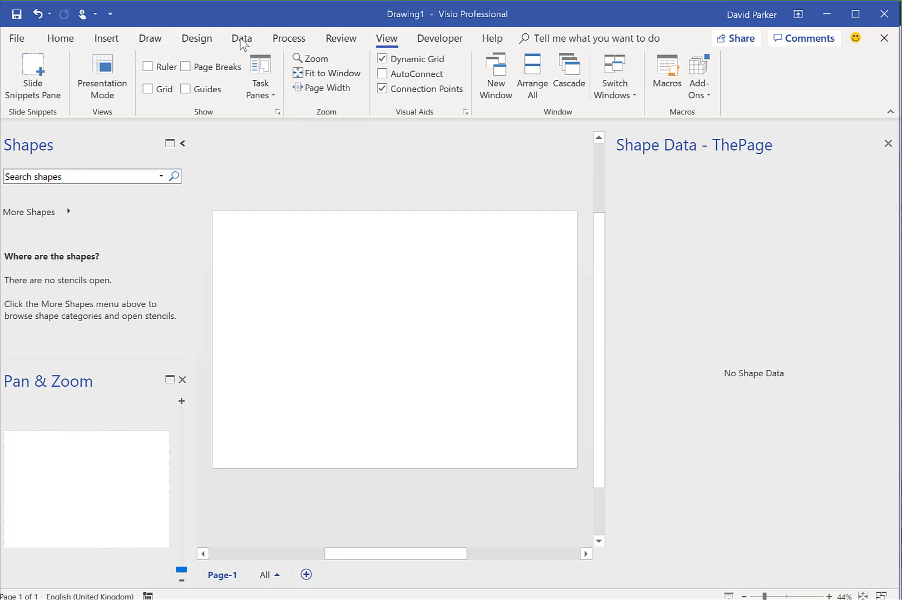
click(241, 39)
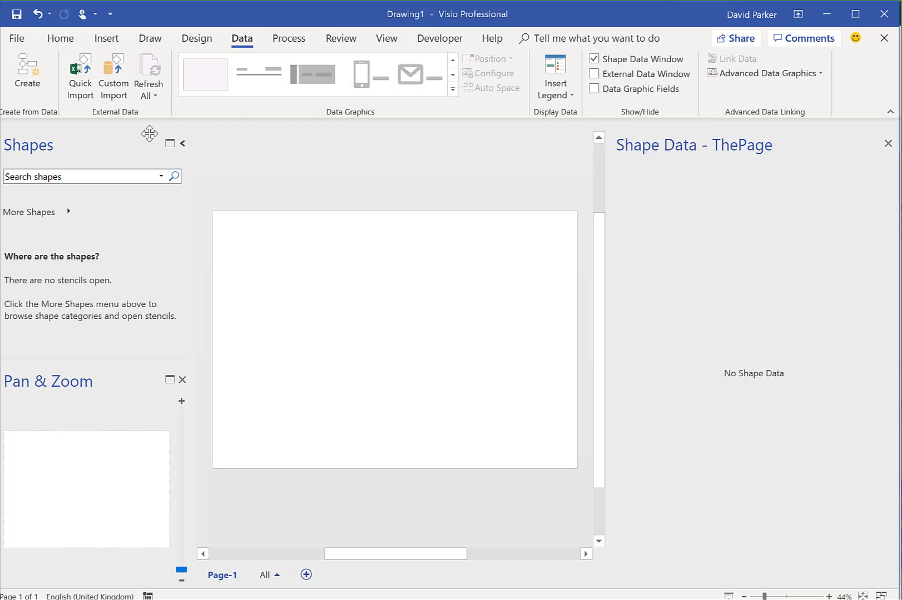
Custom-import from the AssetGen Cabinets workbook, choosing the CabinetsQ$ range with column headings.
click(80, 74)
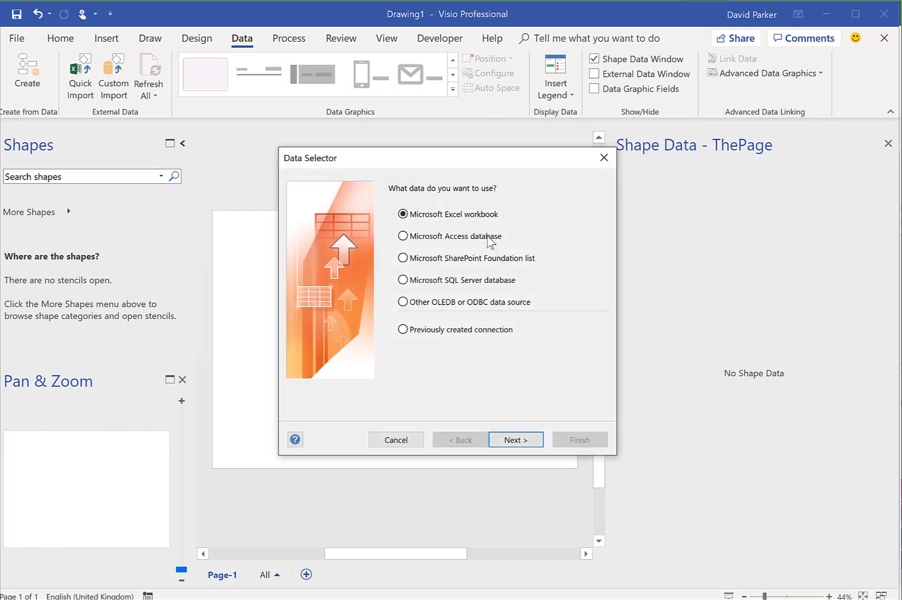
click(515, 439)
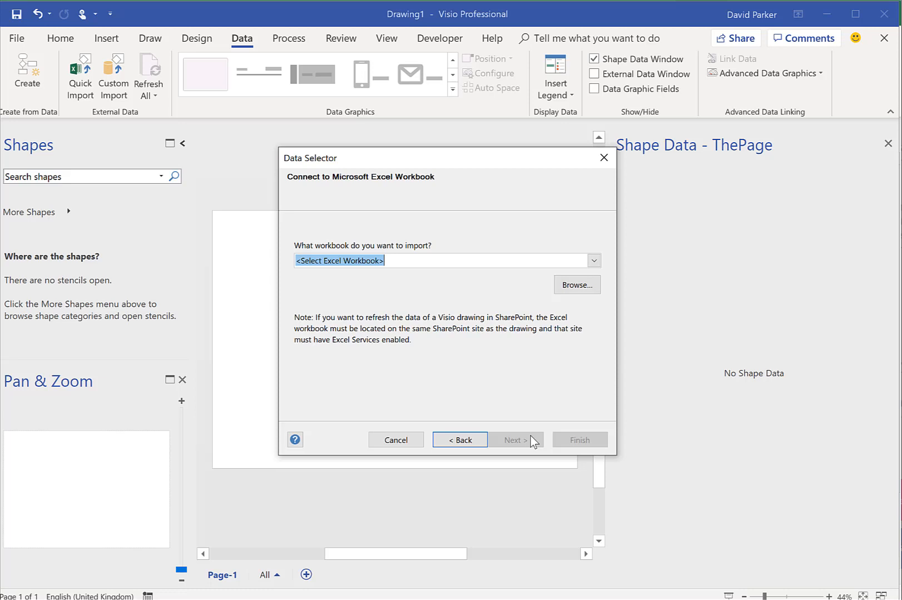
click(594, 261)
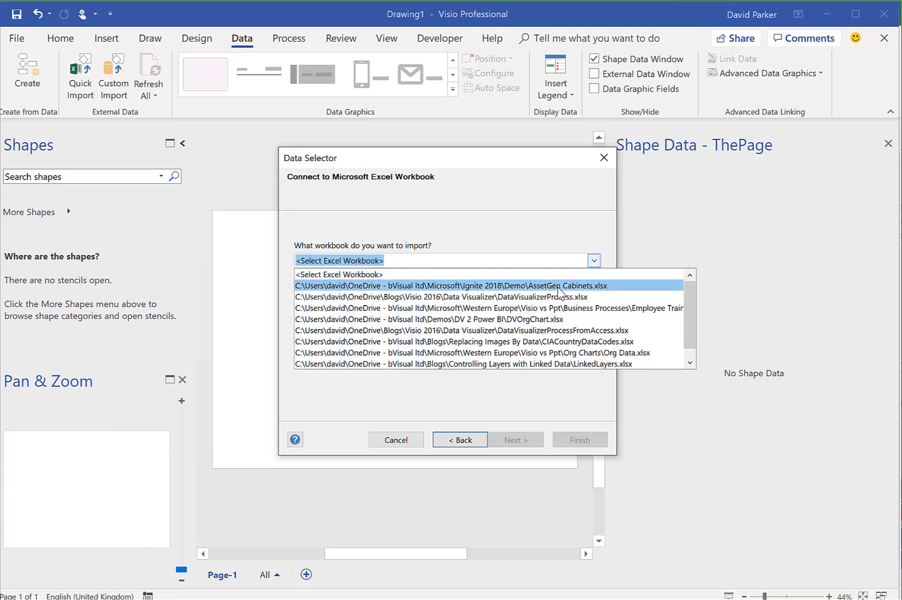
click(453, 286)
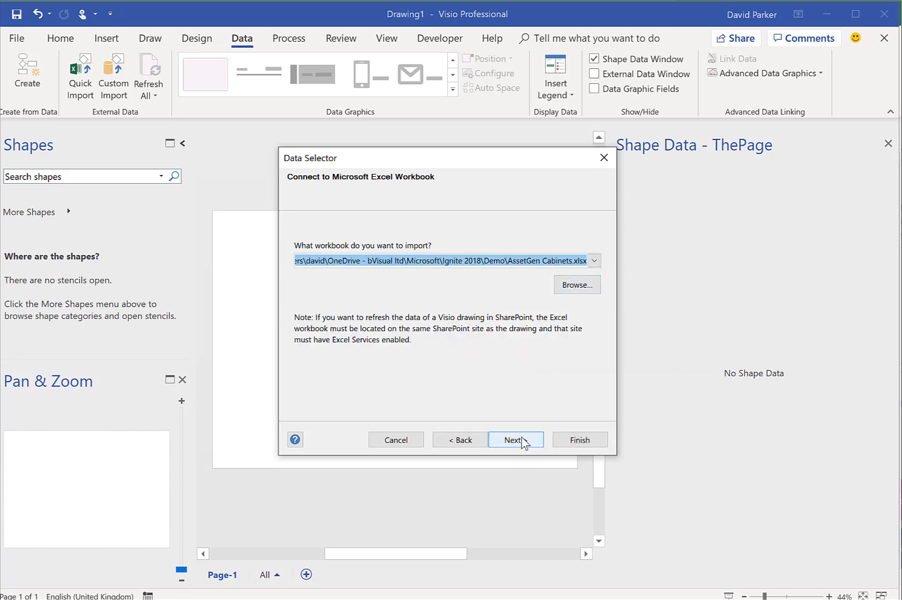
click(515, 439)
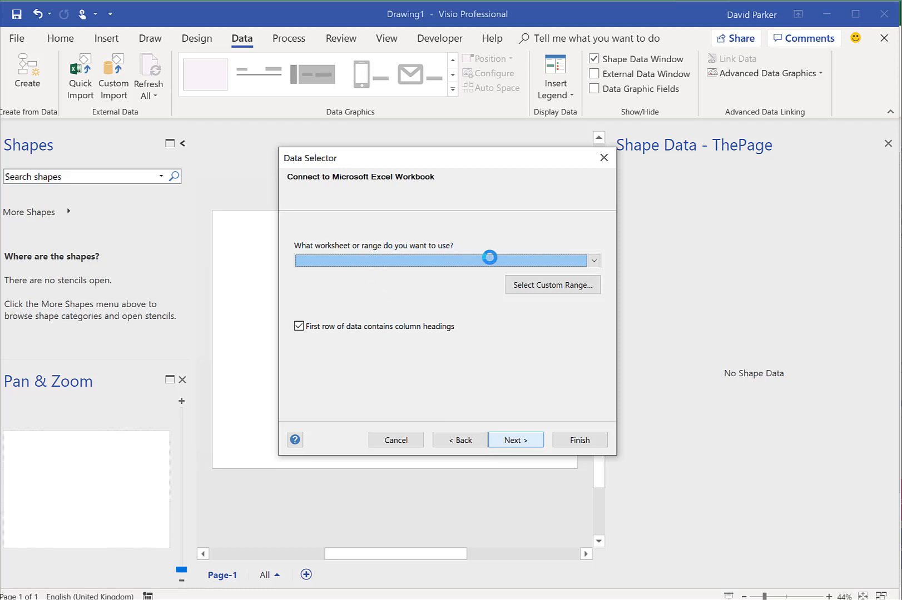
click(593, 261)
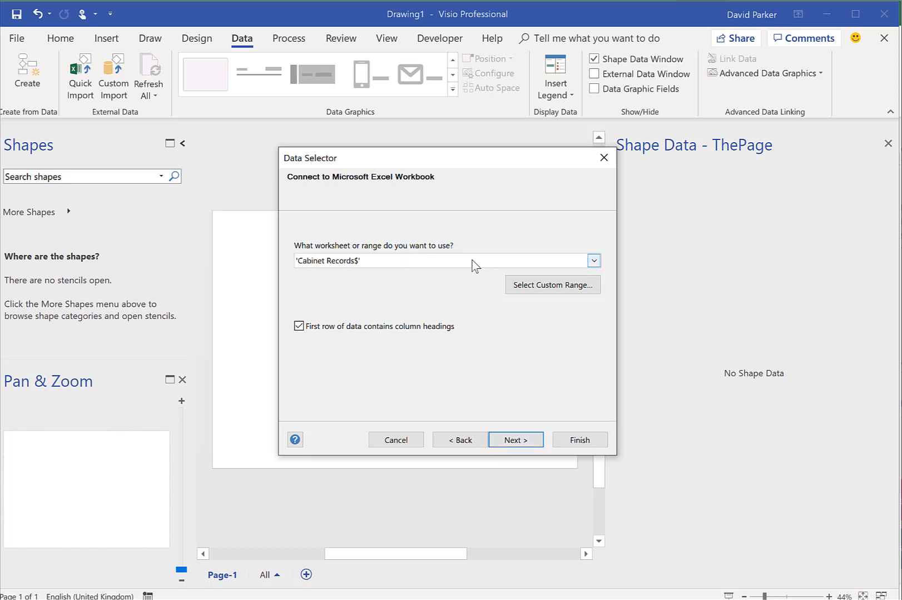
click(594, 260)
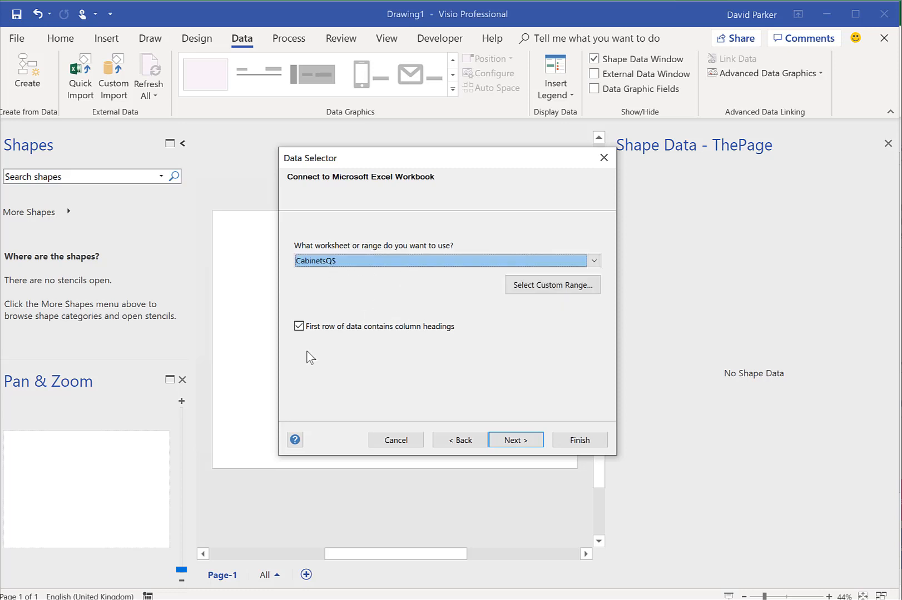
click(458, 440)
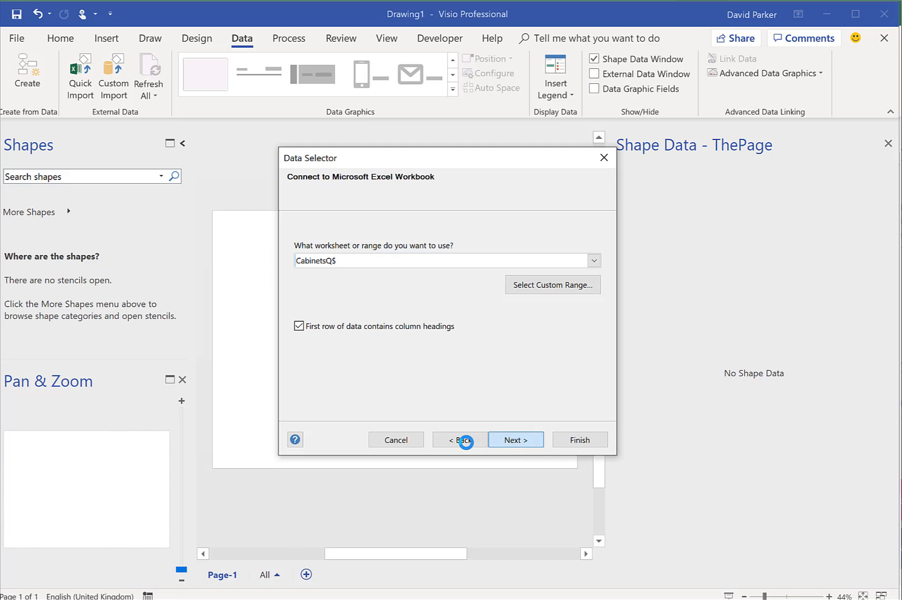
Keep all CabinetsQ columns and rows, pass the unique identifier page, and finish importing.
click(515, 439)
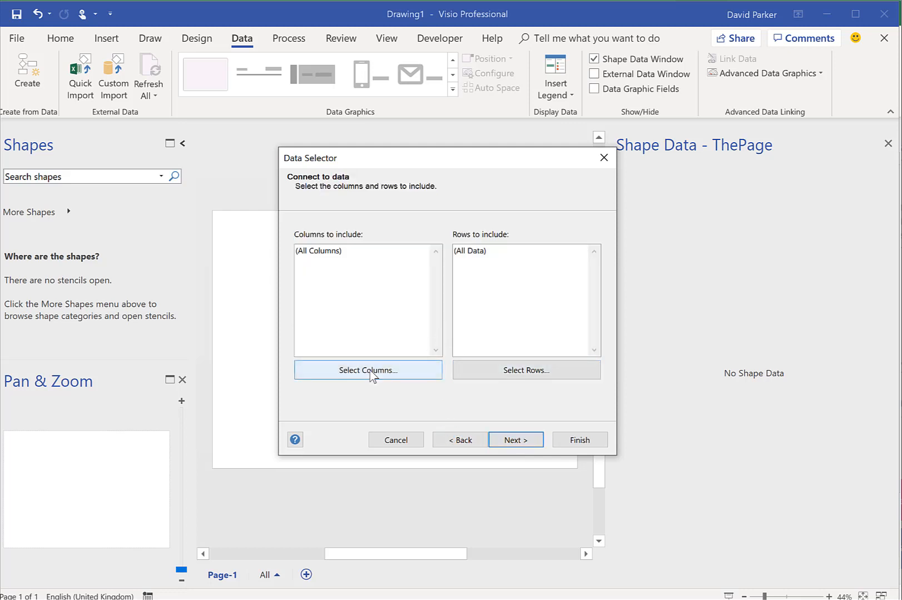
click(368, 370)
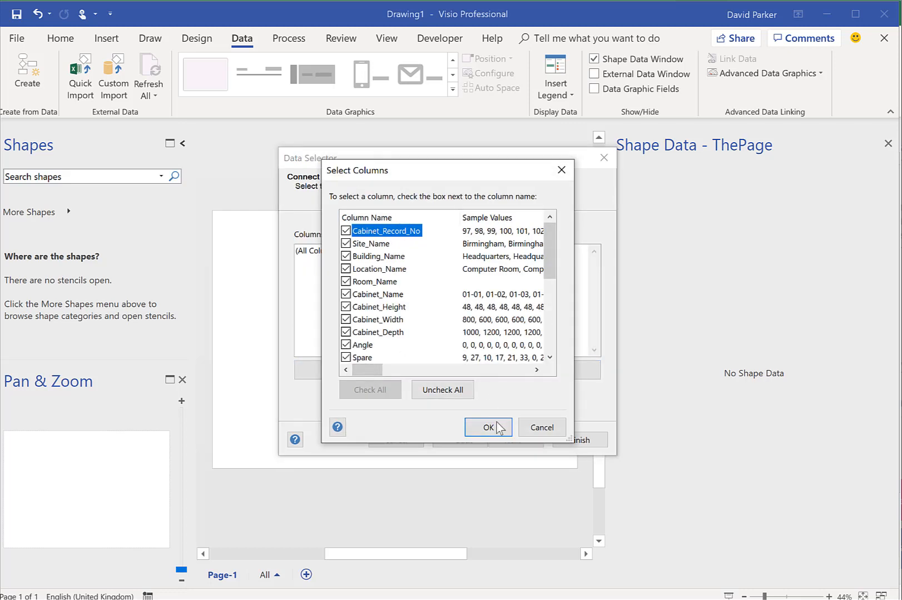
click(488, 427)
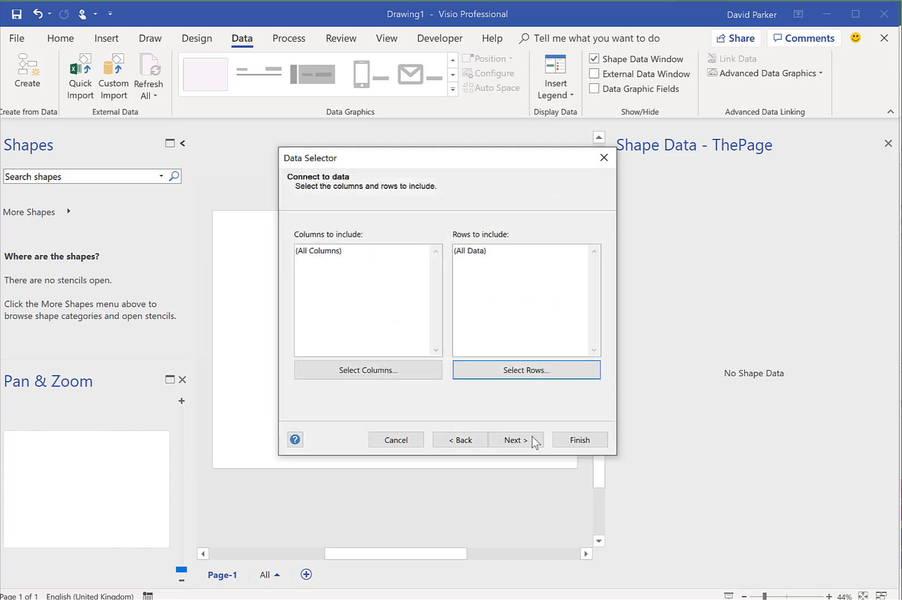
click(514, 440)
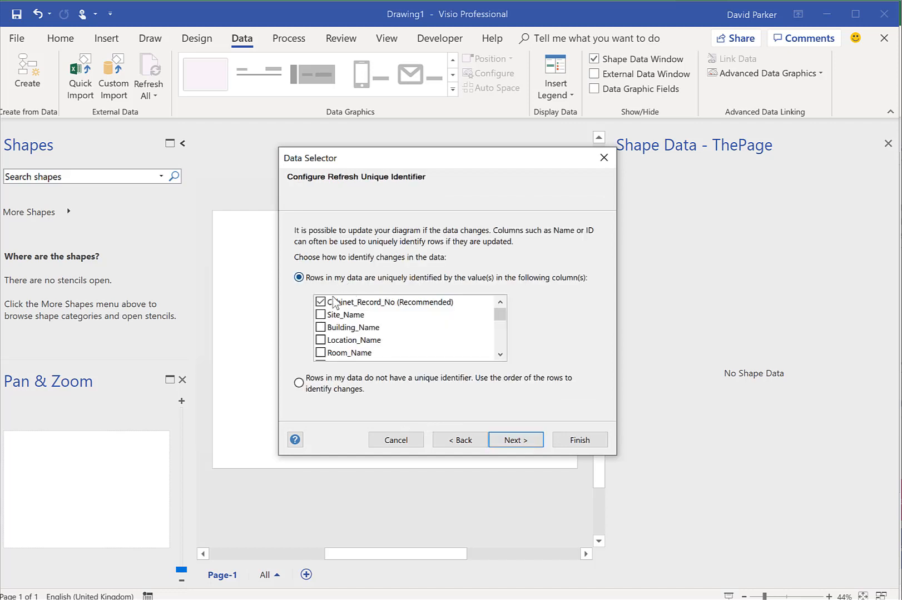
scroll(down, 3)
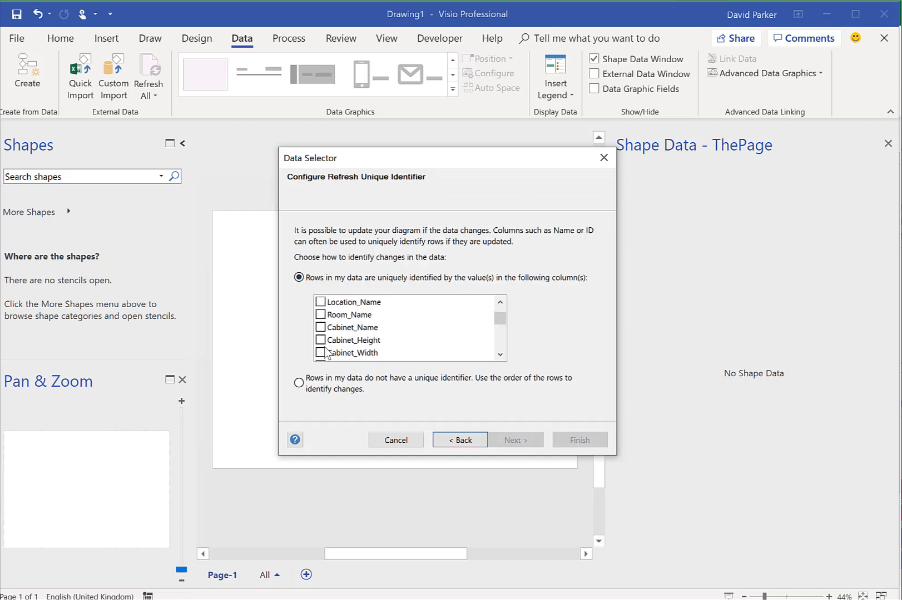
click(321, 327)
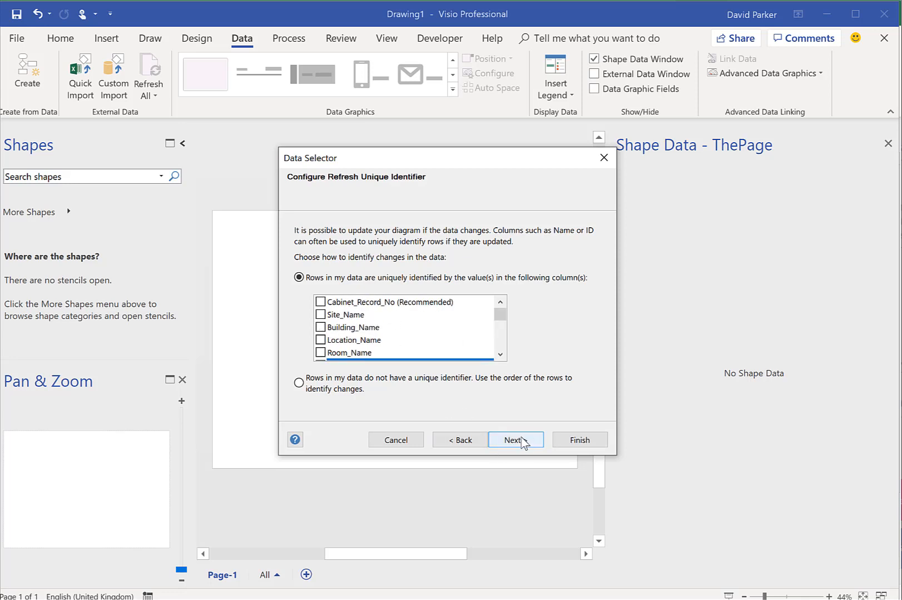
click(515, 440)
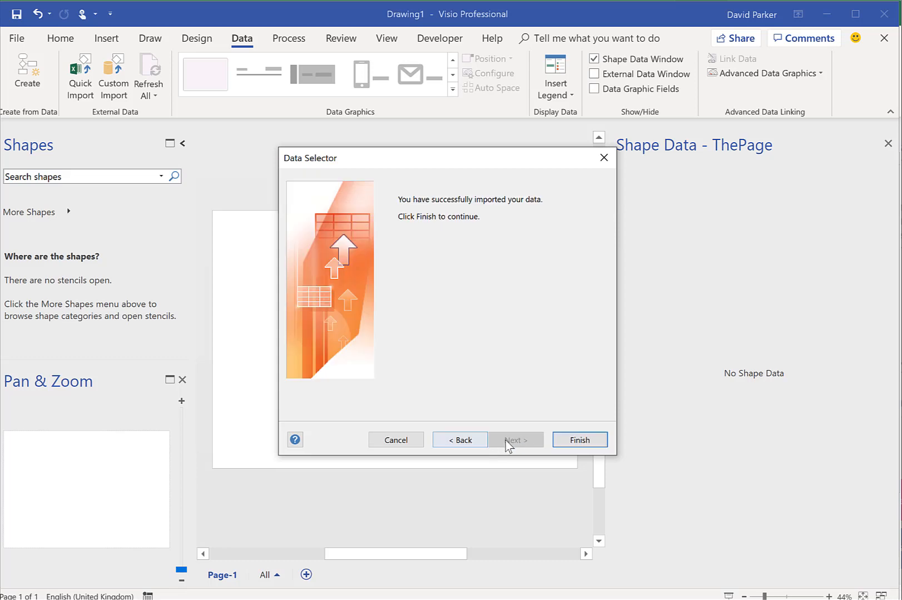
click(579, 440)
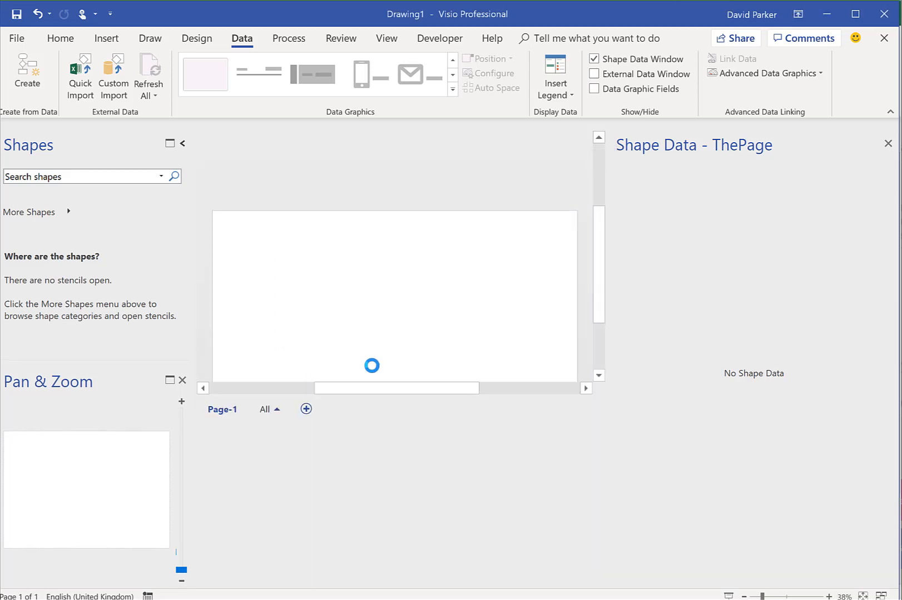
Show the External Data window and scroll across the CabinetsQ record columns.
click(595, 73)
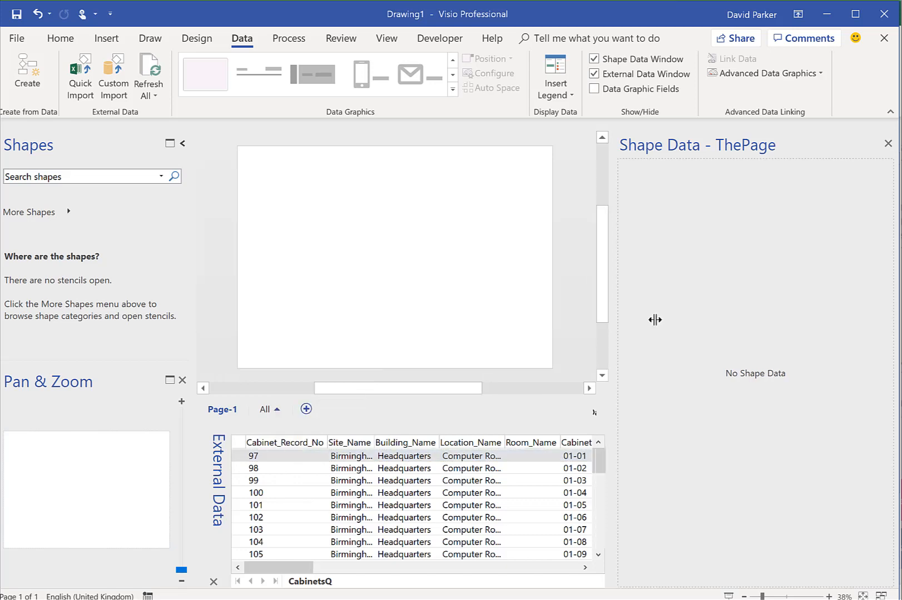
scroll(right, 3)
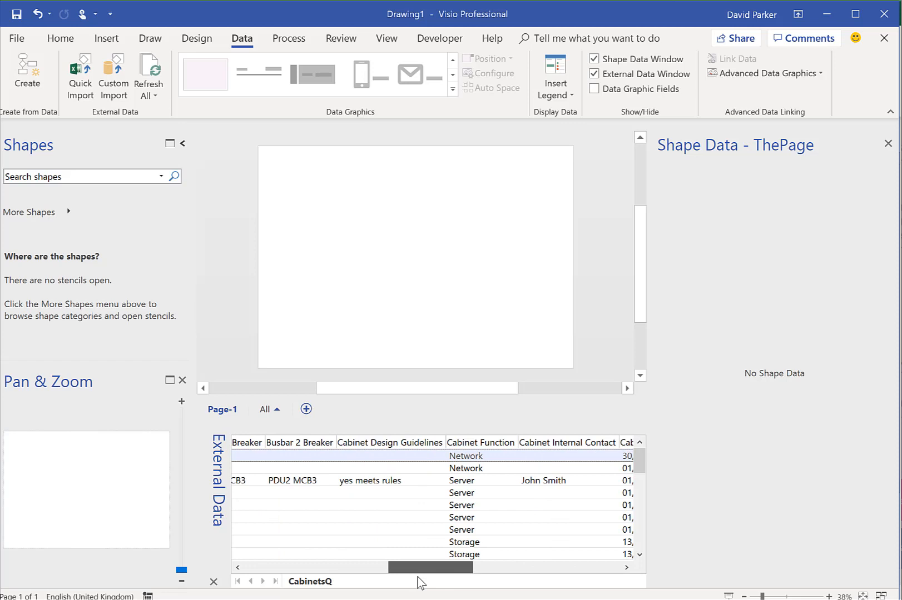
scroll(left, 3)
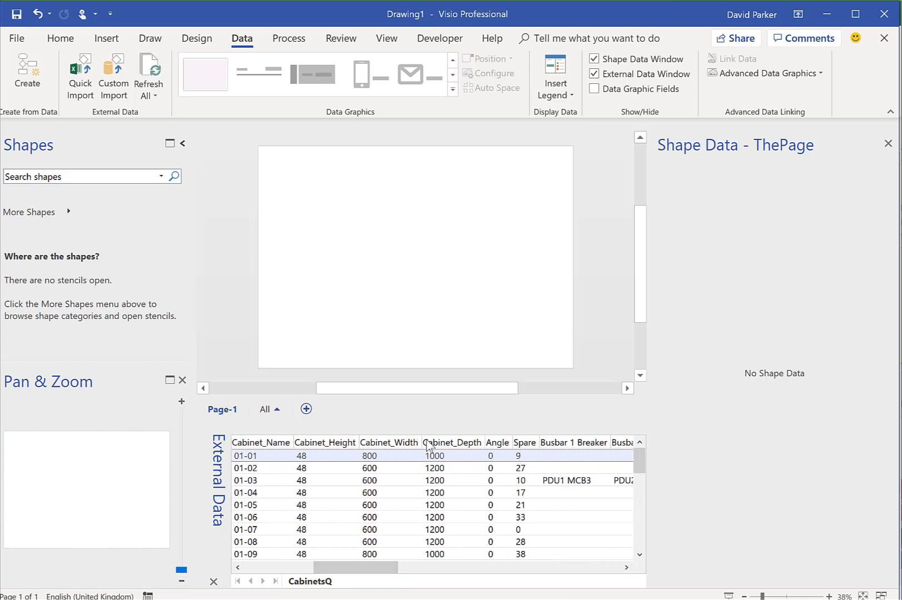
mouse_move(458, 449)
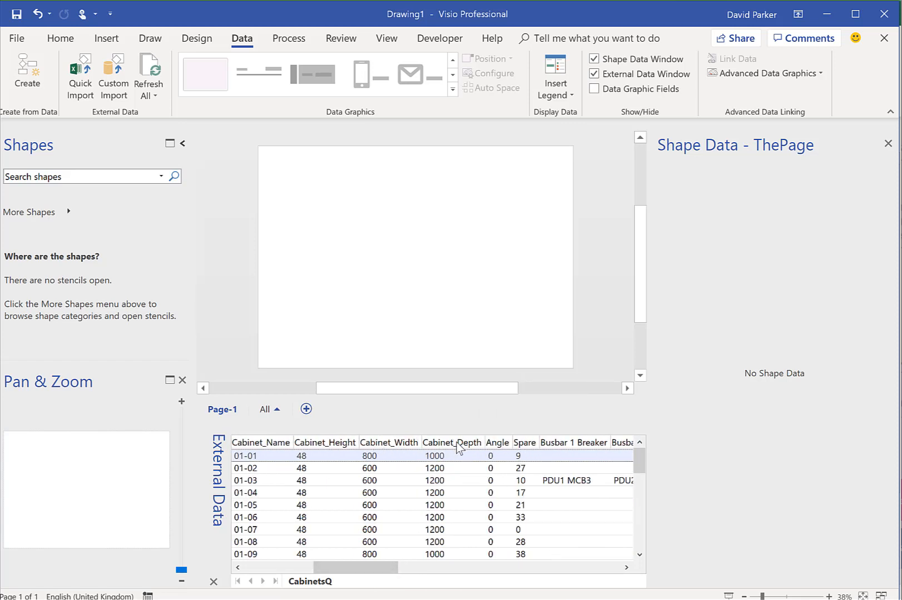
click(60, 38)
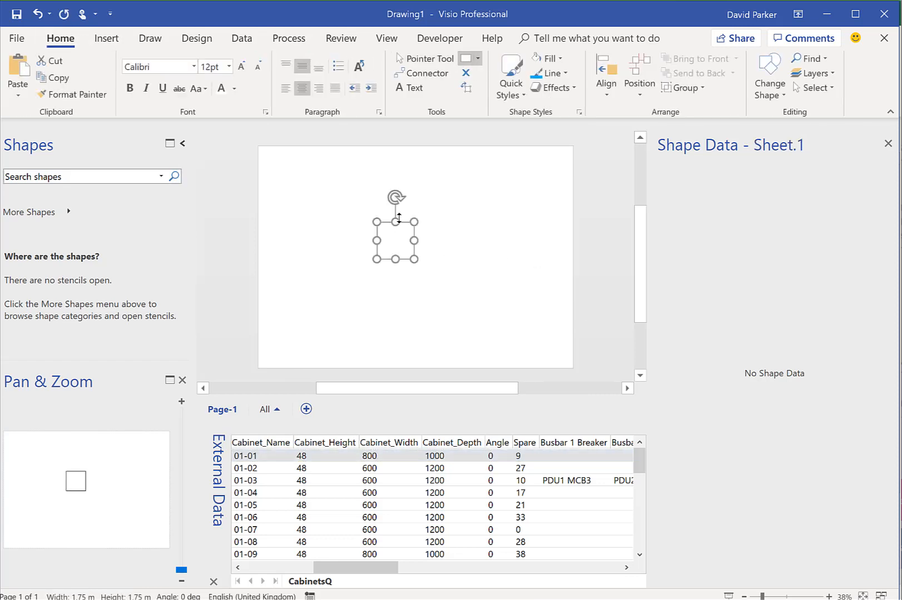
mouse_move(447, 250)
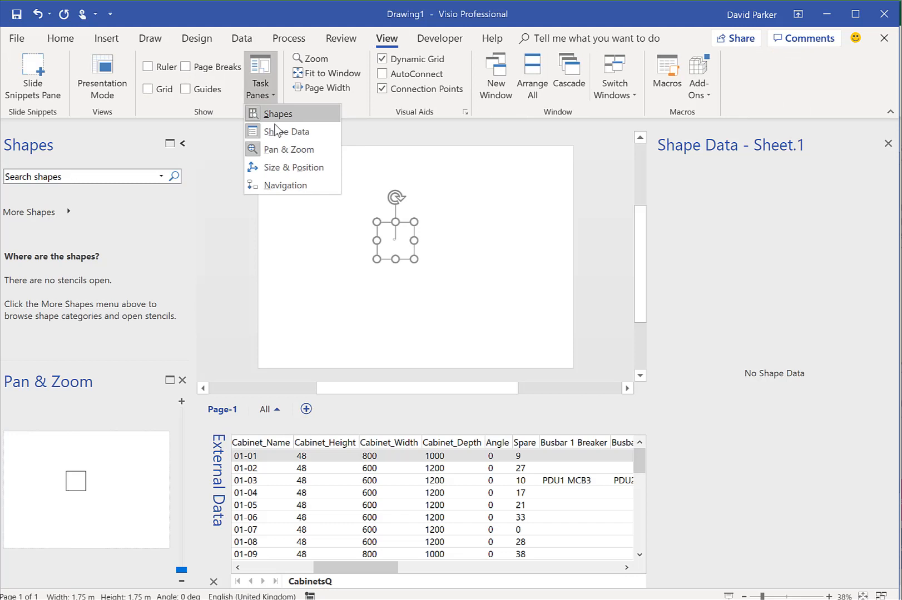
mouse_move(290, 167)
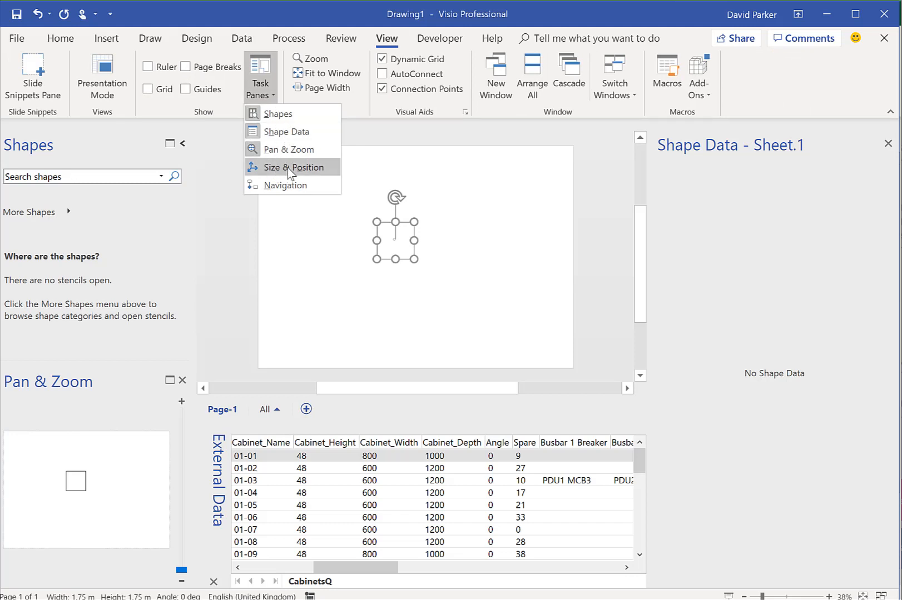
Open the Size & Position window for the 1.75 m square.
click(291, 167)
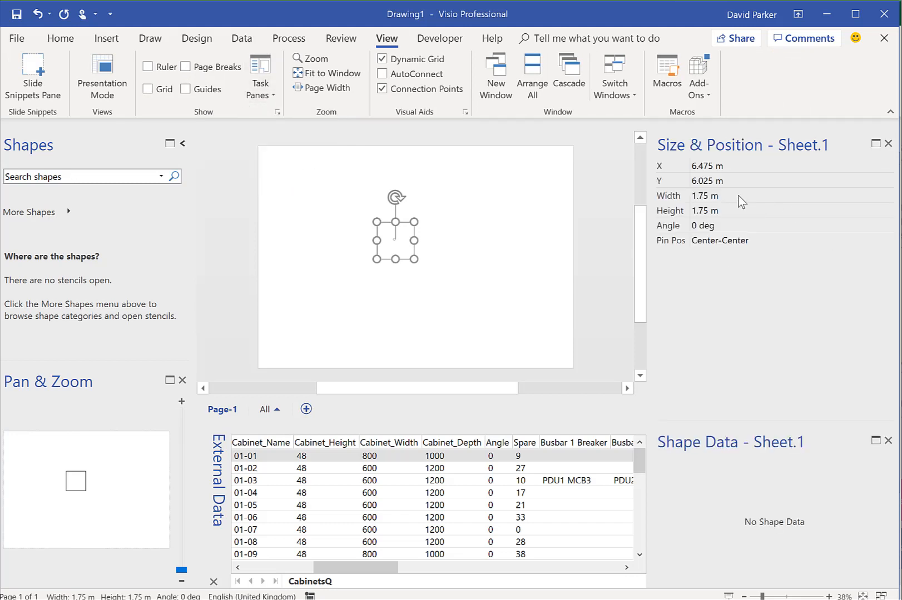
mouse_move(736, 216)
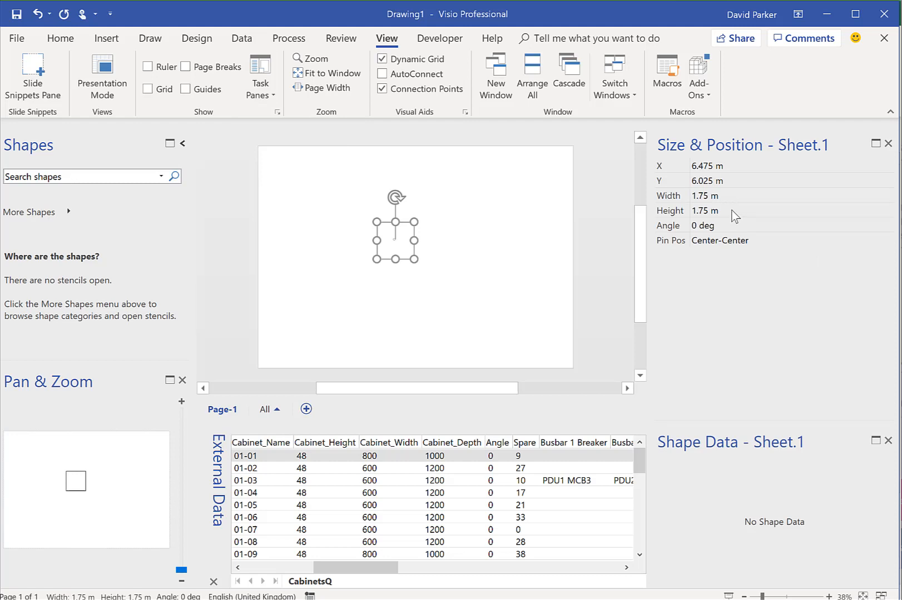
mouse_move(586, 267)
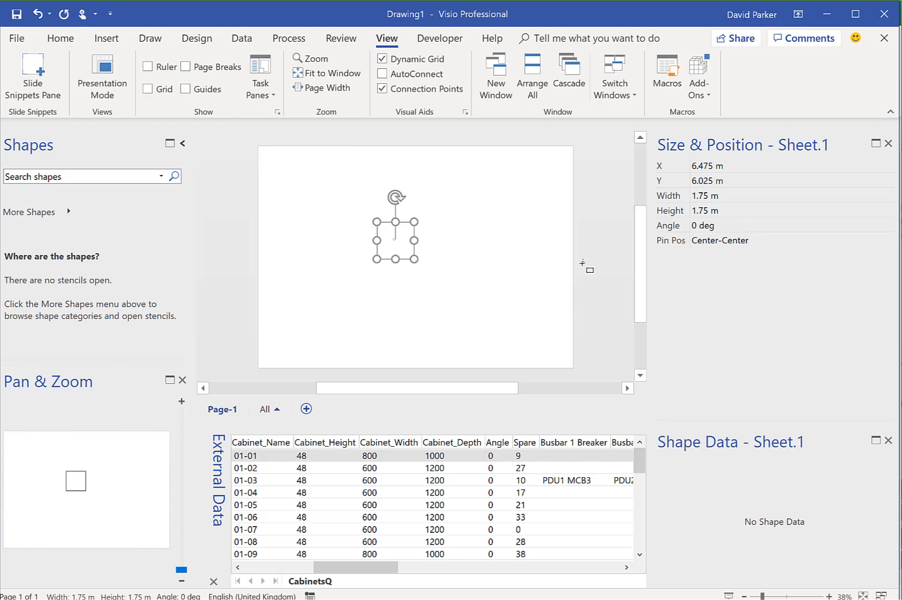
mouse_move(513, 524)
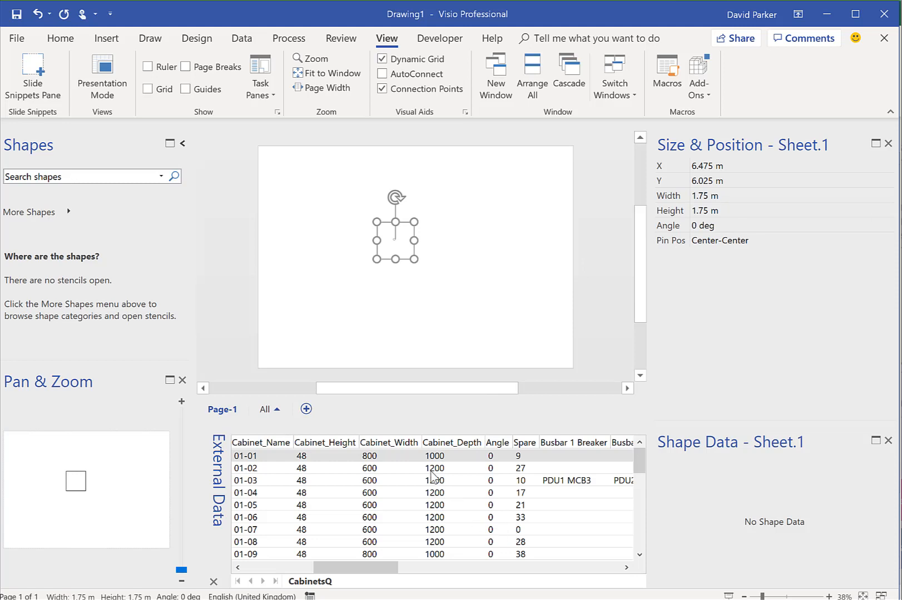
mouse_move(443, 457)
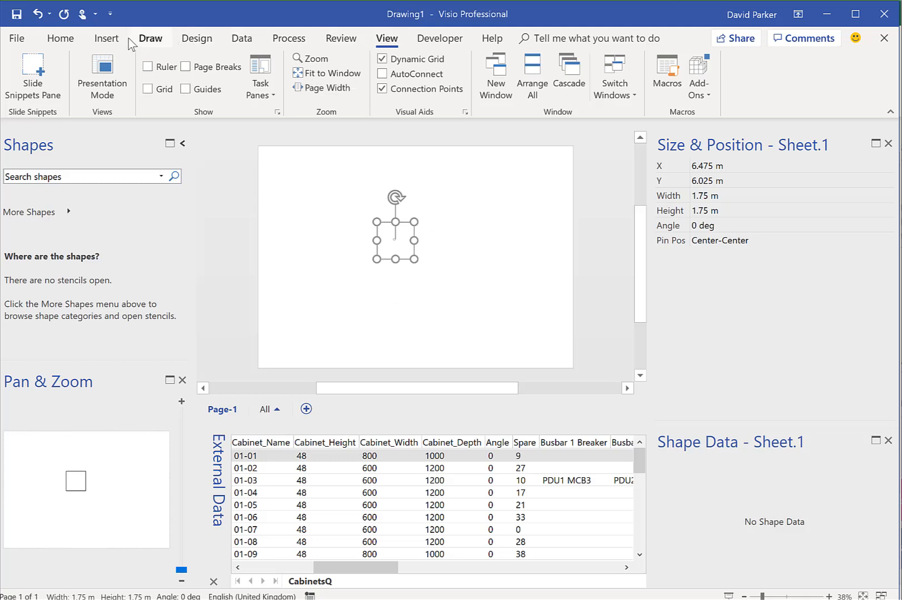
Switch ribbon tabs while preparing to link the square to cabinet row 01-01.
click(60, 39)
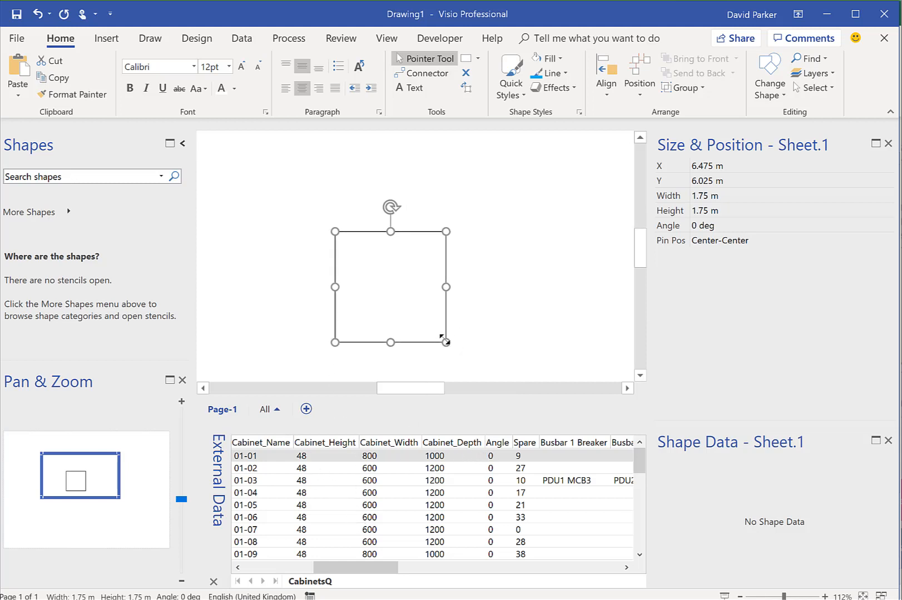
mouse_move(725, 209)
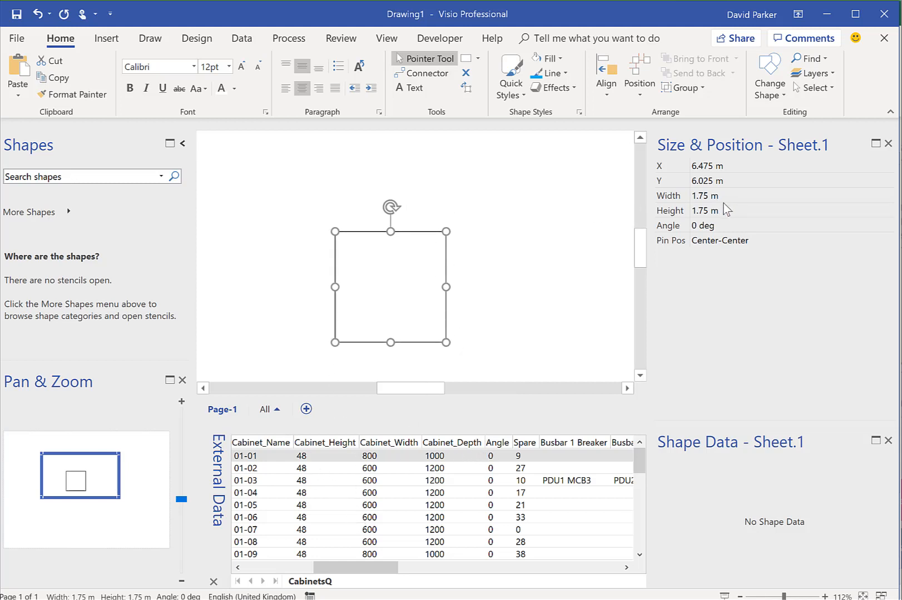
mouse_move(384, 238)
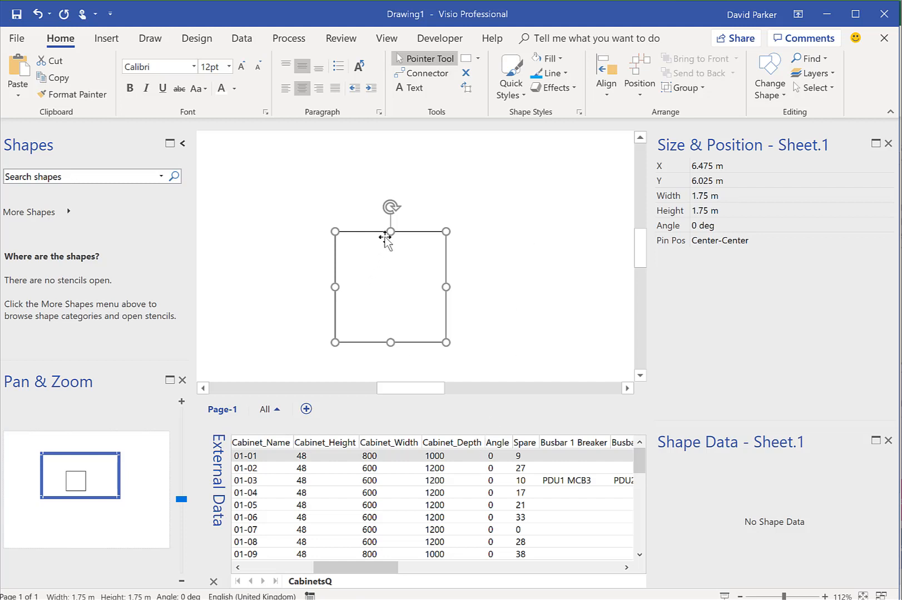
mouse_move(425, 244)
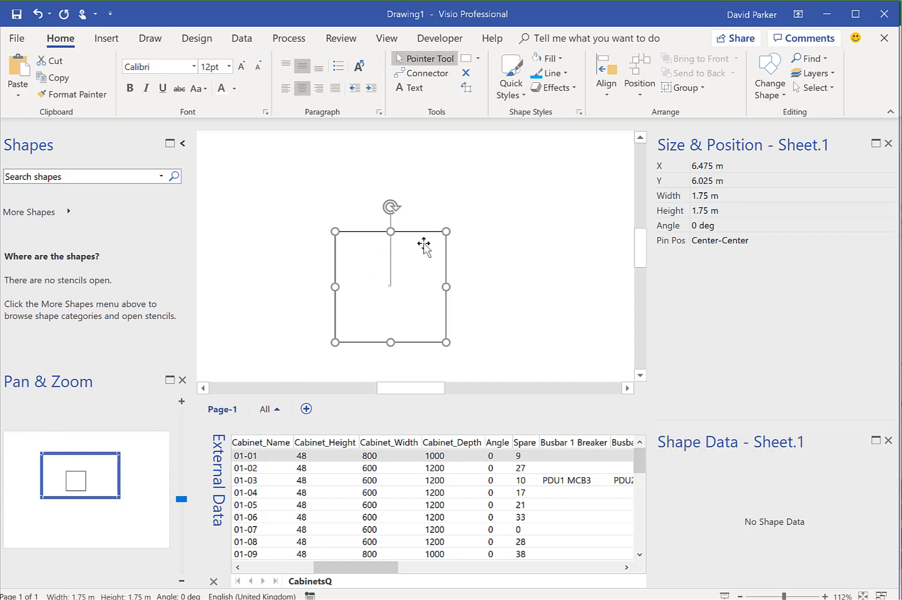
mouse_move(412, 460)
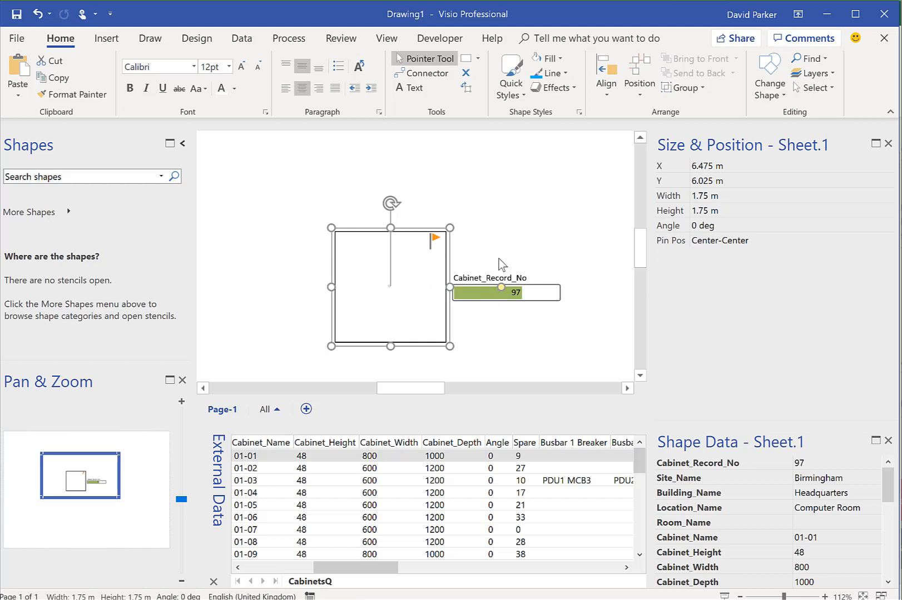
mouse_move(682, 87)
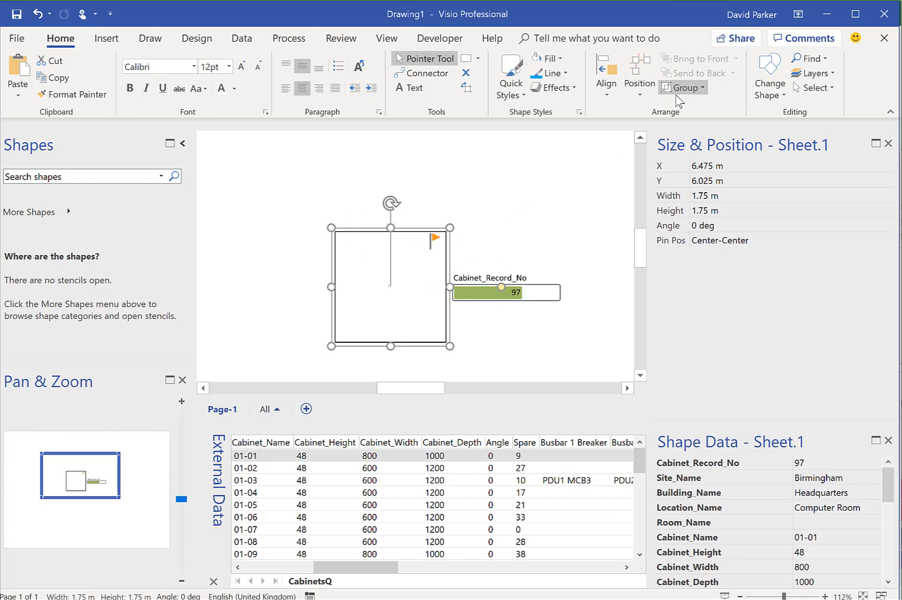
Edit the cabinet's data graphic and remove the Cabinet Network Side icon item.
click(241, 38)
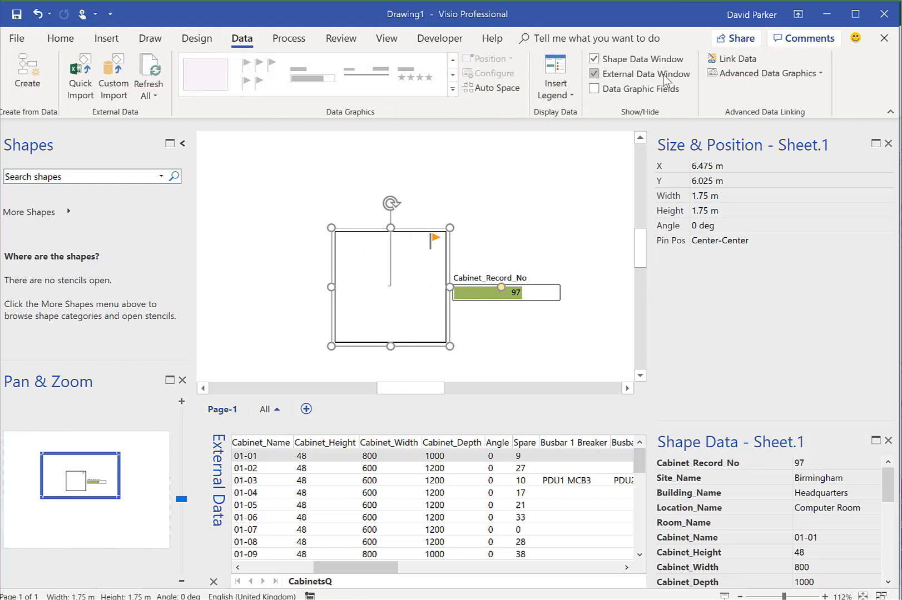
click(764, 73)
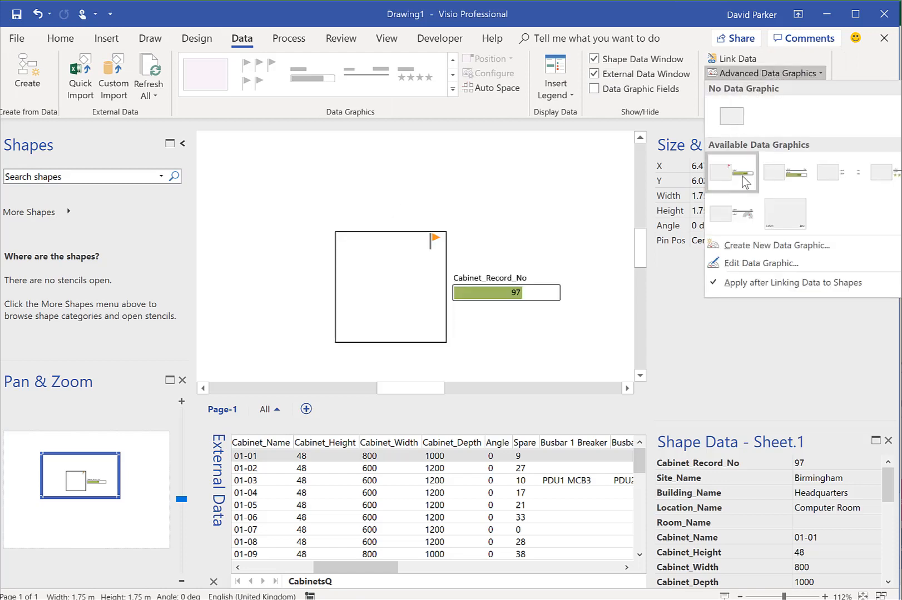
click(389, 287)
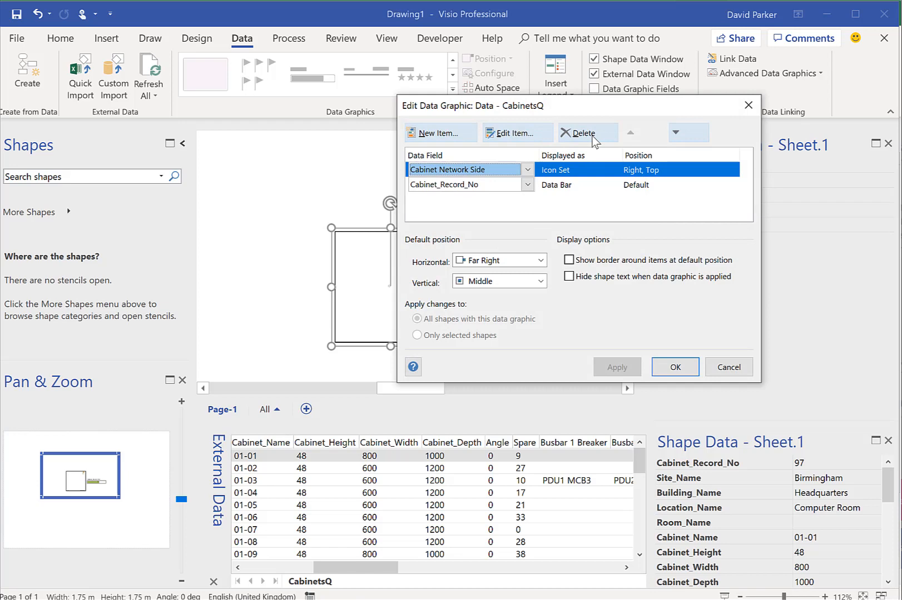
click(582, 133)
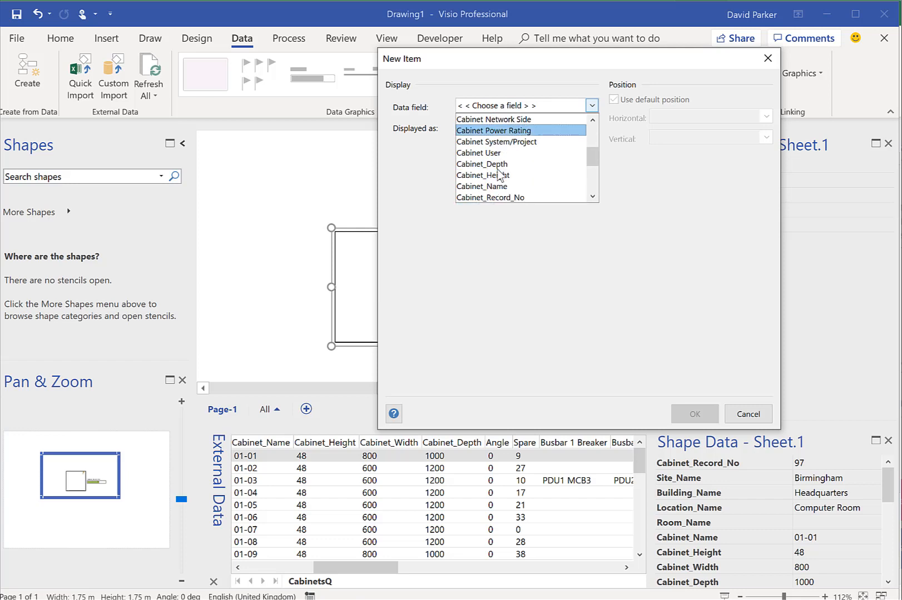
Add centred Heading 2 Cabinet_Name text, delete the Cabinet_Record_No data bar, and apply.
click(482, 186)
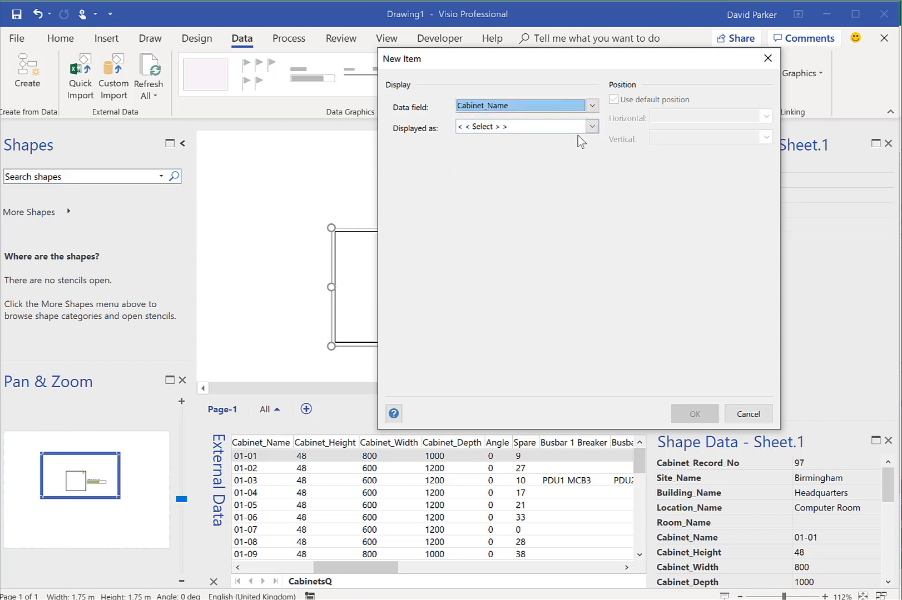
click(590, 127)
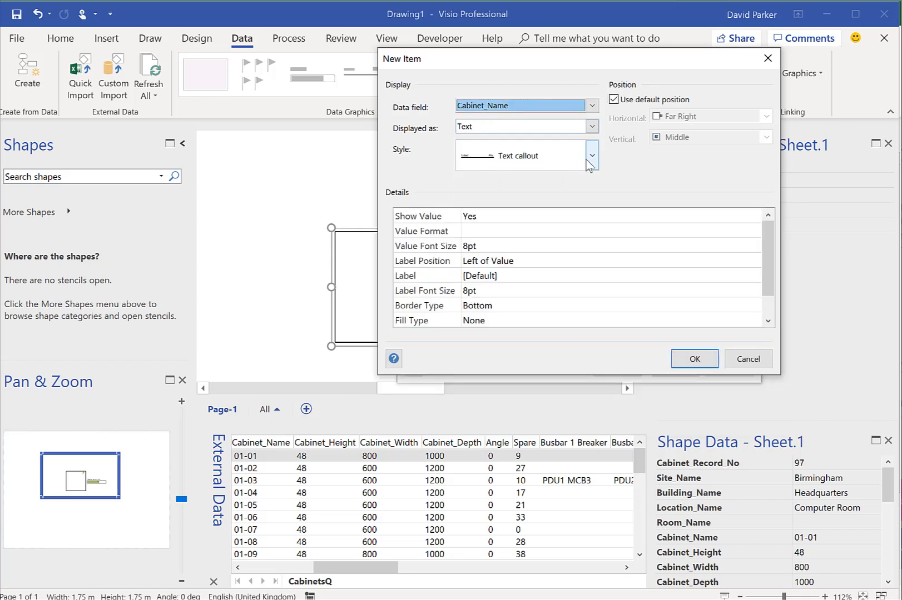
click(591, 155)
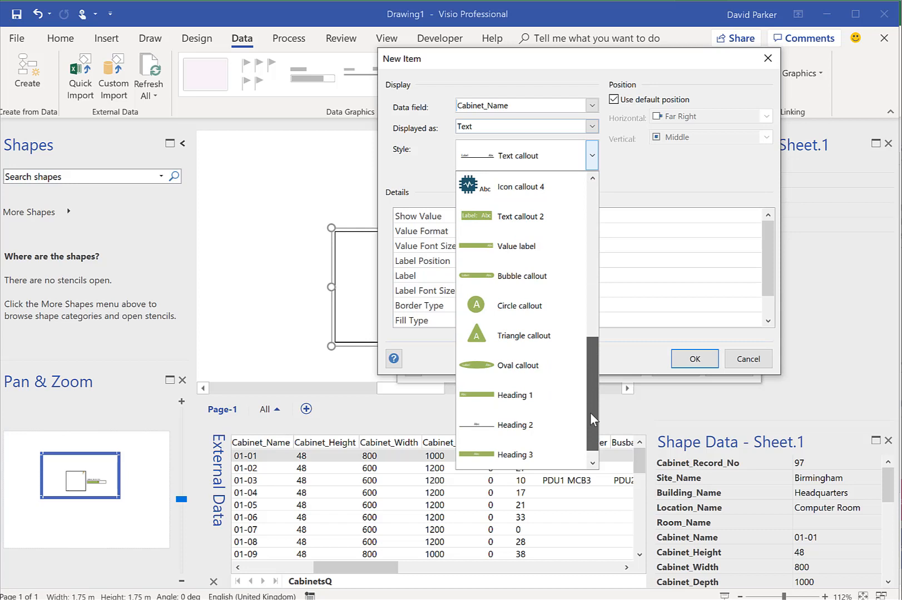
click(515, 424)
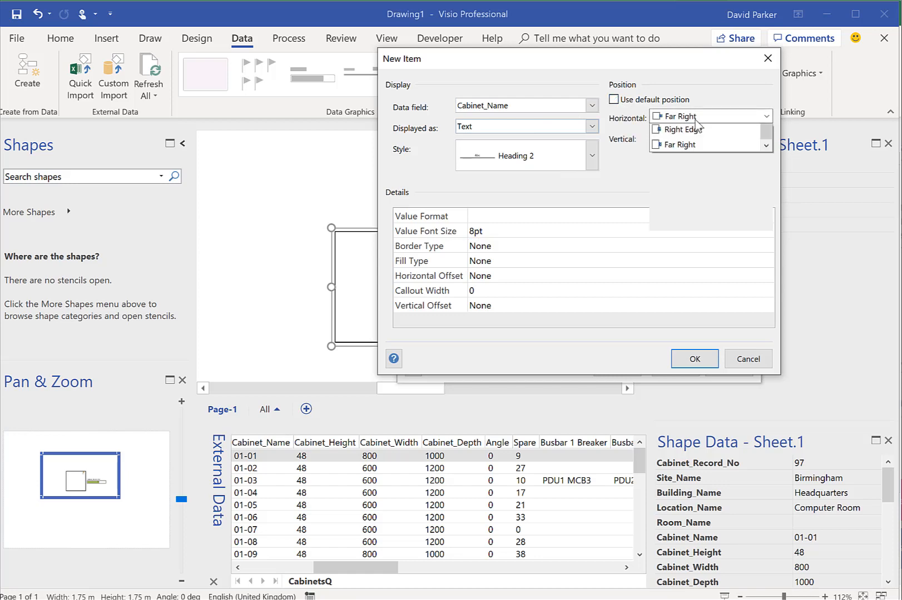
click(679, 116)
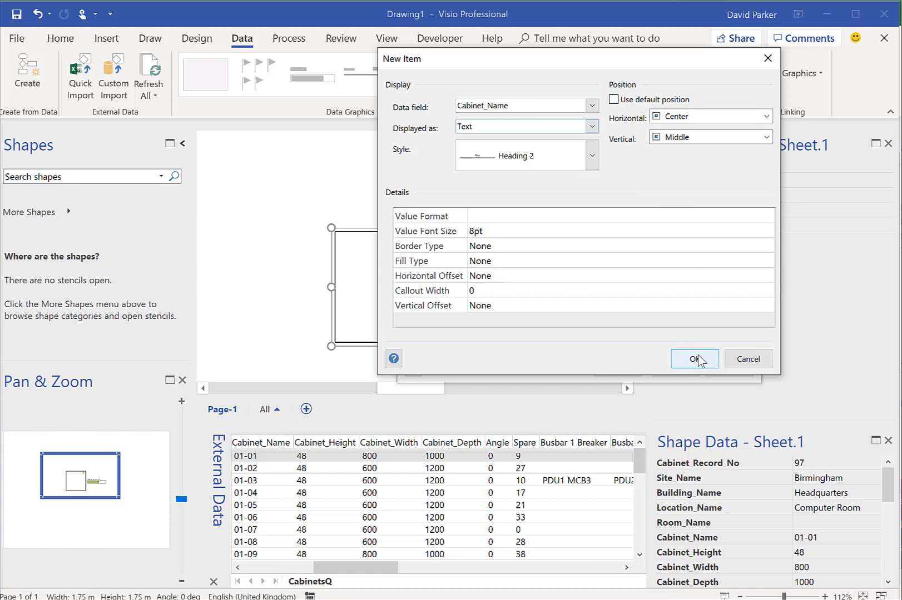
click(694, 360)
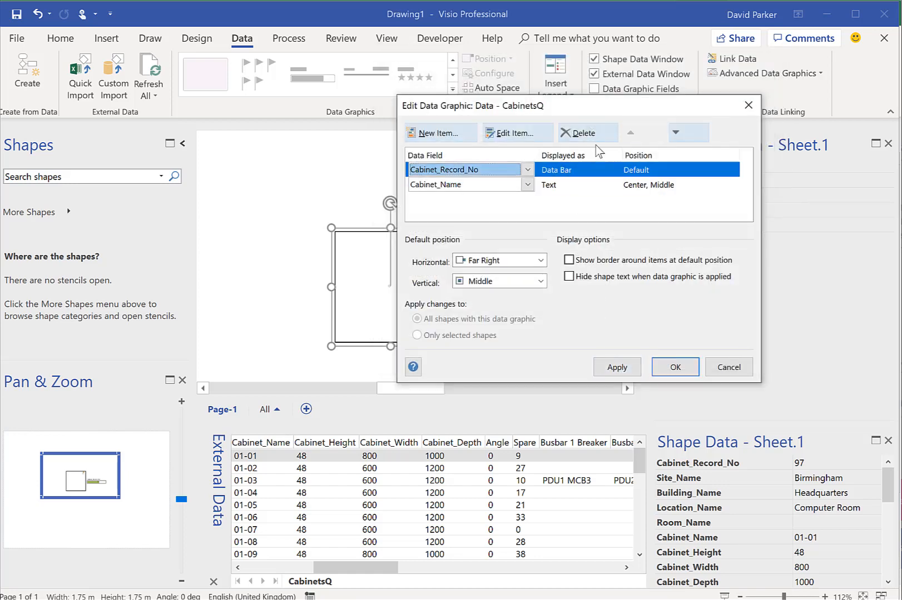
click(582, 133)
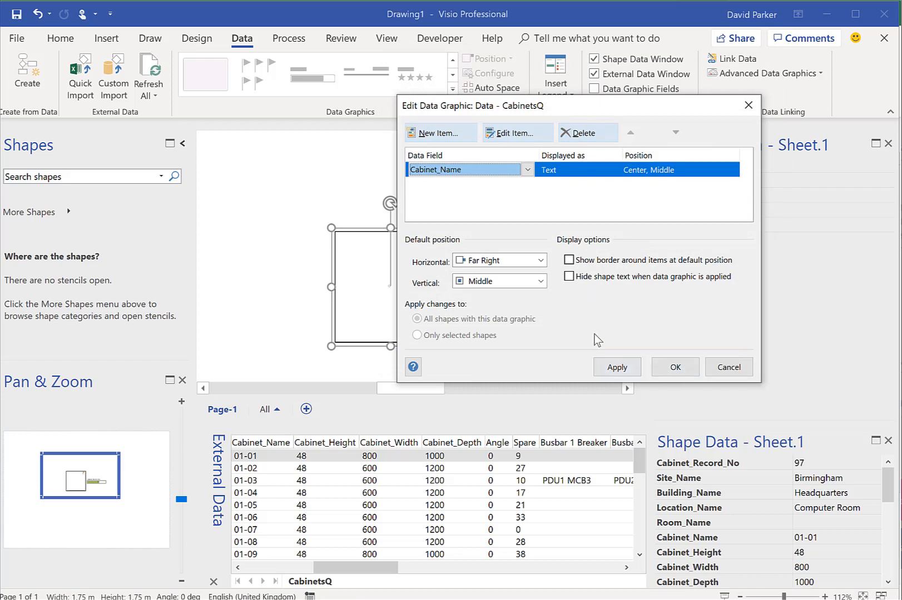
click(673, 366)
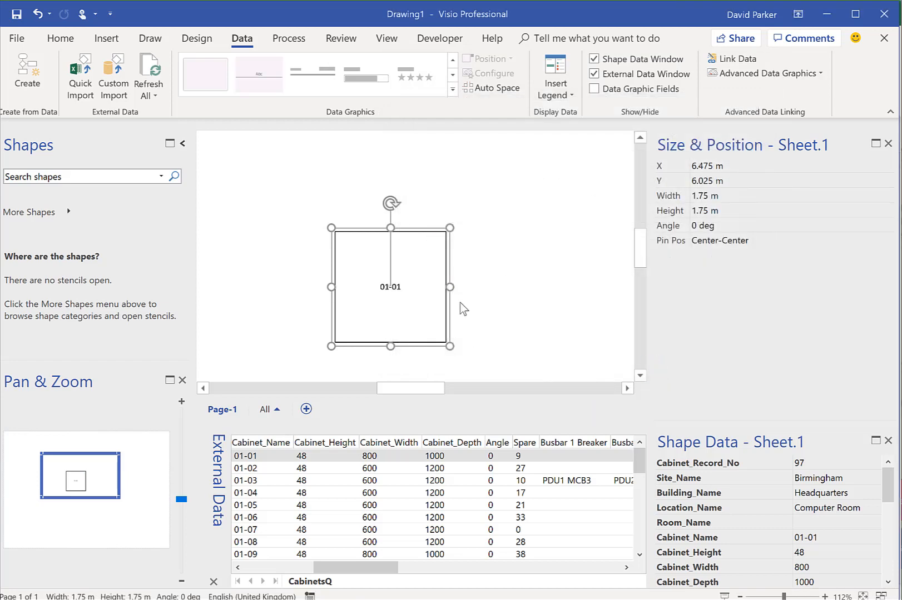
mouse_move(464, 197)
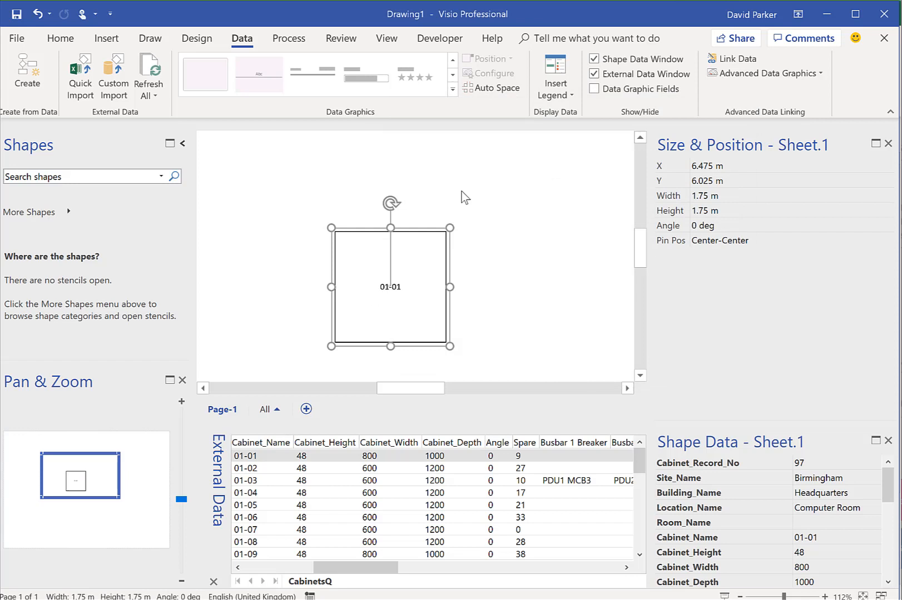
mouse_move(464, 180)
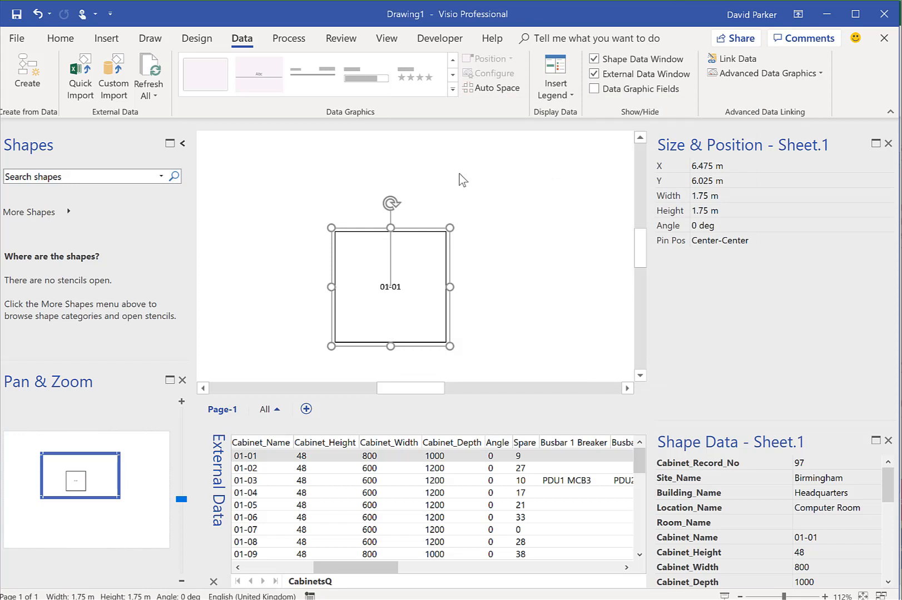
mouse_move(471, 316)
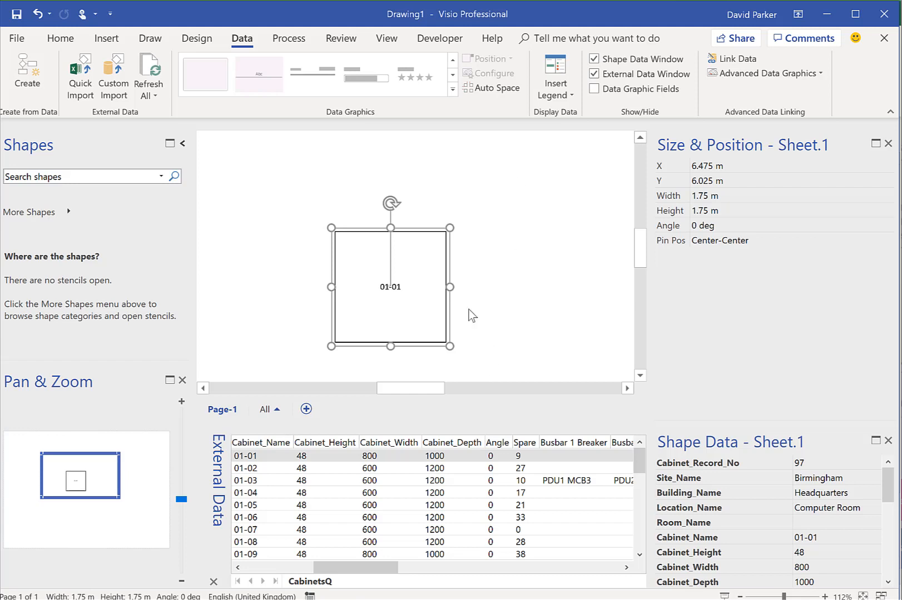
mouse_move(379, 297)
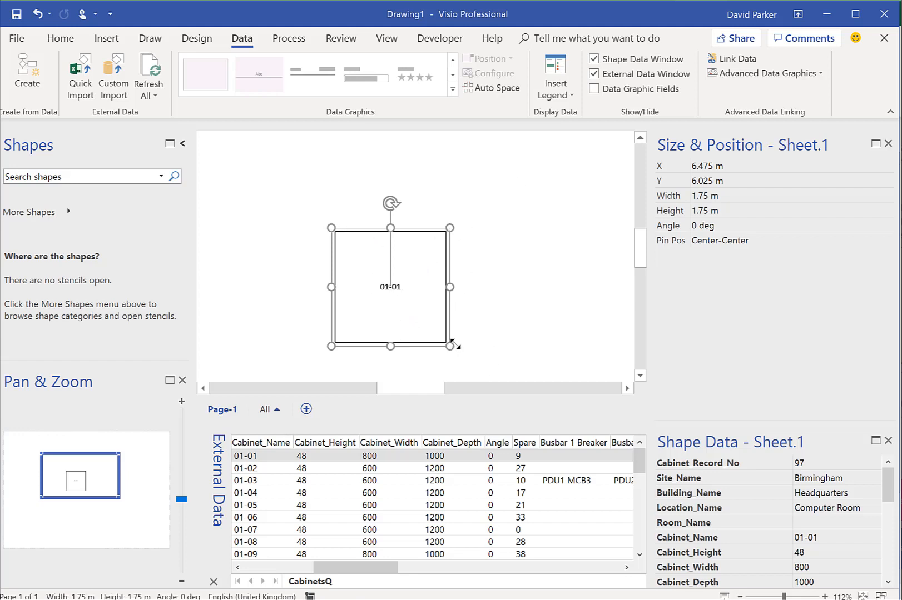
mouse_move(471, 462)
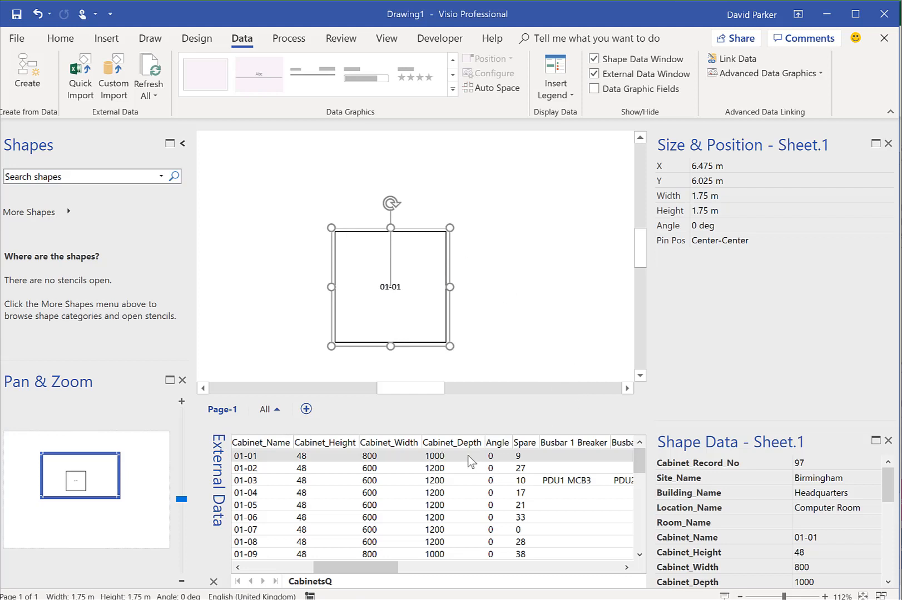
mouse_move(500, 466)
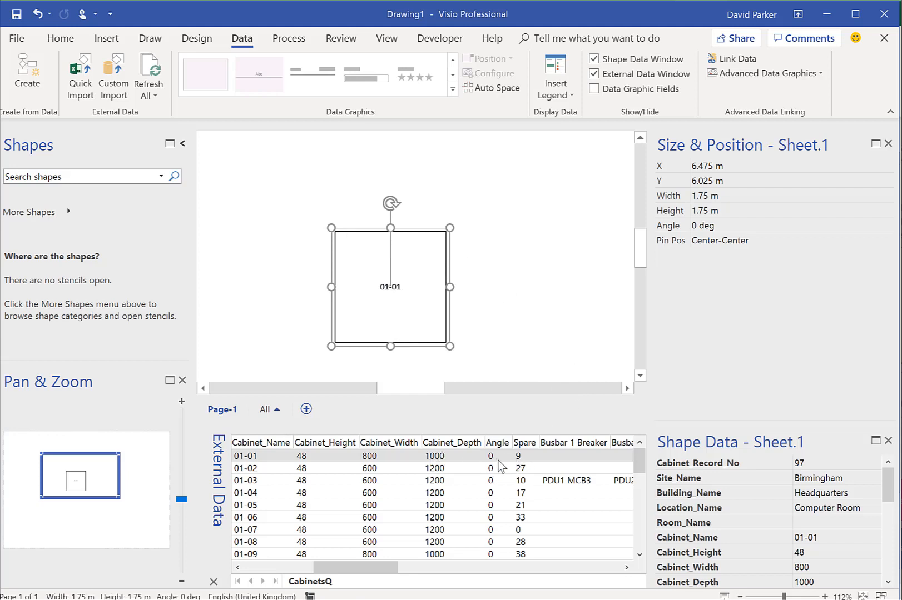
mouse_move(432, 351)
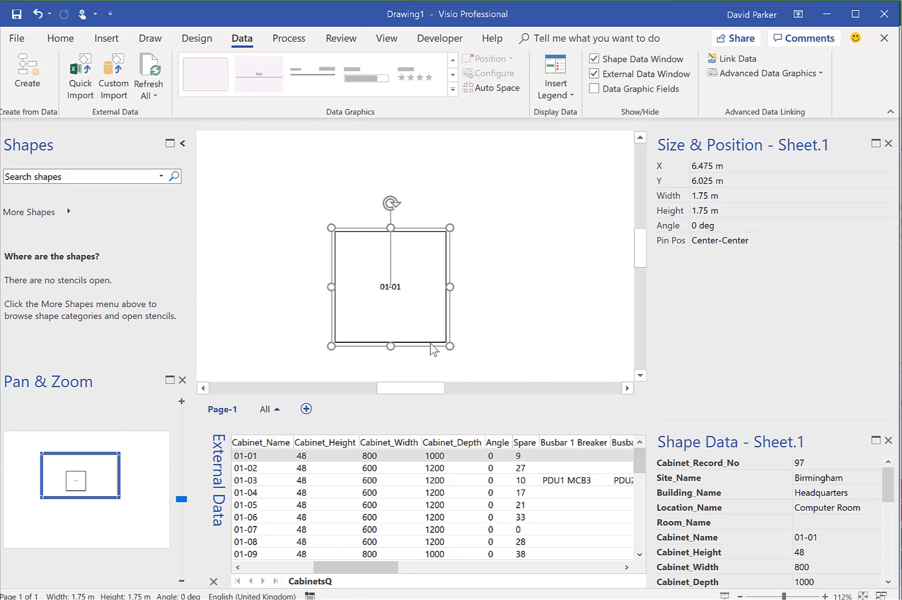
mouse_move(446, 47)
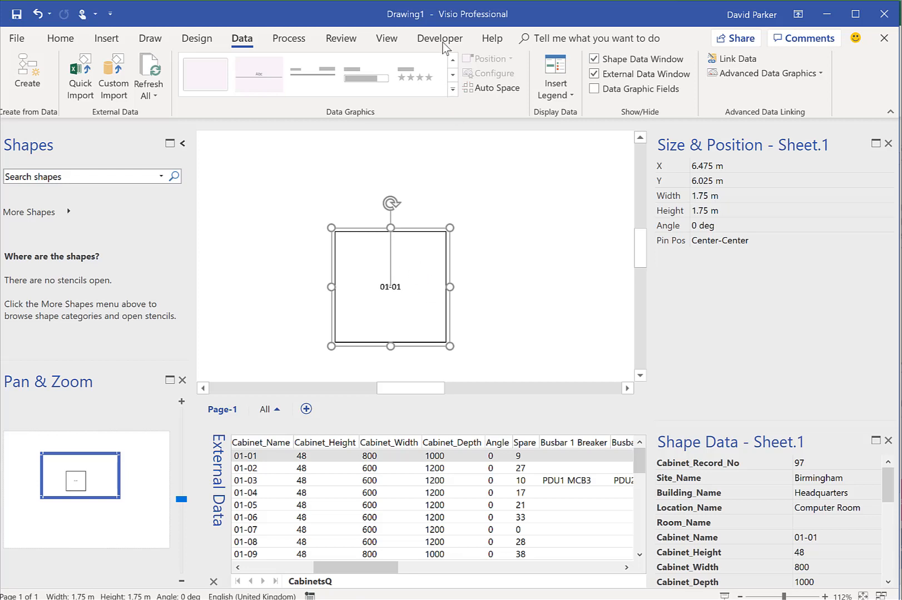
Show the Developer commands and review Customize the Ribbon settings, closing without changes.
click(439, 39)
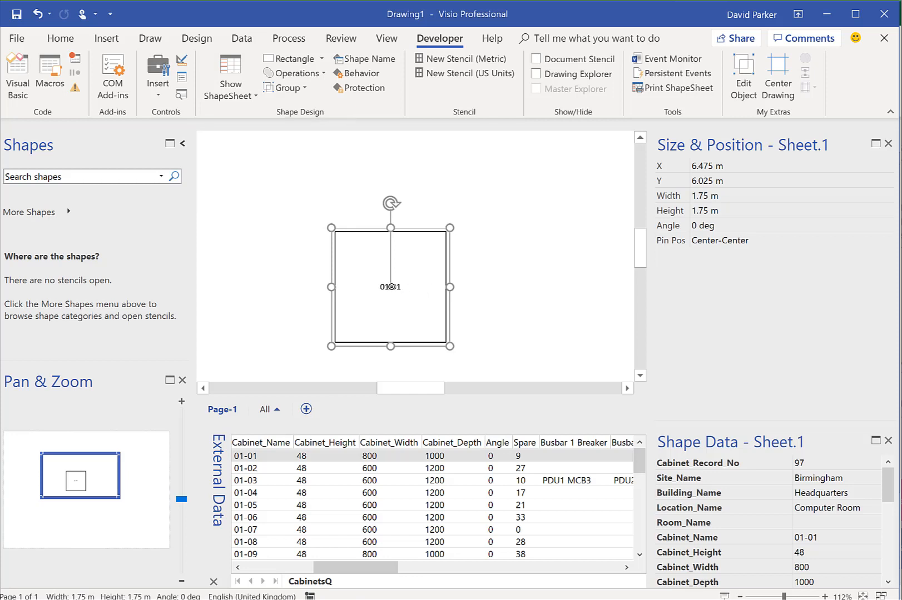
right_click(391, 287)
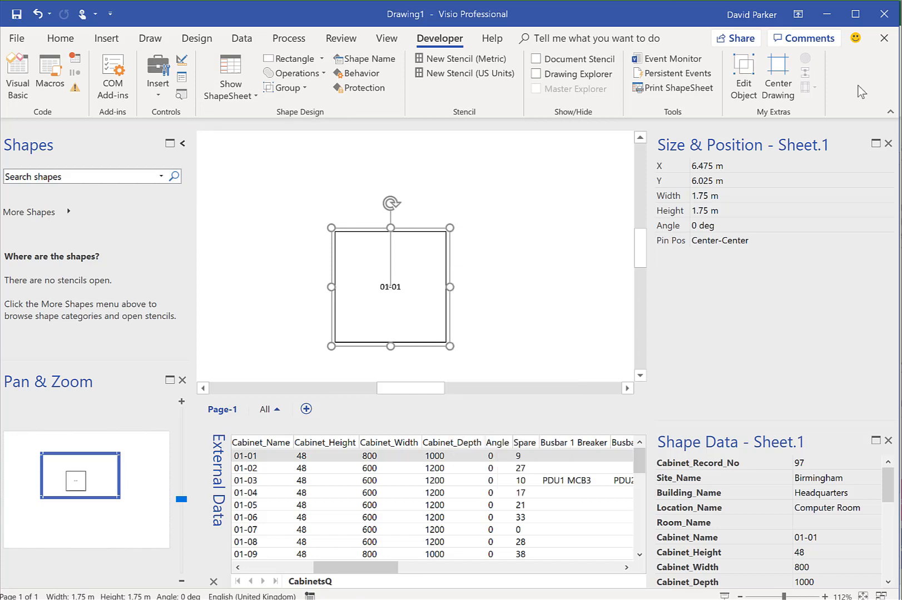
mouse_move(843, 98)
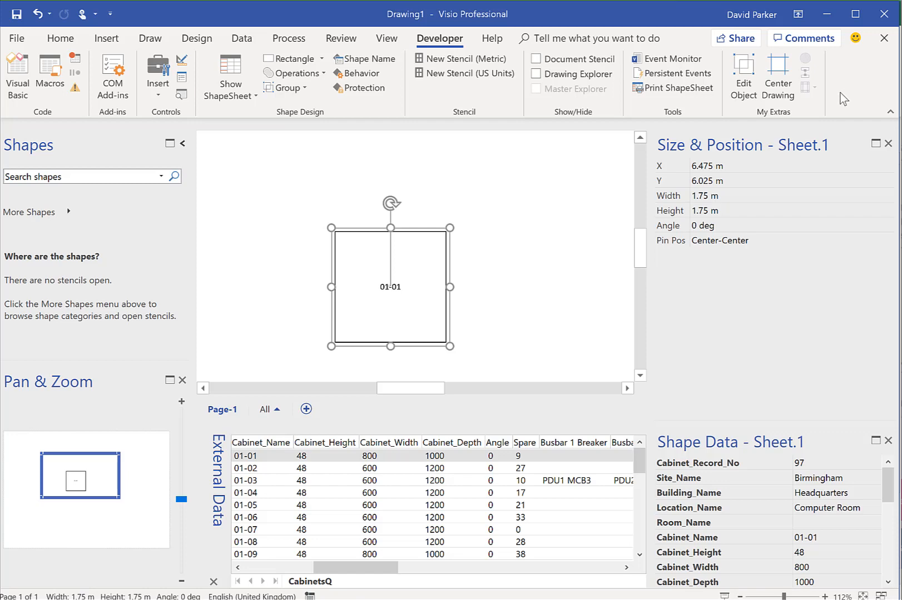
mouse_move(833, 149)
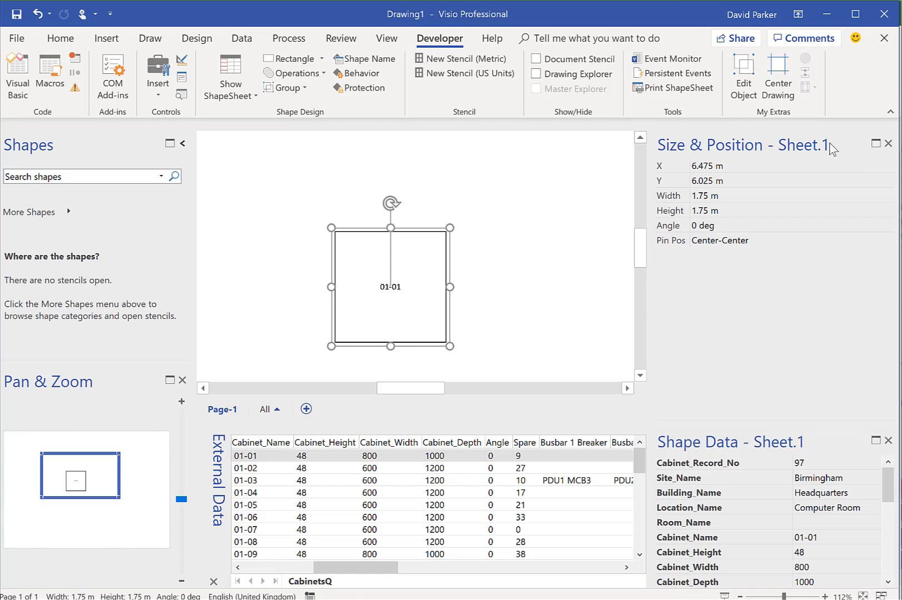
click(439, 38)
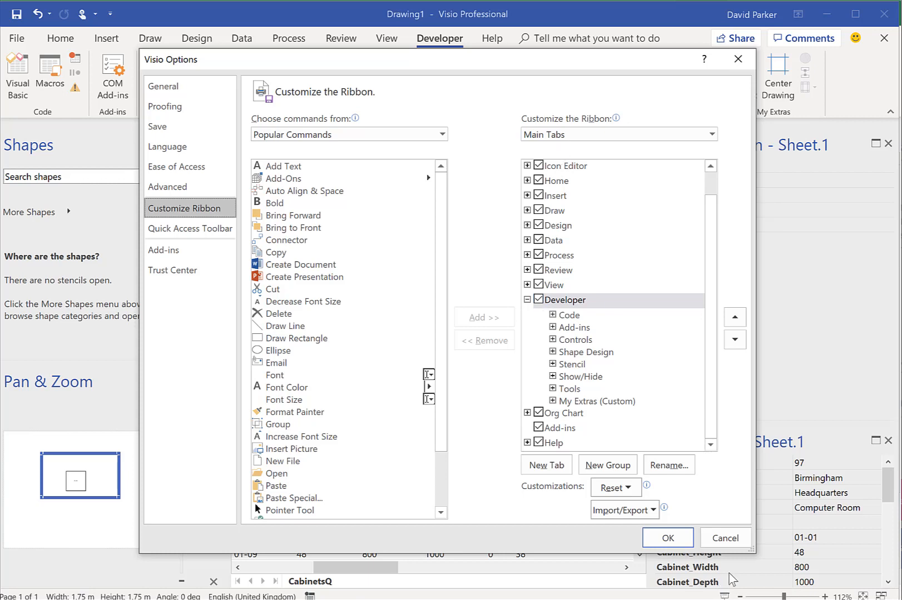
click(668, 538)
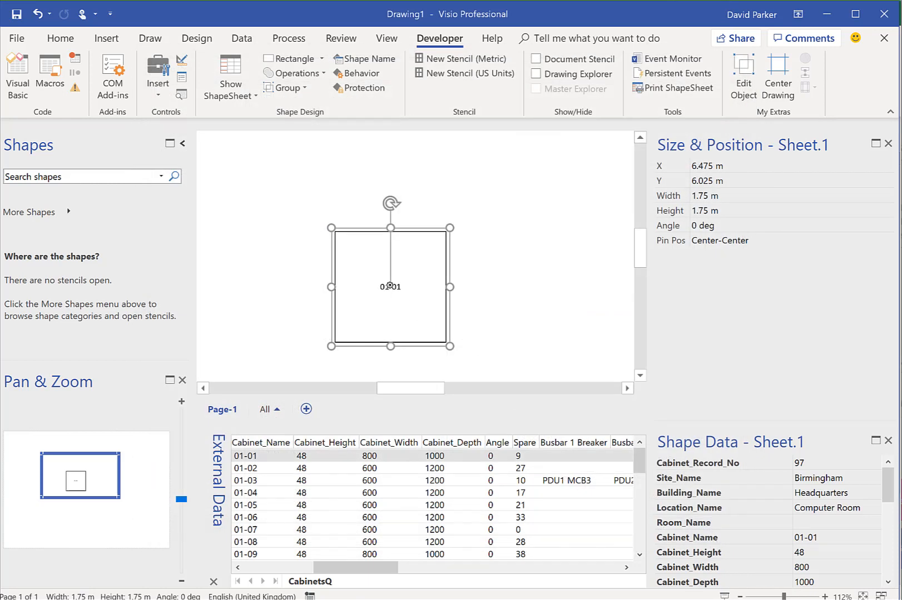
Open the 01-01 cabinet's ShapeSheet and tile it beside the drawing with Arrange All.
right_click(390, 286)
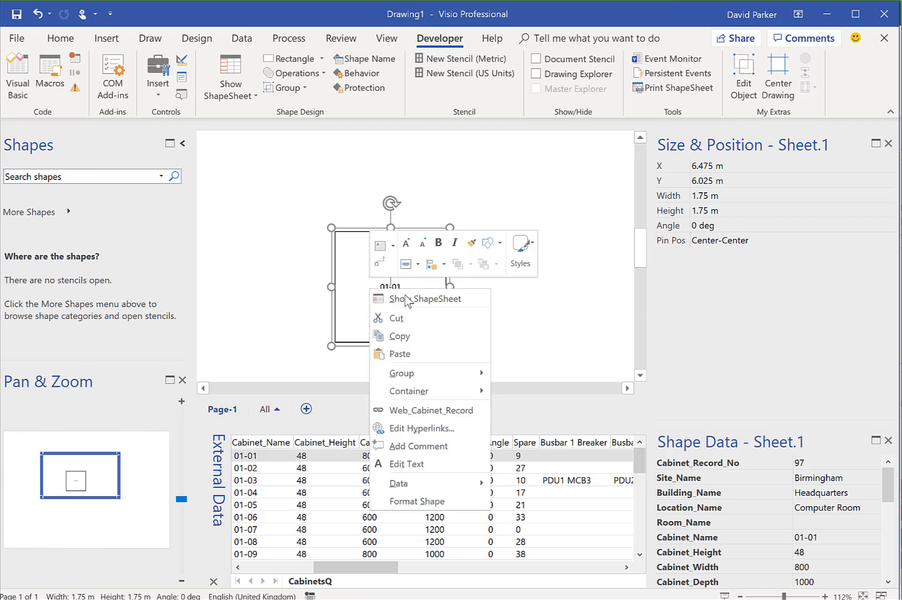
click(426, 299)
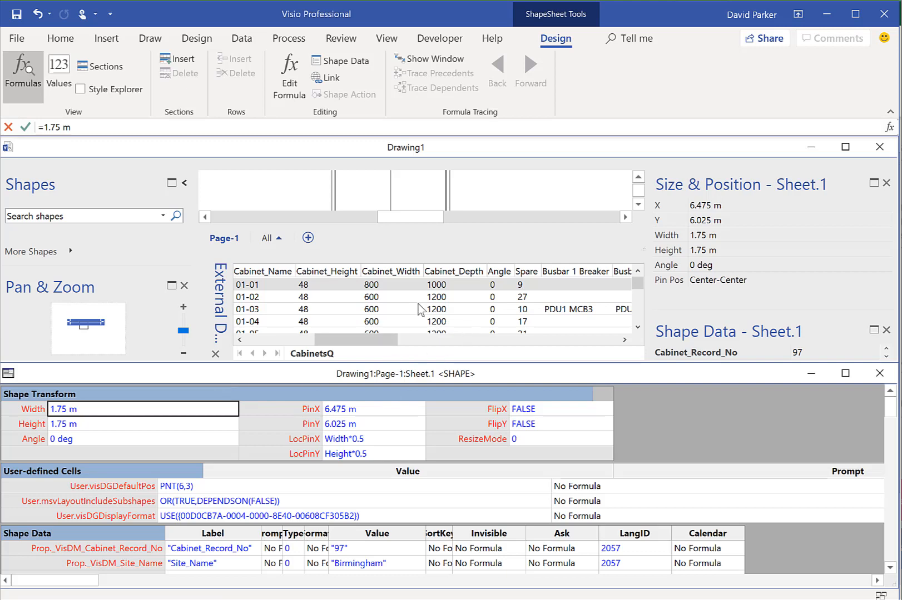
click(387, 38)
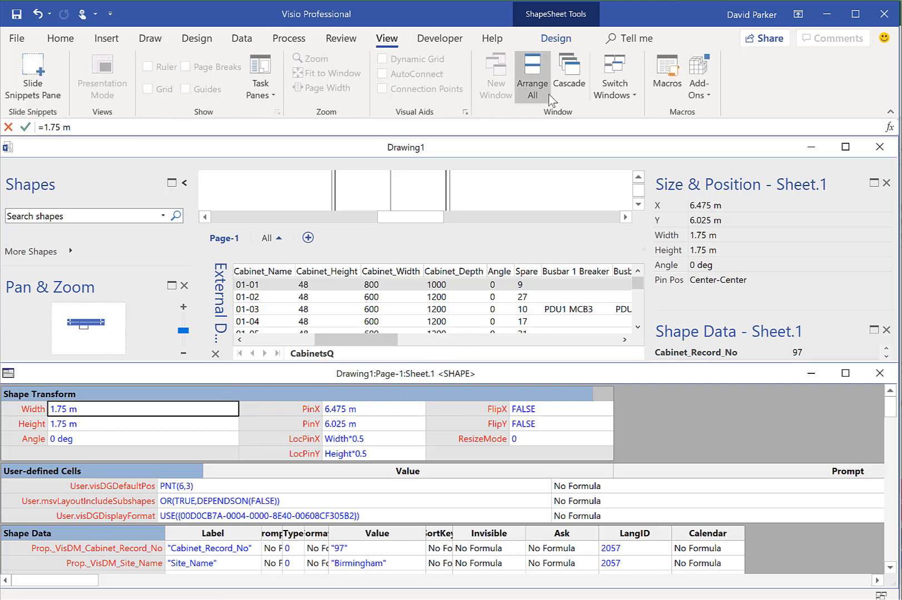
click(531, 77)
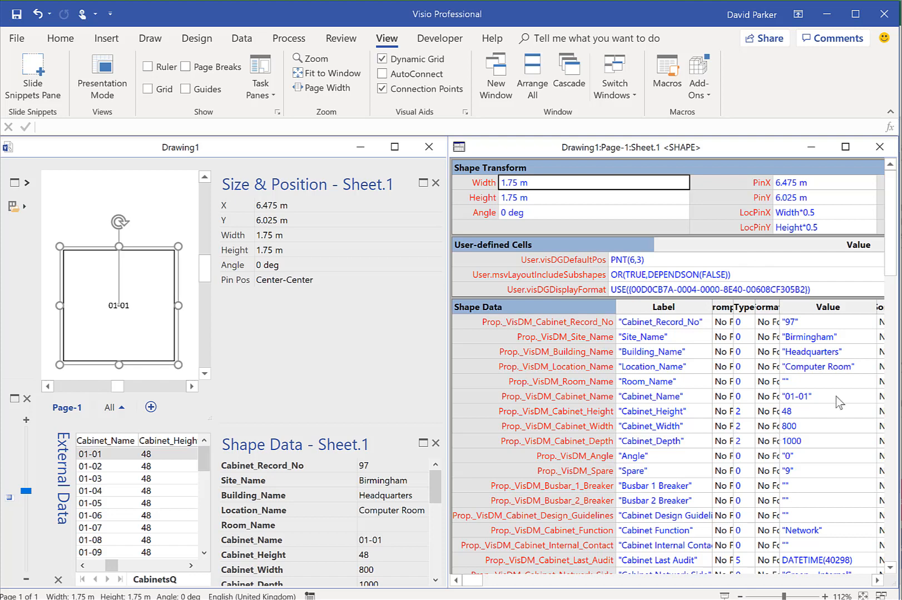
mouse_move(697, 313)
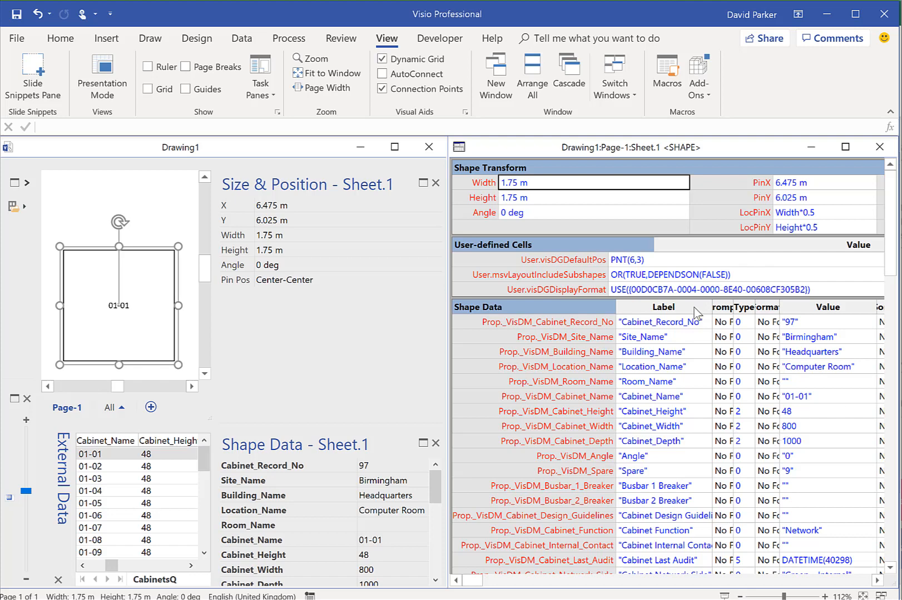
mouse_move(567, 198)
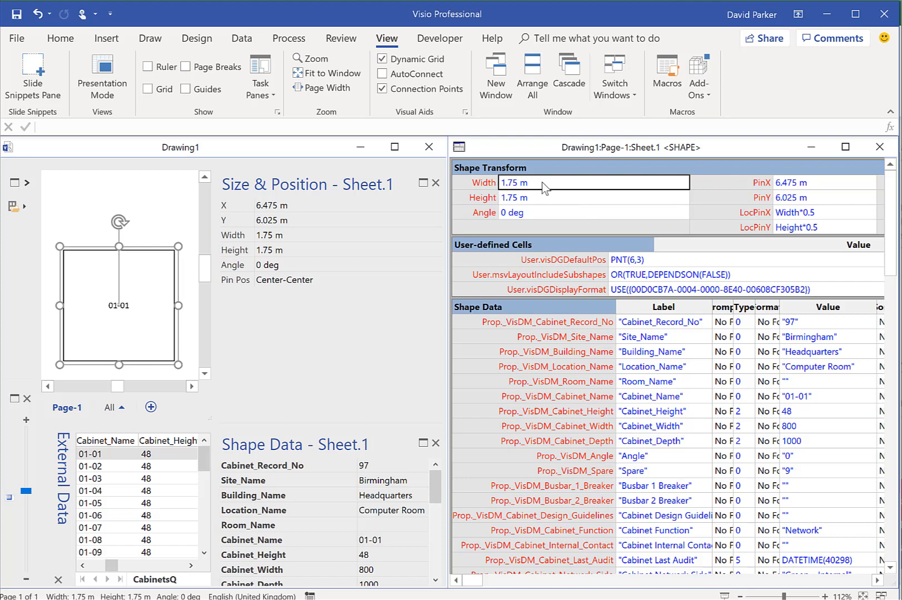
mouse_move(642, 446)
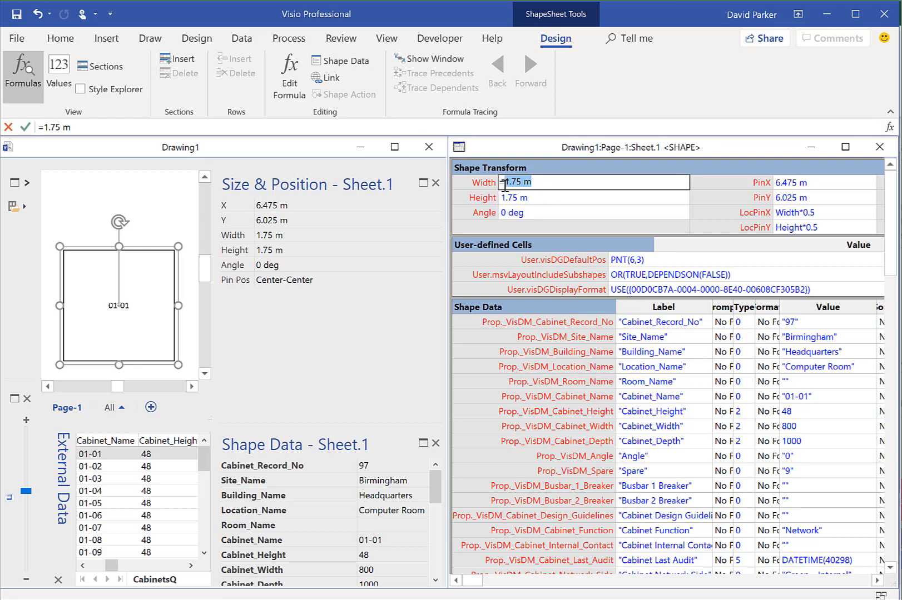
Set Width to =GUARD(Prop._VisDM_Cabinet_Width & " mm"), making the cabinet 800 mm wide.
text(=GUARD()
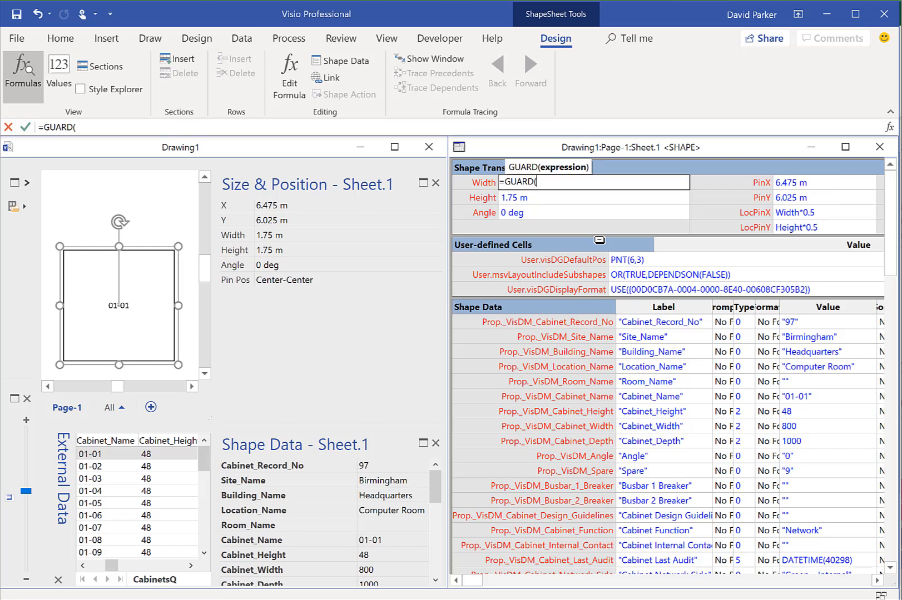
mouse_move(550, 197)
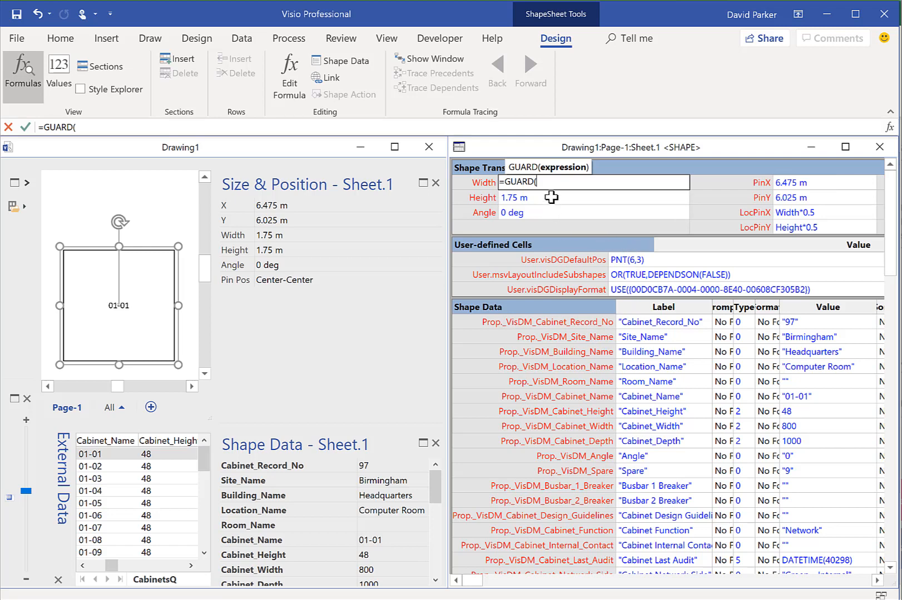
mouse_move(520, 340)
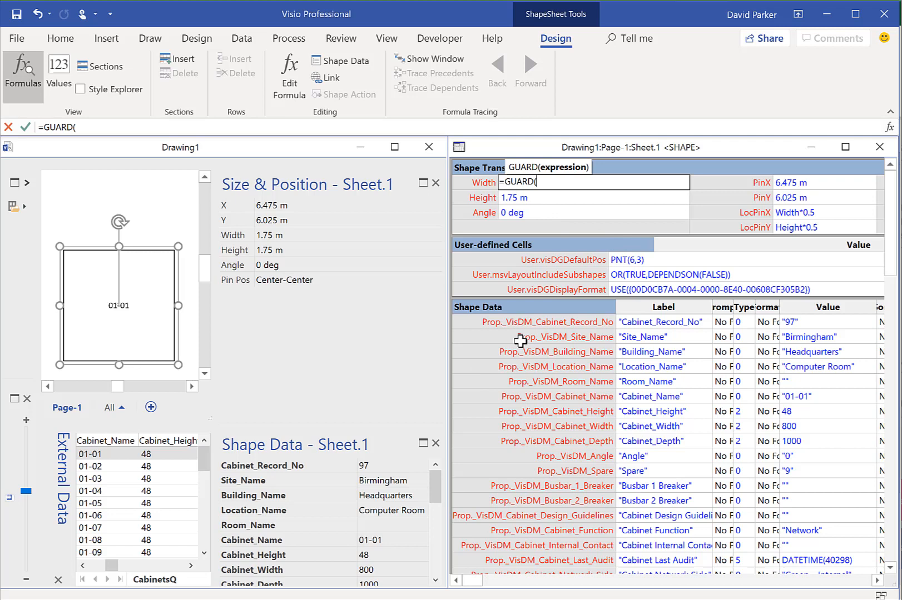
mouse_move(543, 441)
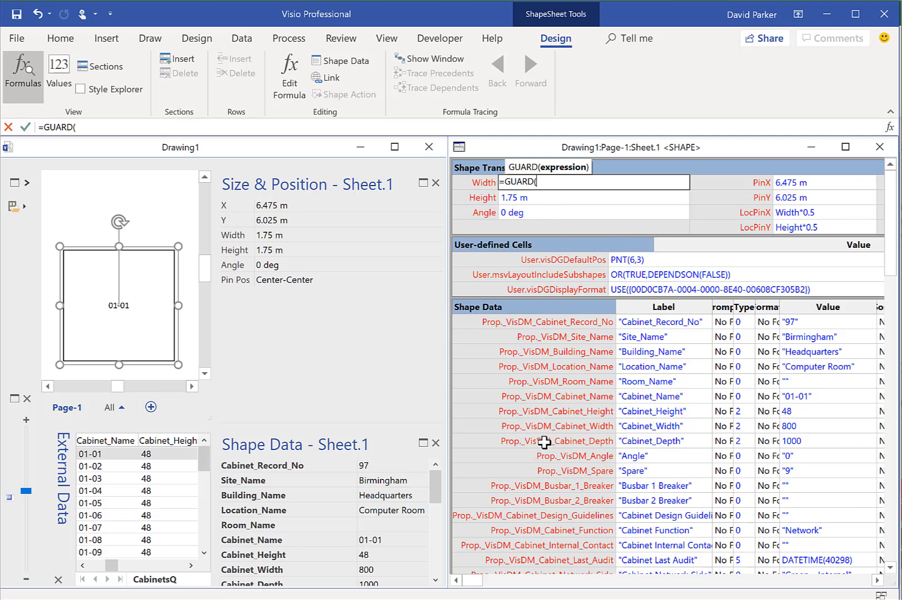
mouse_move(811, 427)
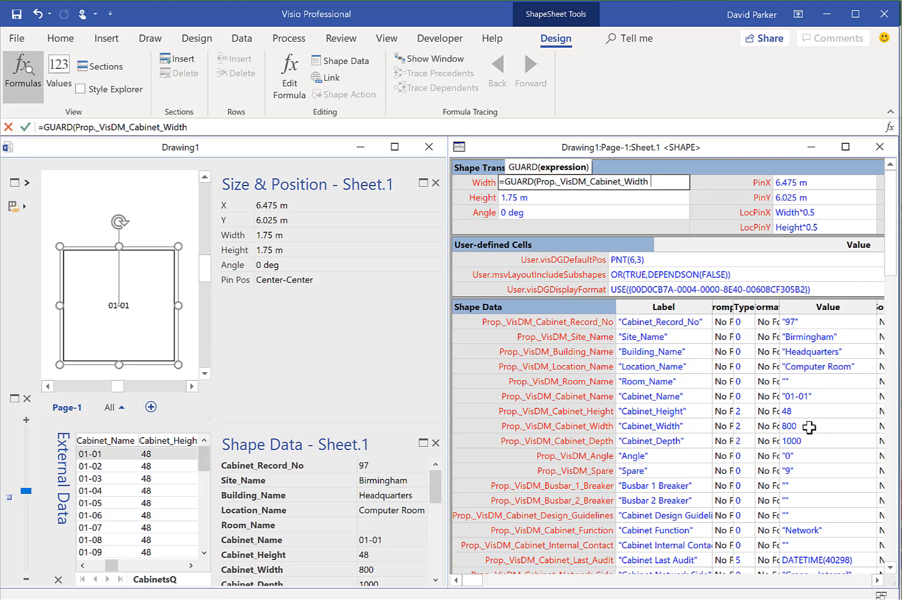
text(& ")
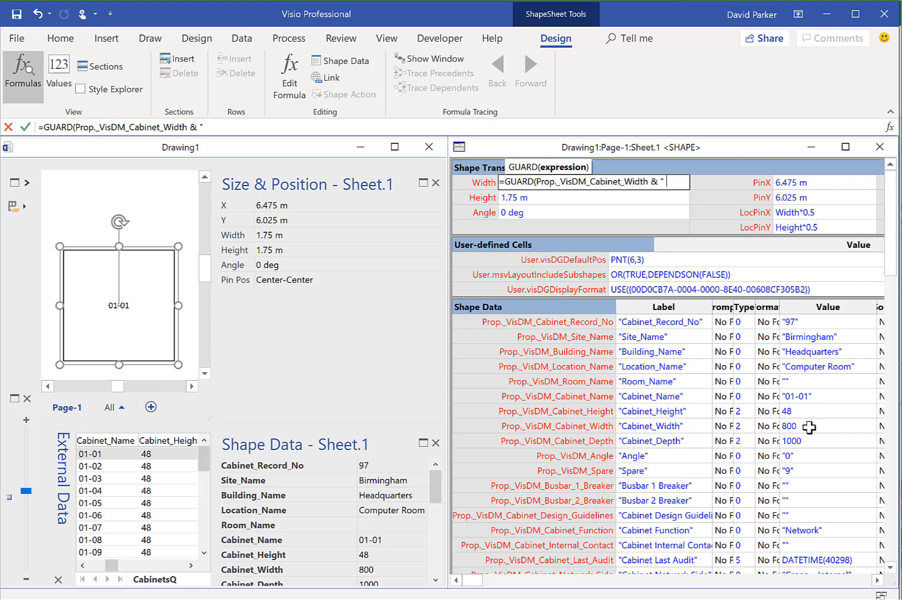
text(mm"))
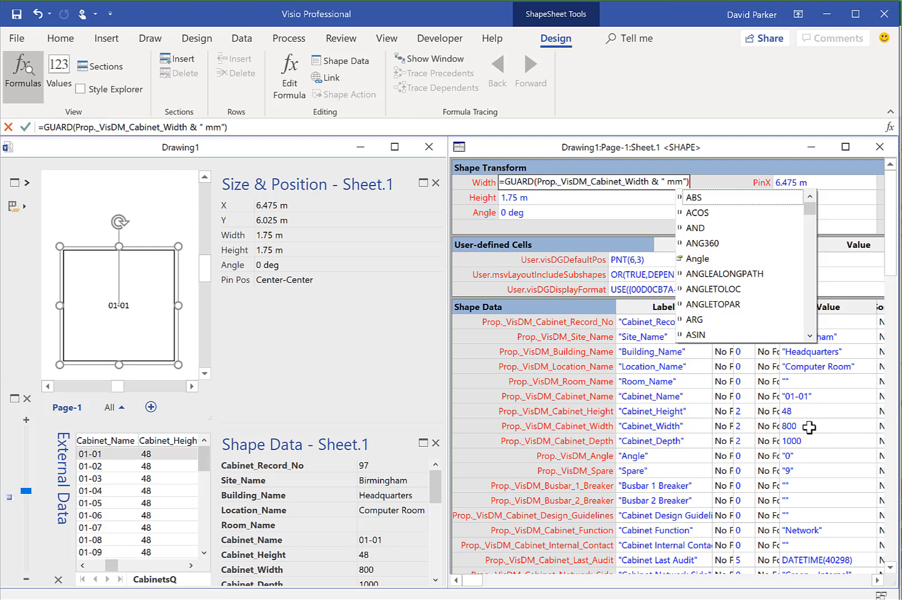
key(Return)
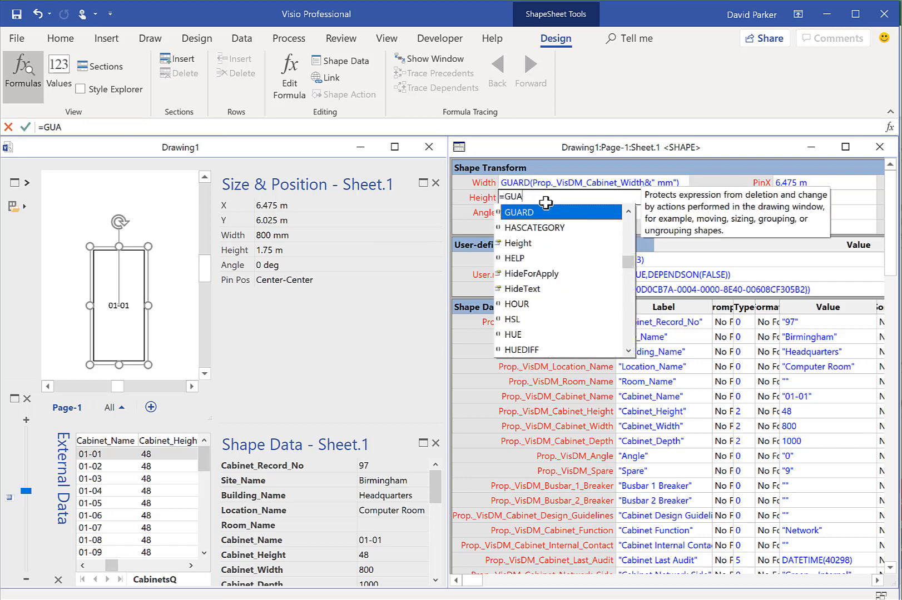
Set Height to =GUARD(Prop._VisDM_Cabinet_Depth & " mm"), making the cabinet 1000 mm tall.
click(516, 213)
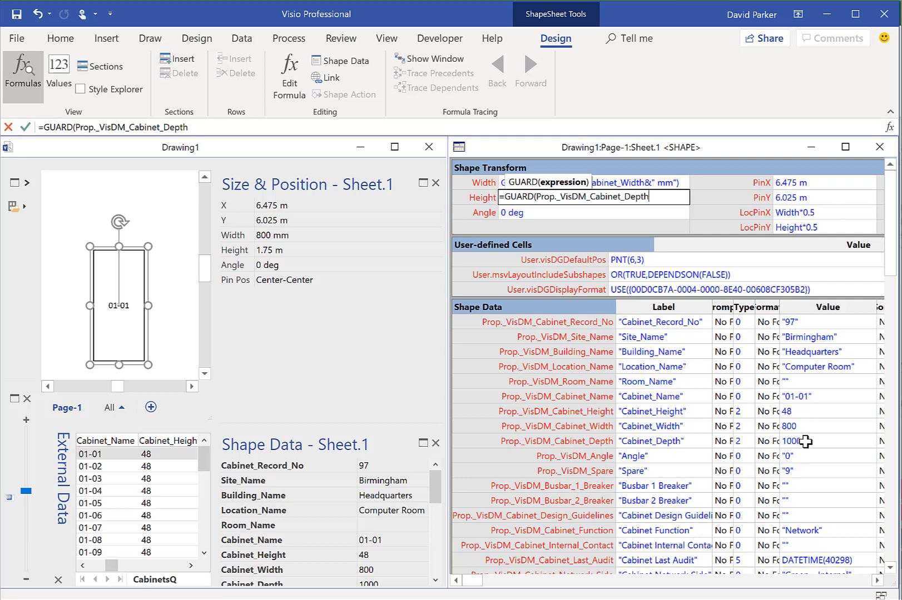
text(& ")
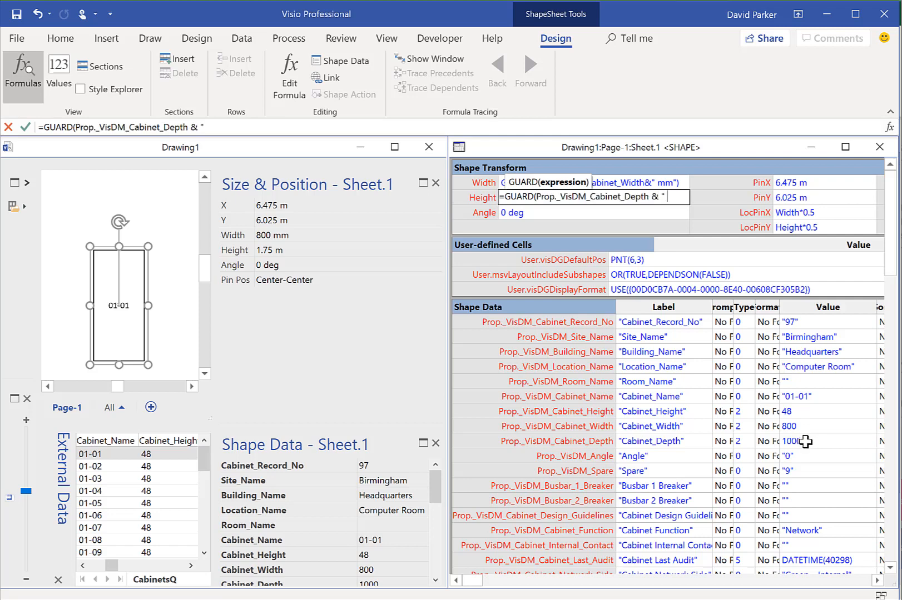
text(mm"))
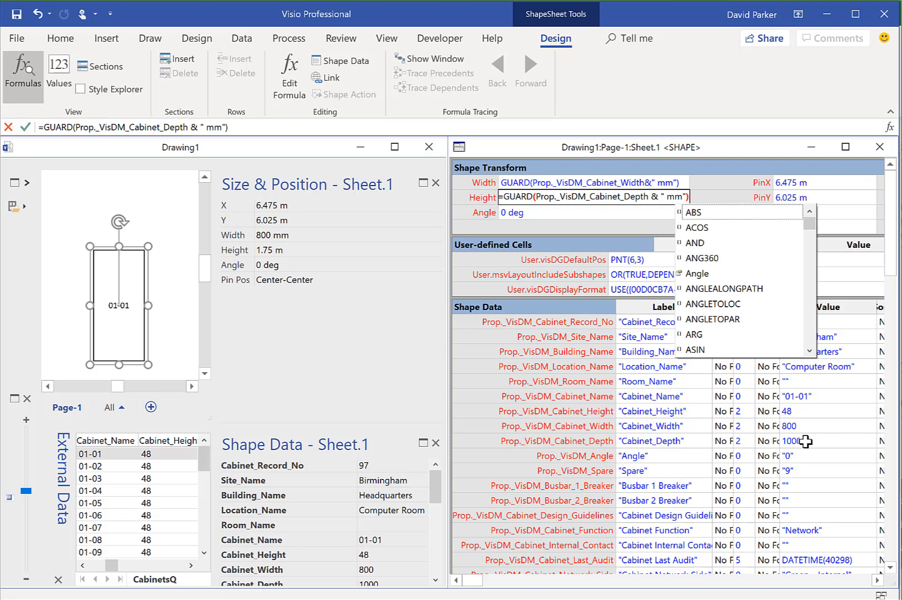
key(Return)
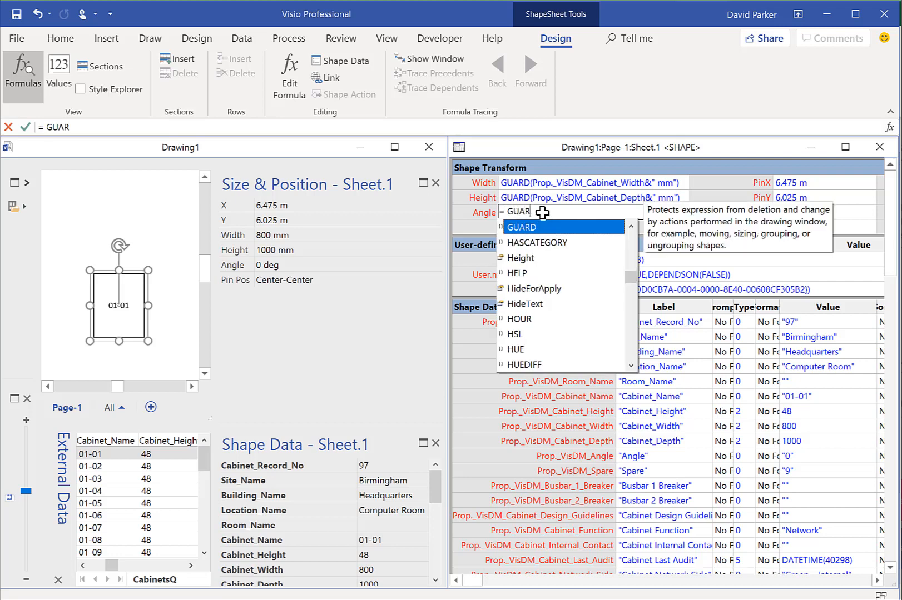
Set Angle to =GUARD(Prop._VisDM_Angle & " deg") and close the ShapeSheet.
click(521, 227)
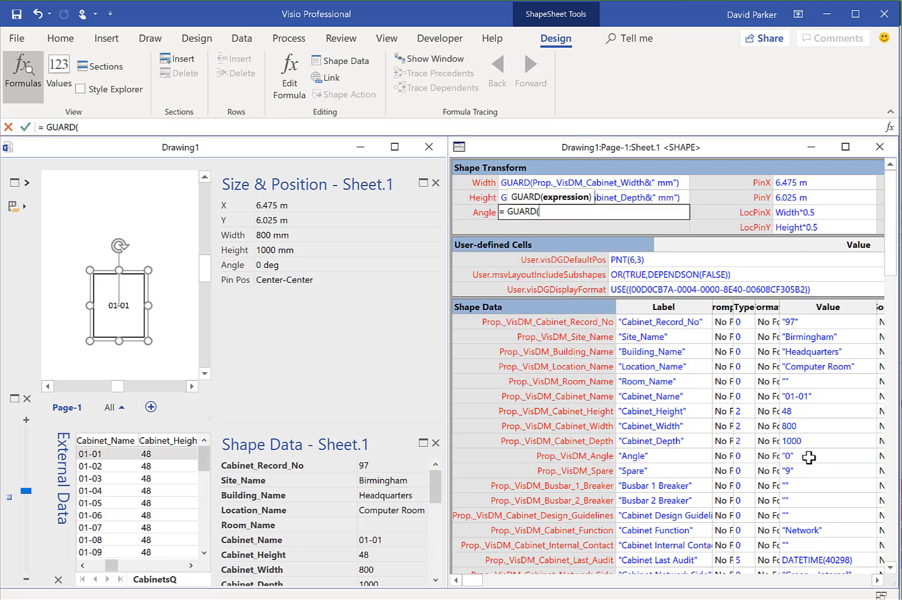
text(Prop._VisDM_Angle)
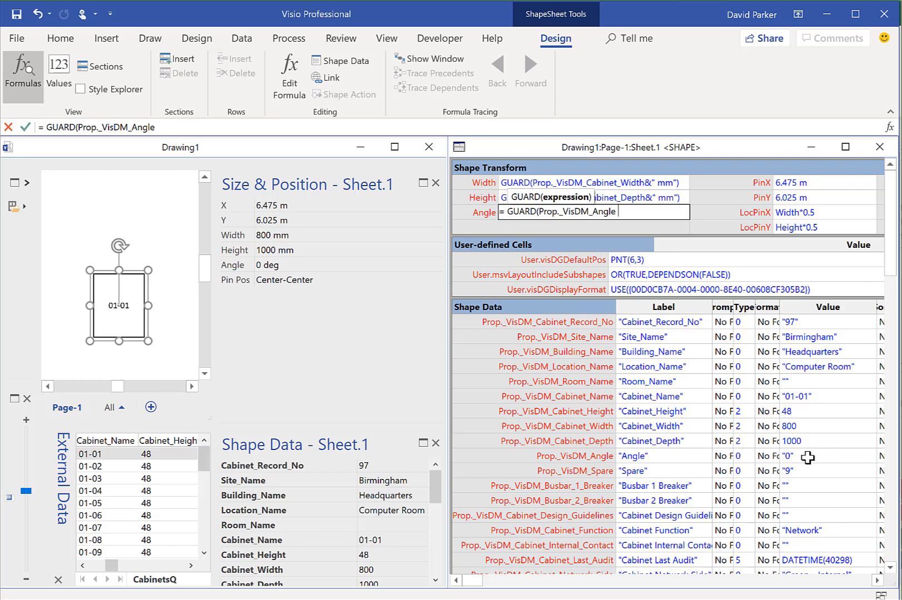
text(& ")
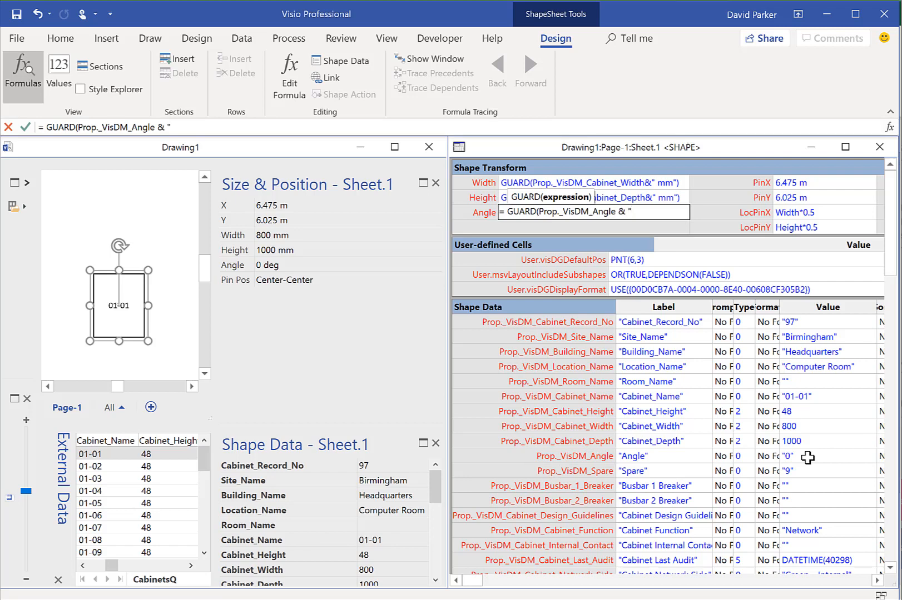
text(de)
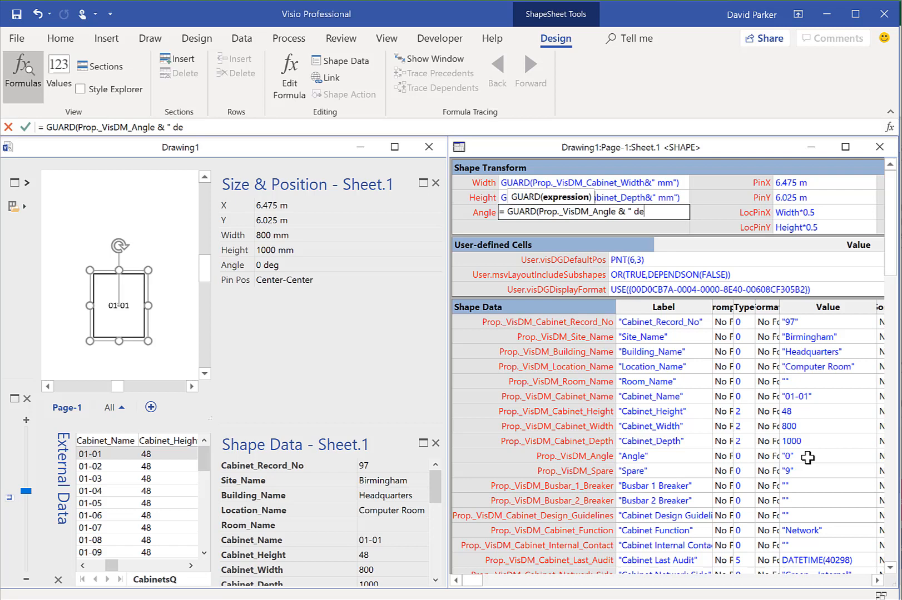
text(g"))
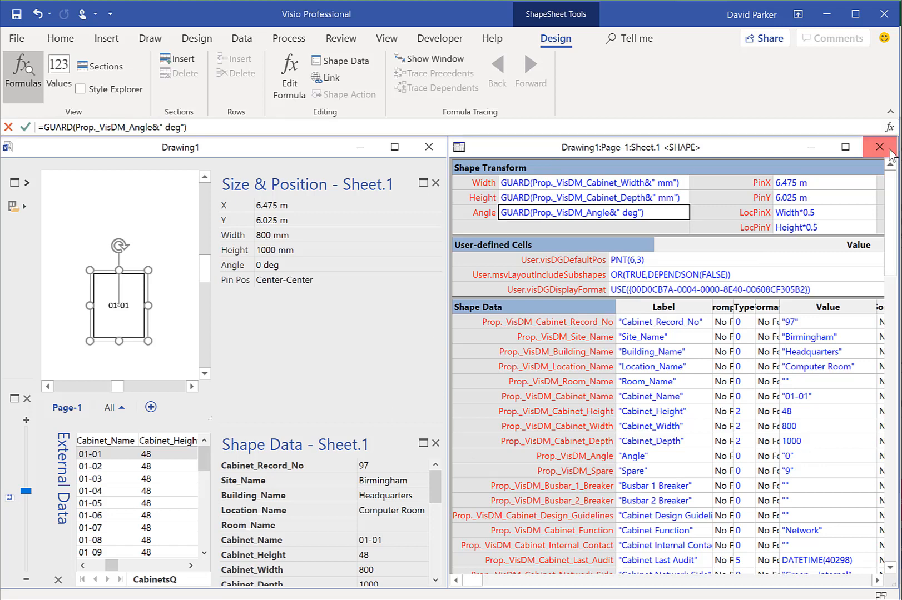
click(879, 147)
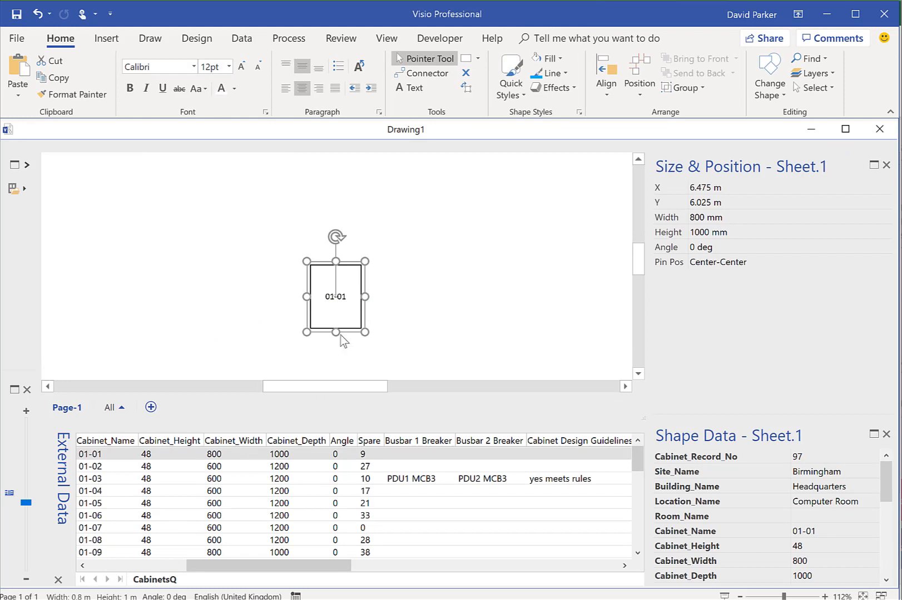
mouse_move(80, 196)
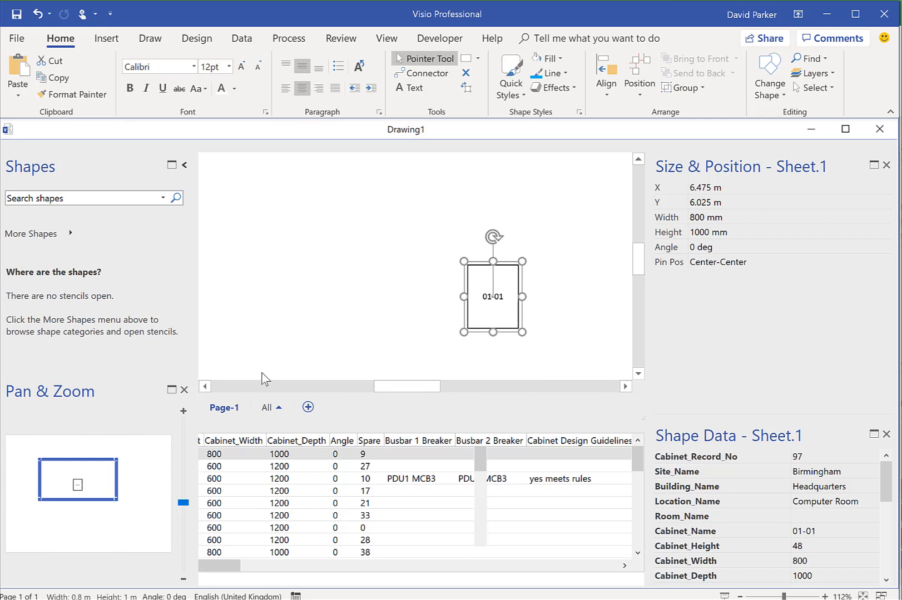
Show the Document Stencil, add the cabinet shape as a master, and rename it Cabinet.
click(31, 234)
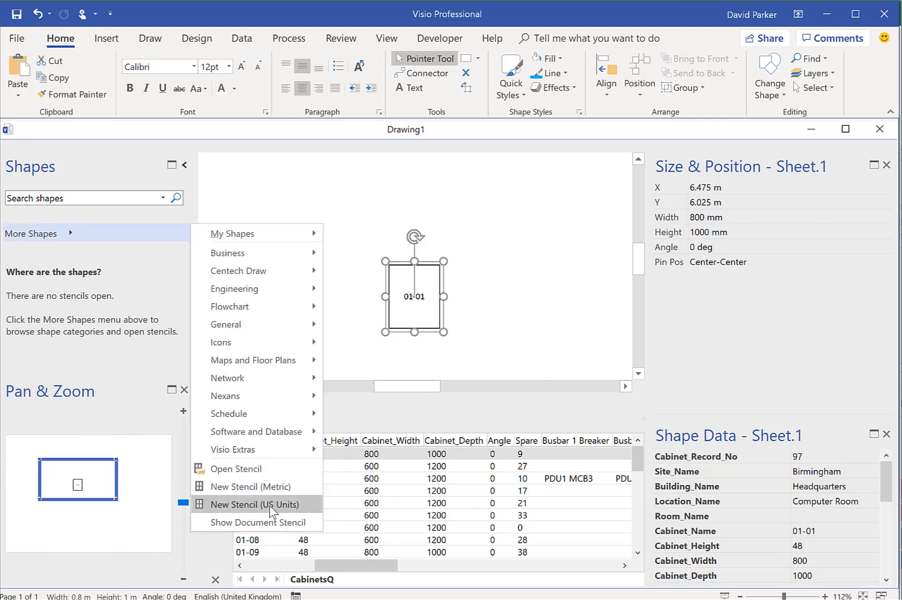
click(260, 522)
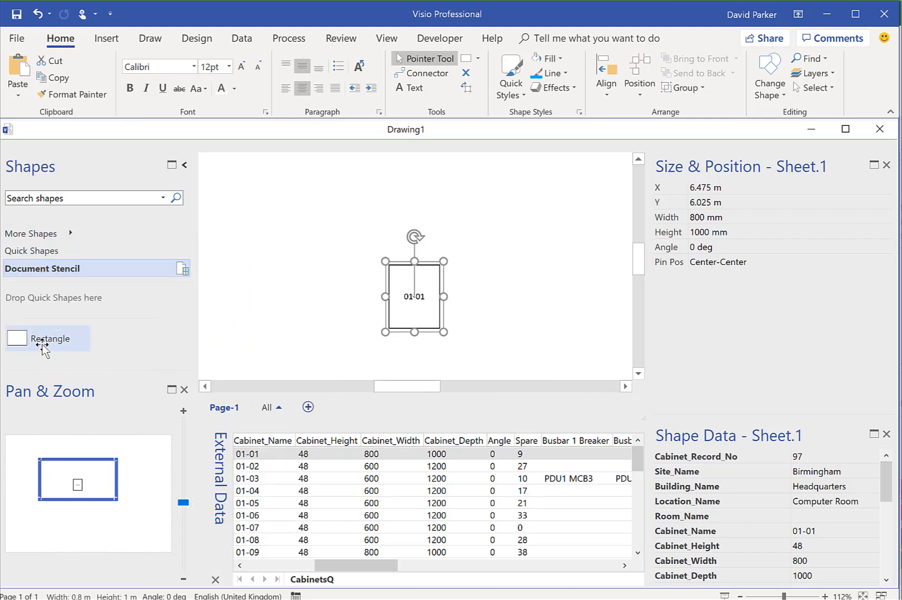
mouse_move(209, 335)
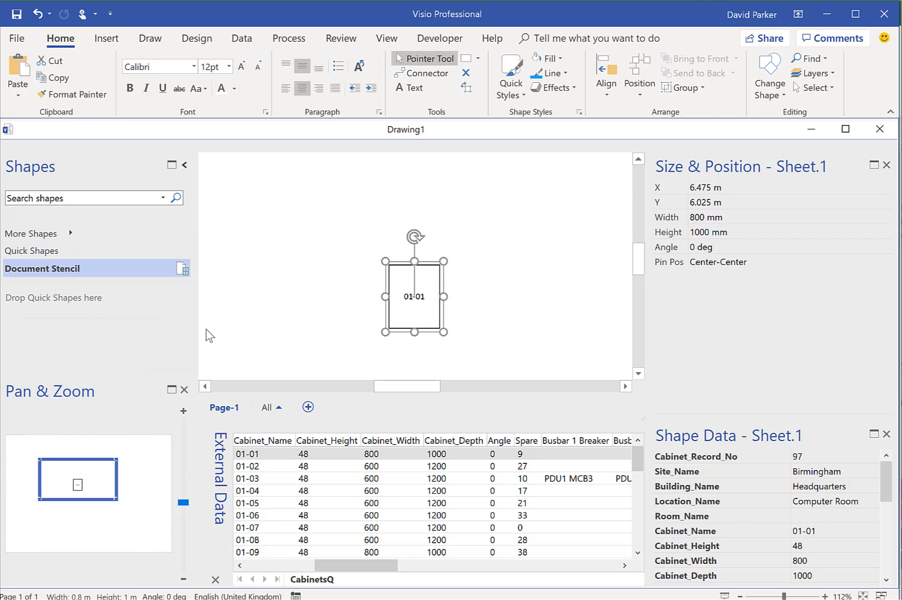
mouse_move(302, 278)
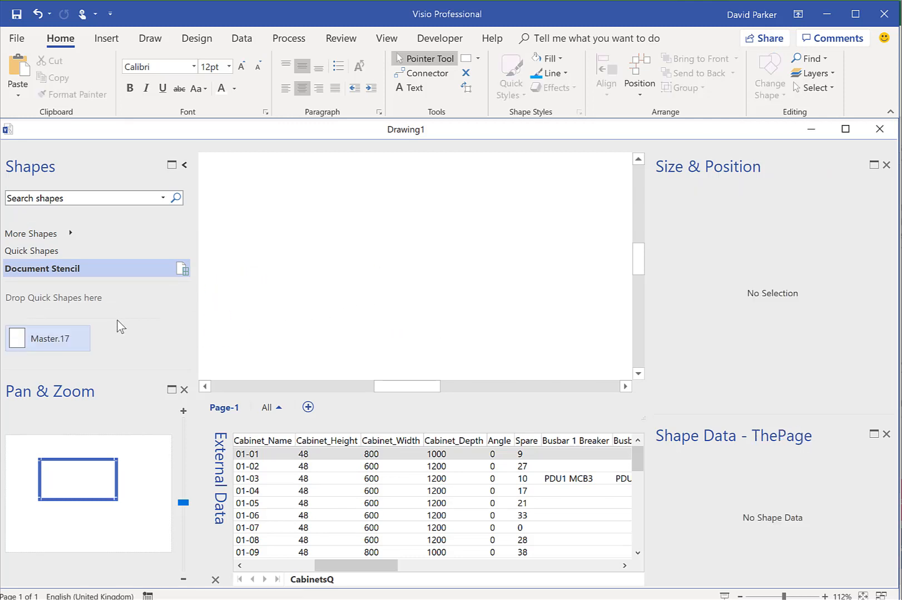
double_click(50, 332)
text(Cabinet)
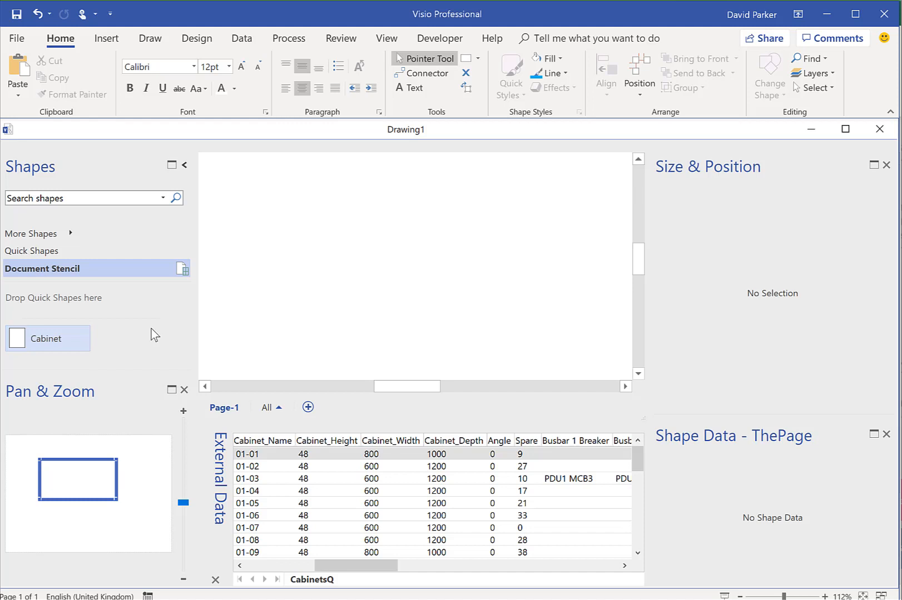
mouse_move(361, 508)
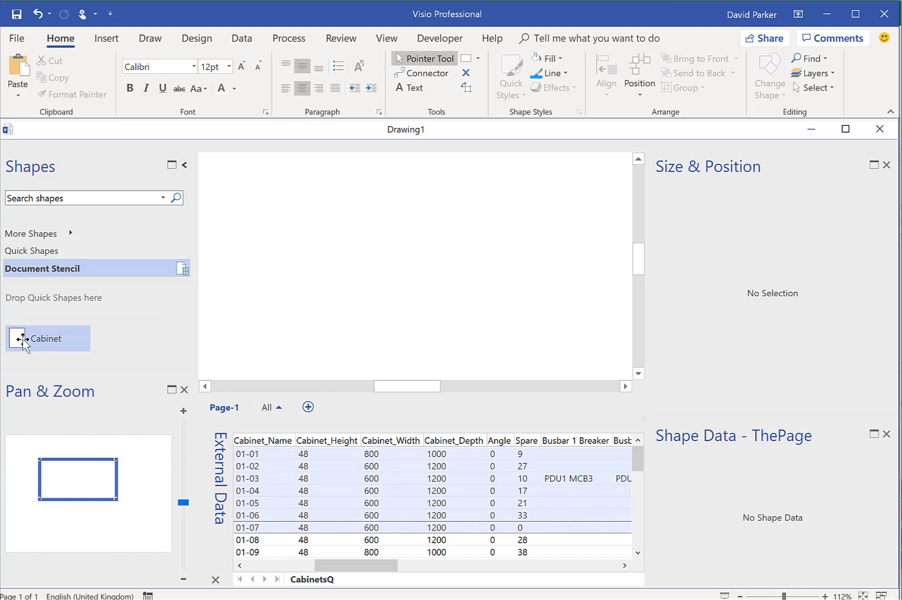
mouse_move(250, 464)
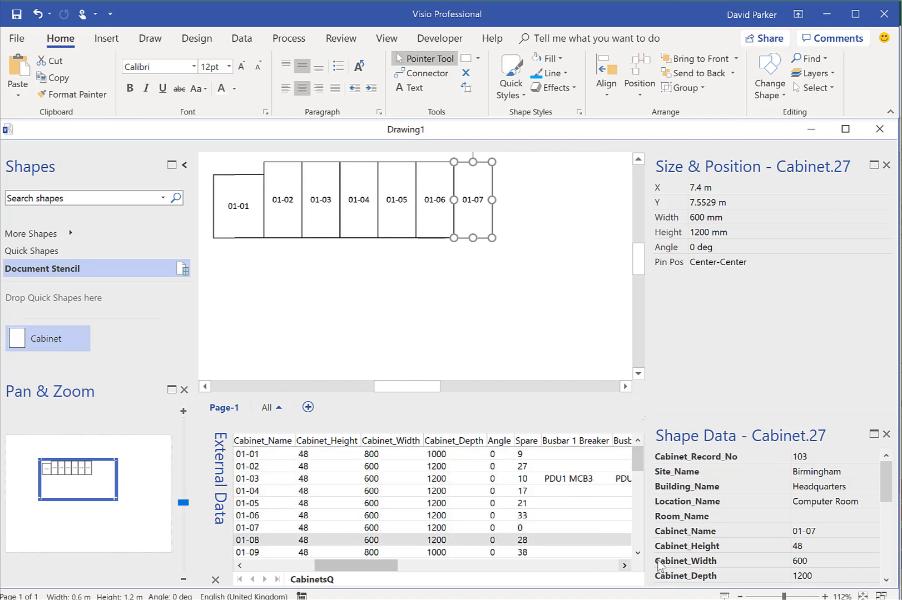
Drop linked Cabinet shapes for rows 01-01 to 01-10, then maximize the drawing window.
scroll(down, 3)
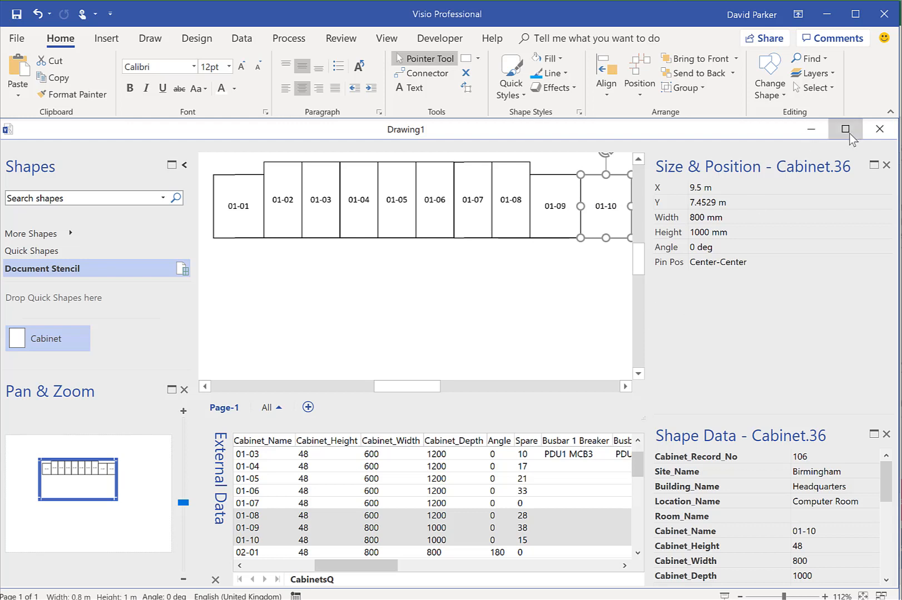
click(844, 129)
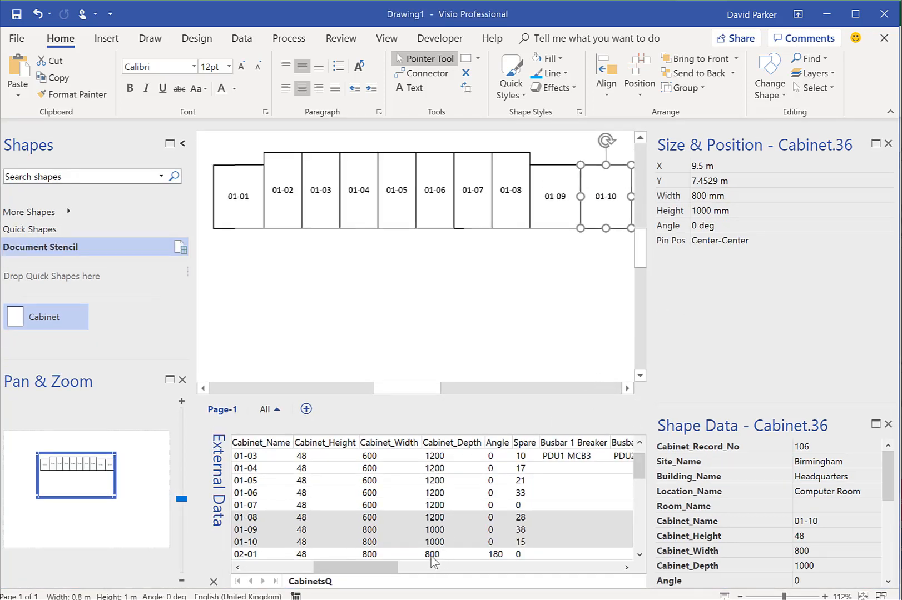
Place the 02-xx cabinet row and stack rotated cabinets 03-01 to 03-04 in a column.
scroll(down, 3)
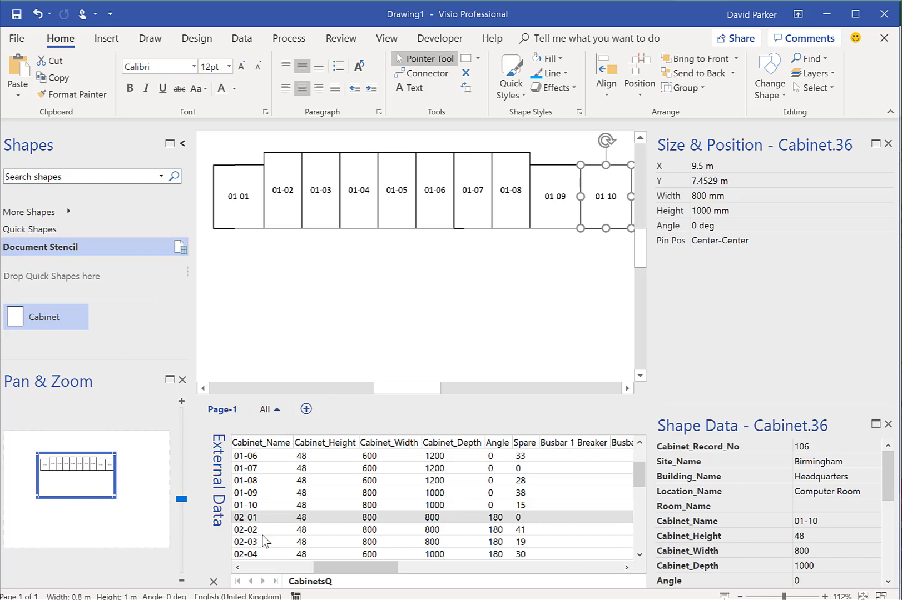
mouse_move(264, 533)
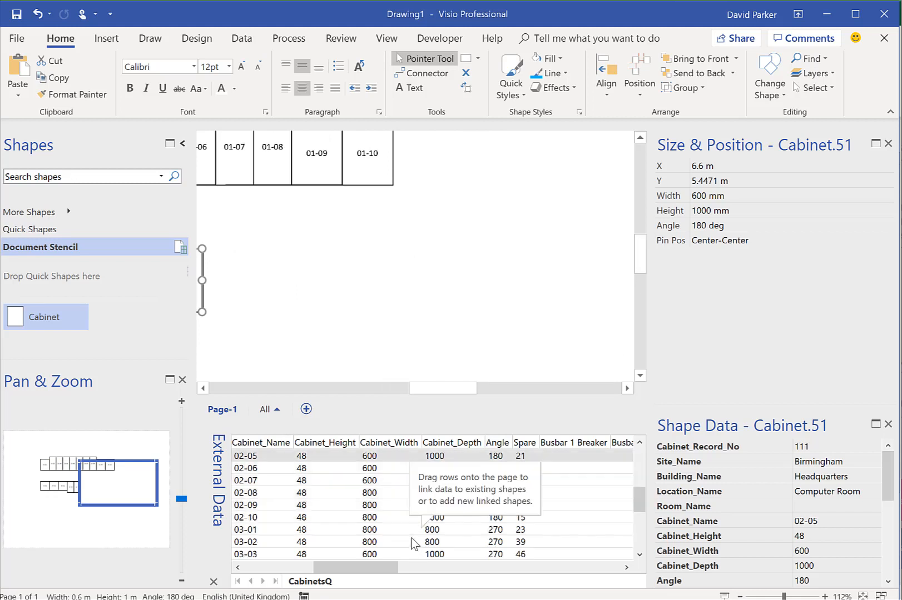
scroll(down, 3)
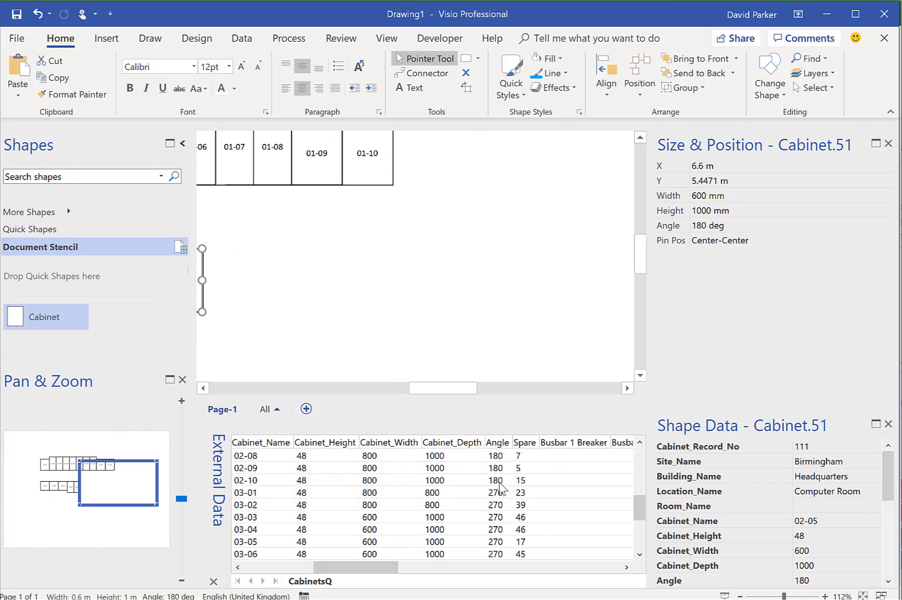
click(247, 493)
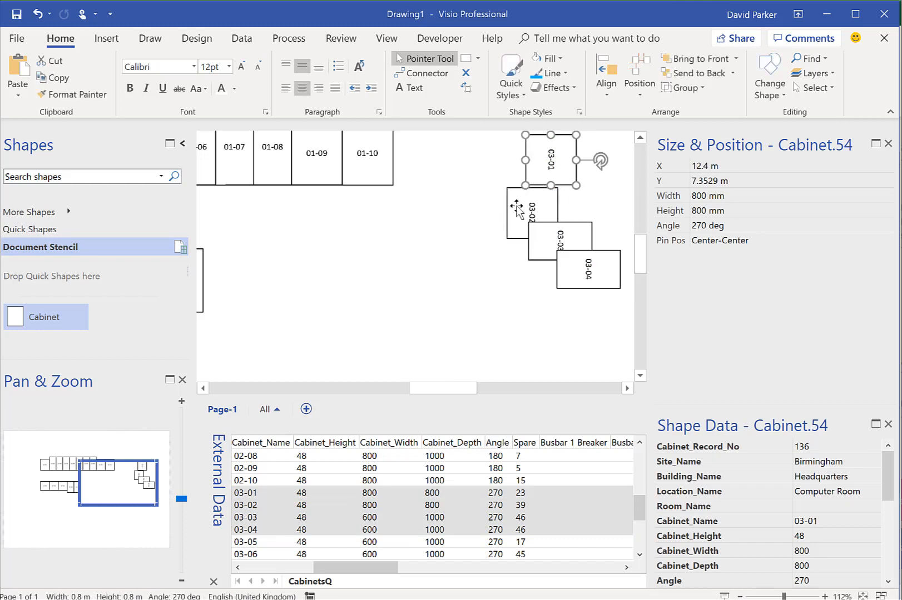
click(532, 211)
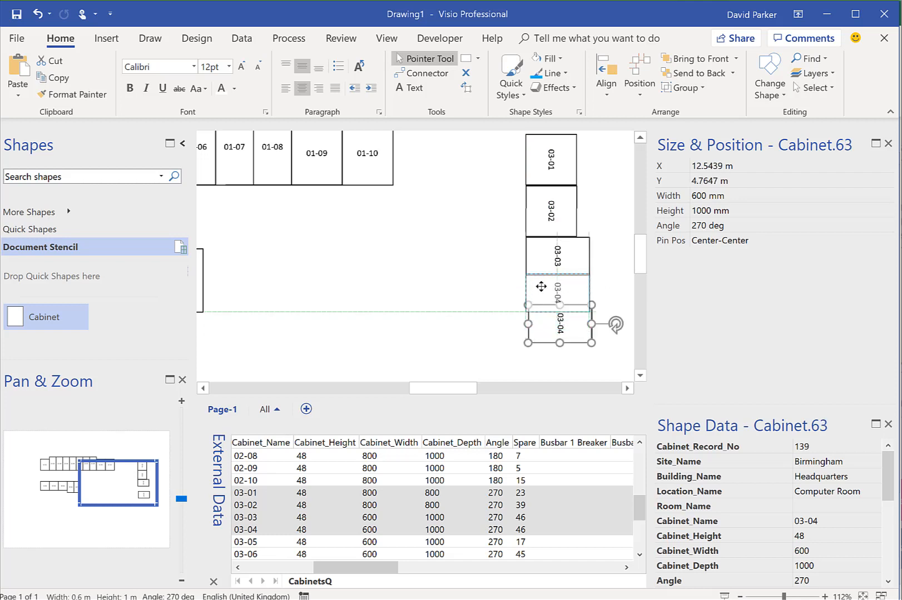
click(480, 270)
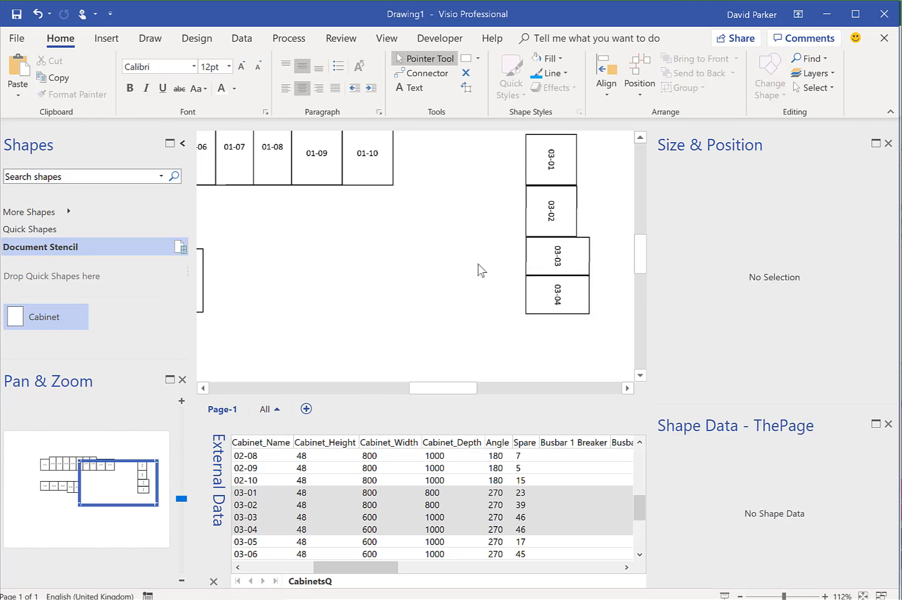
mouse_move(499, 258)
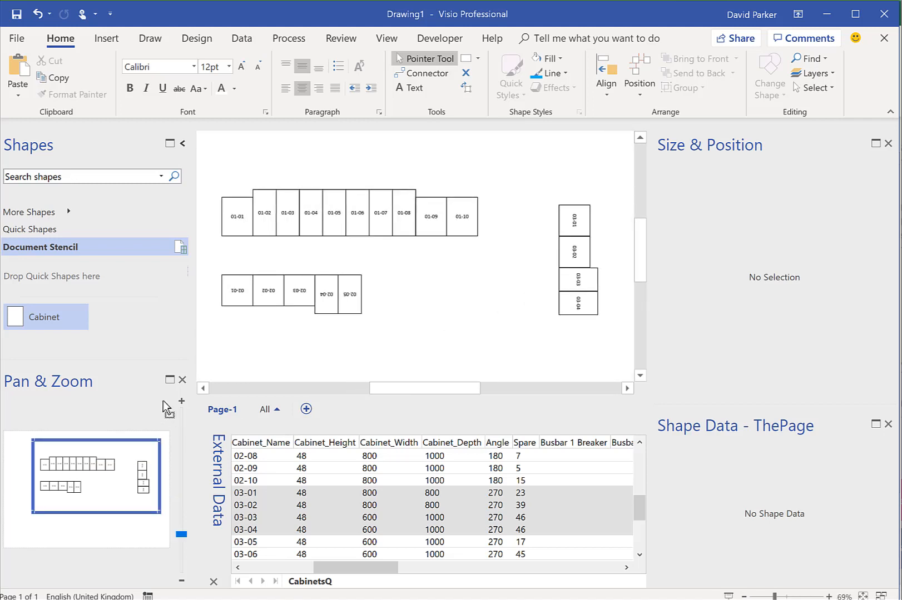
mouse_move(362, 264)
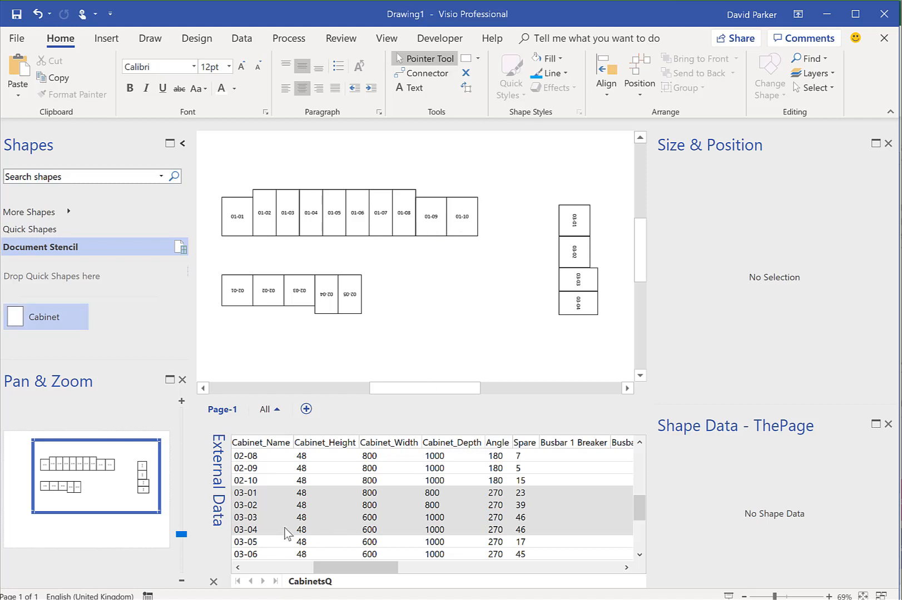
mouse_move(454, 495)
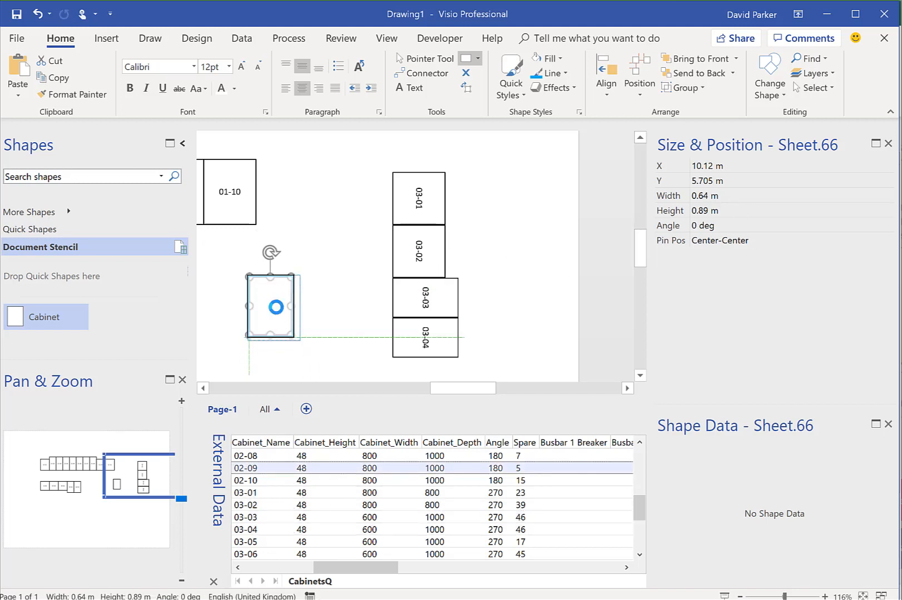
click(274, 307)
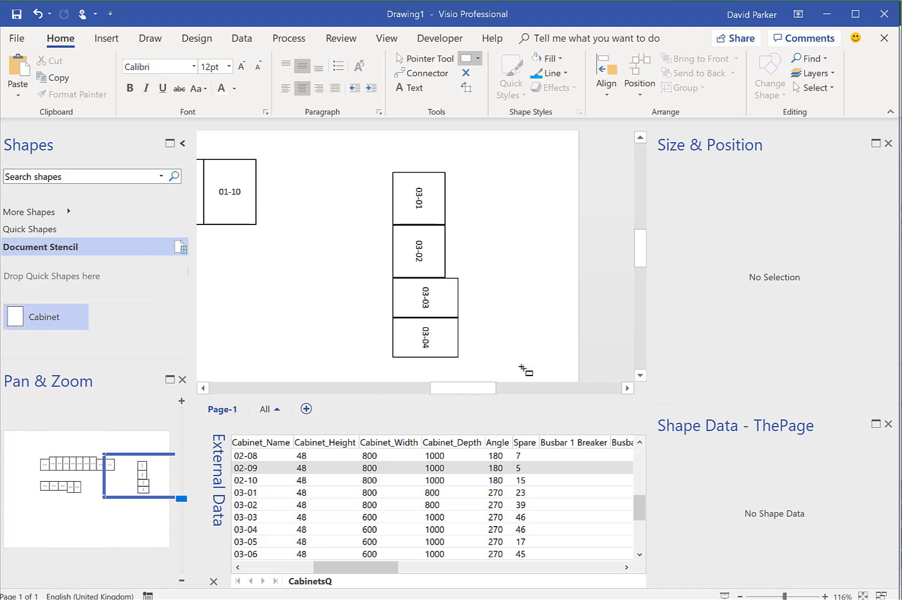
mouse_move(408, 359)
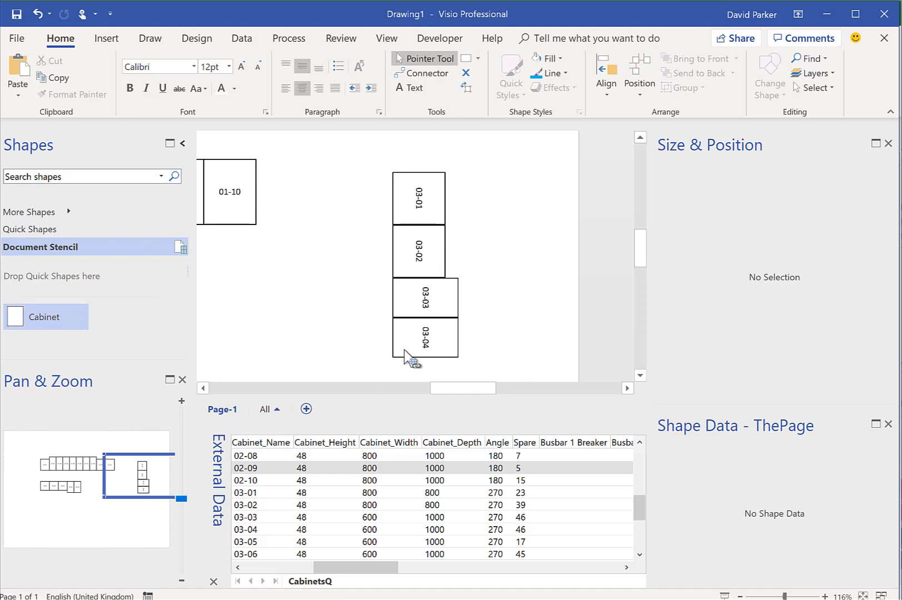
mouse_move(15, 317)
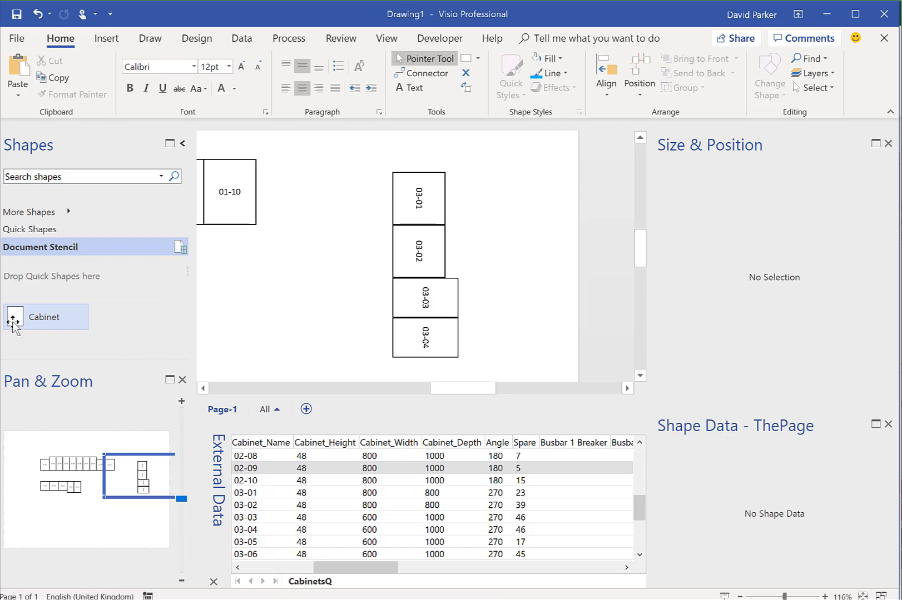
Give the Cabinet master a grey fill and update all its placed instances.
double_click(43, 317)
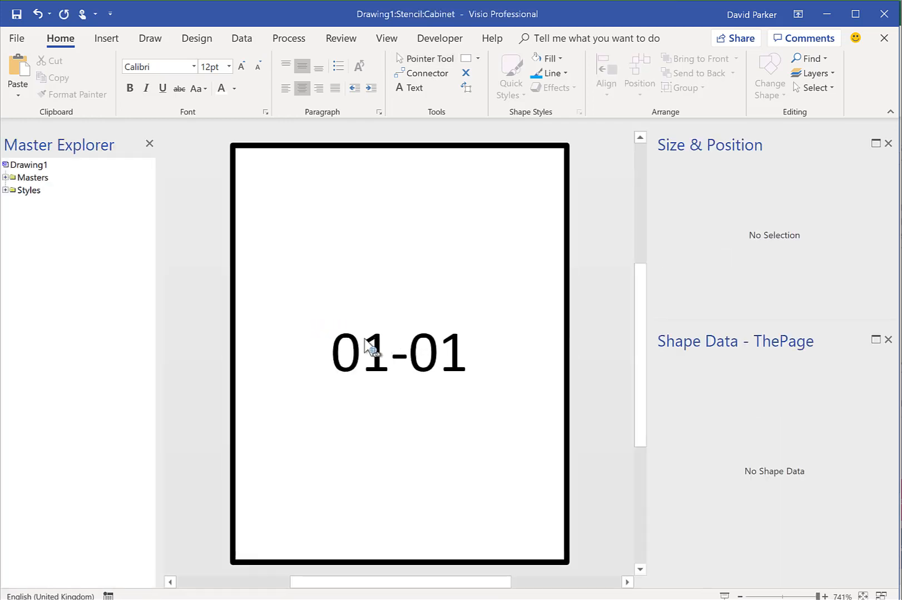
click(399, 353)
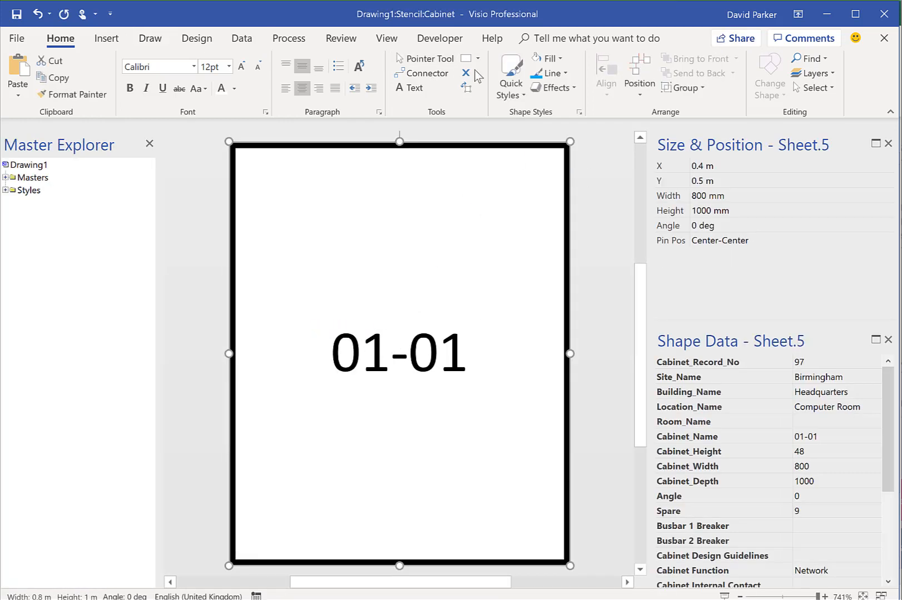
click(550, 58)
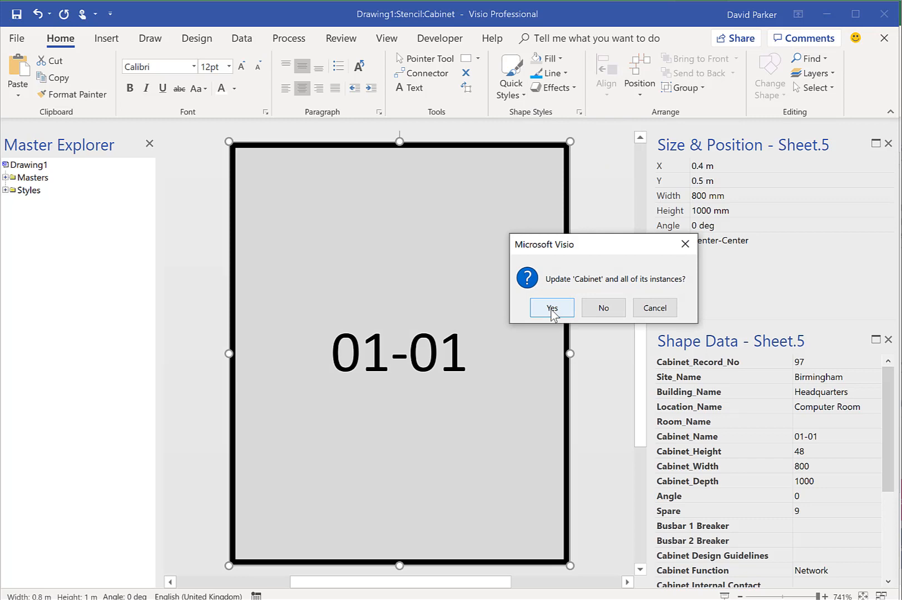
click(551, 307)
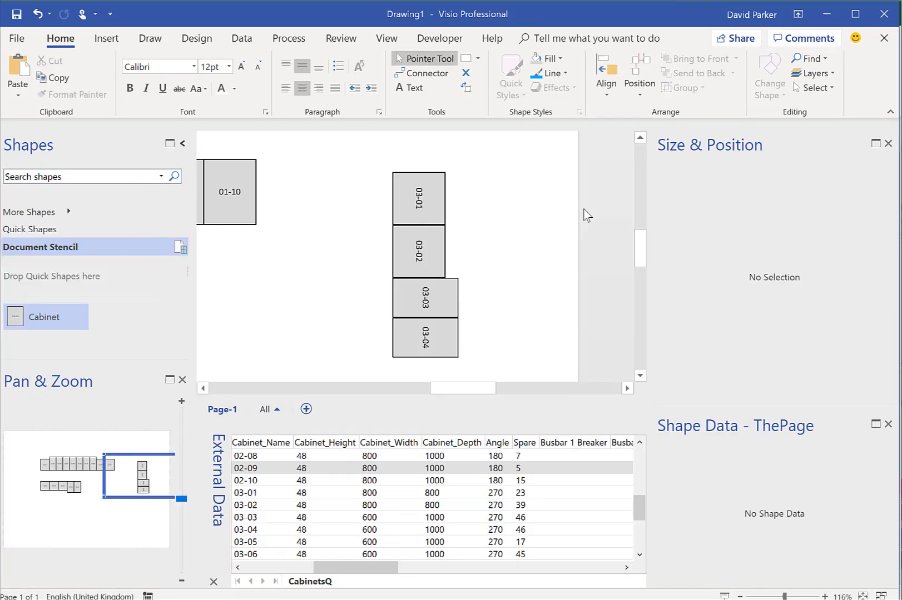
mouse_move(317, 271)
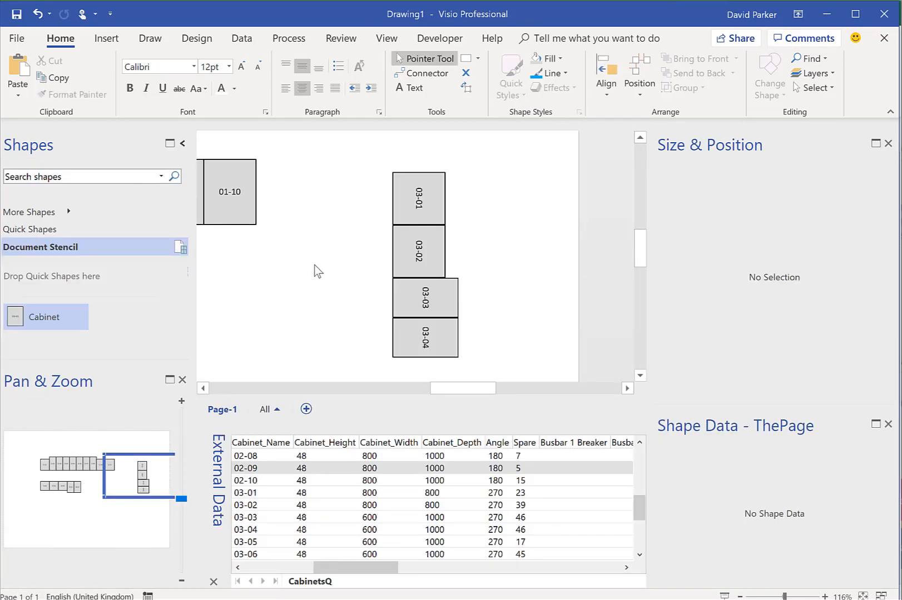